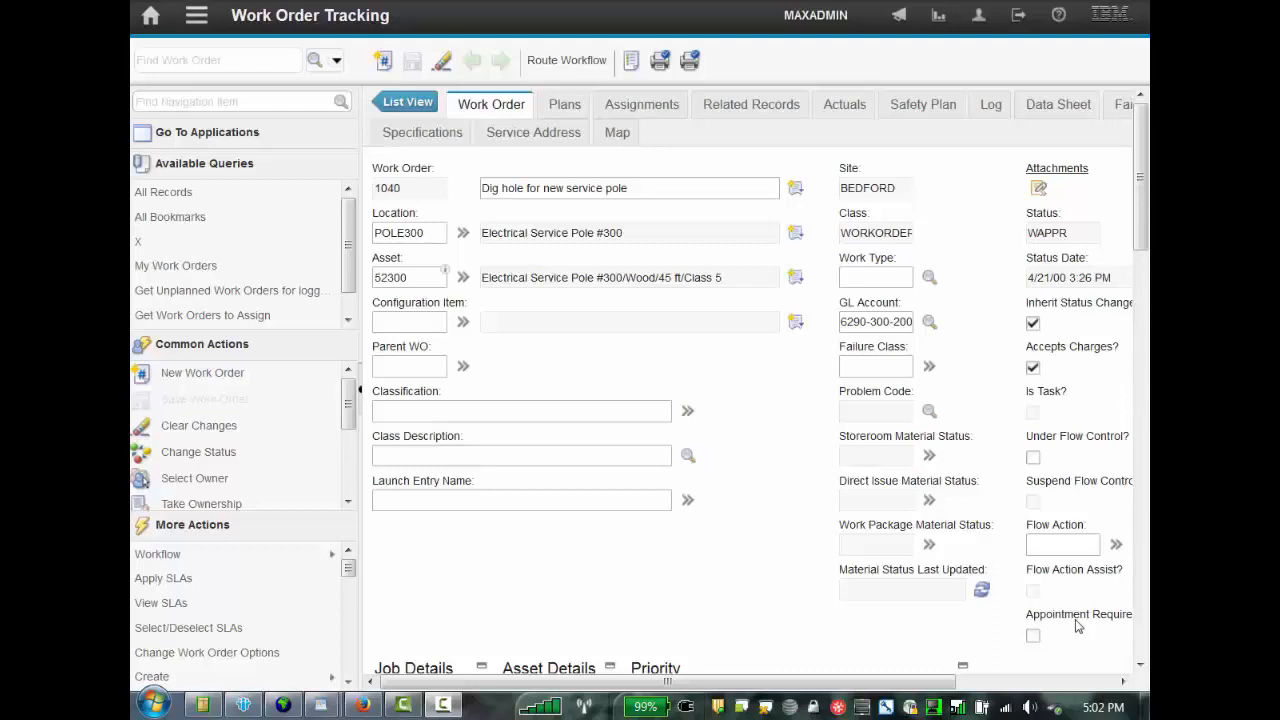
{"action": "mouse_move", "coordinate": [967, 608]}
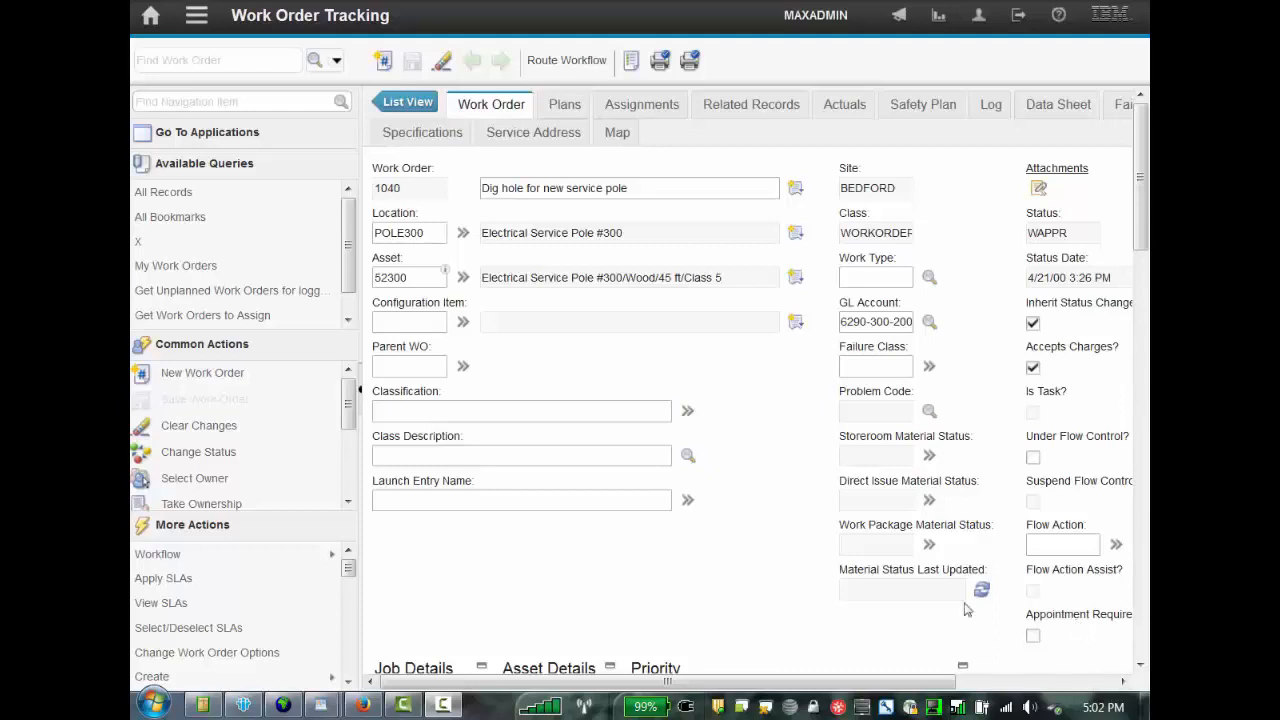
Step: Enter HG as the work type on work order 1040, triggering an invalid work type error
{"action": "left_click", "coordinate": [875, 277]}
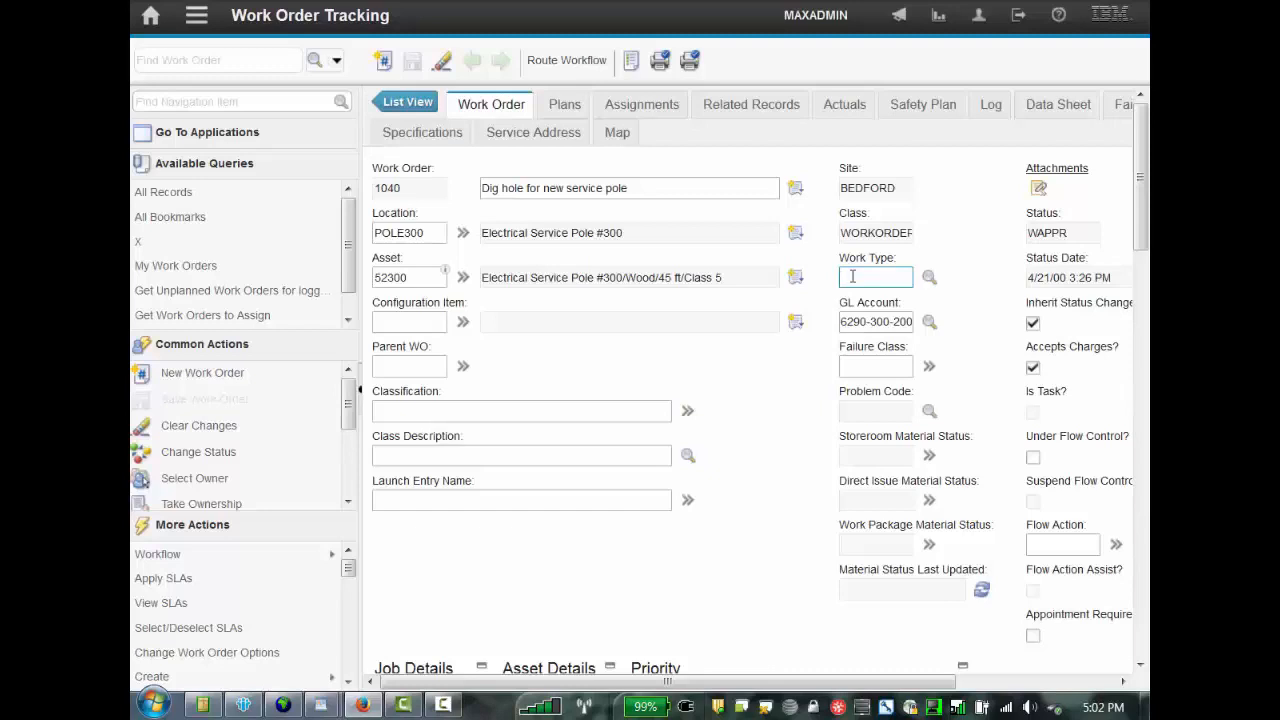
{"action": "type", "text": "H"}
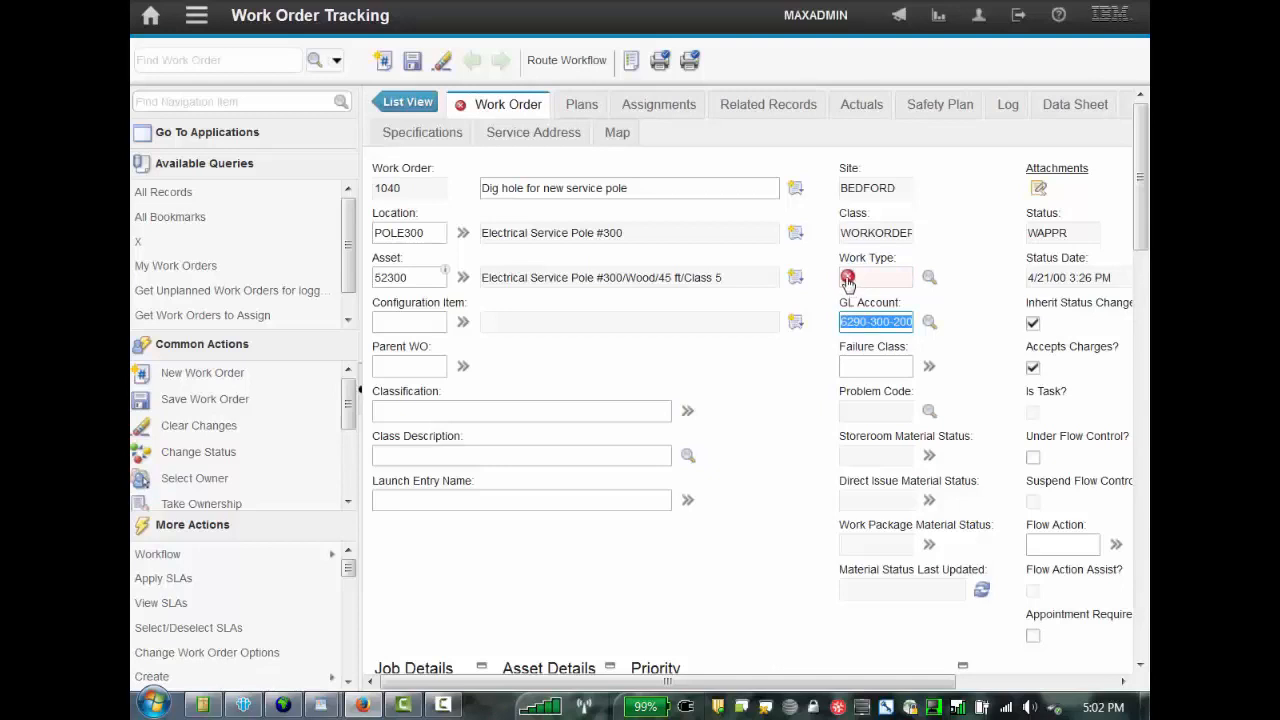
{"action": "type", "text": "HG"}
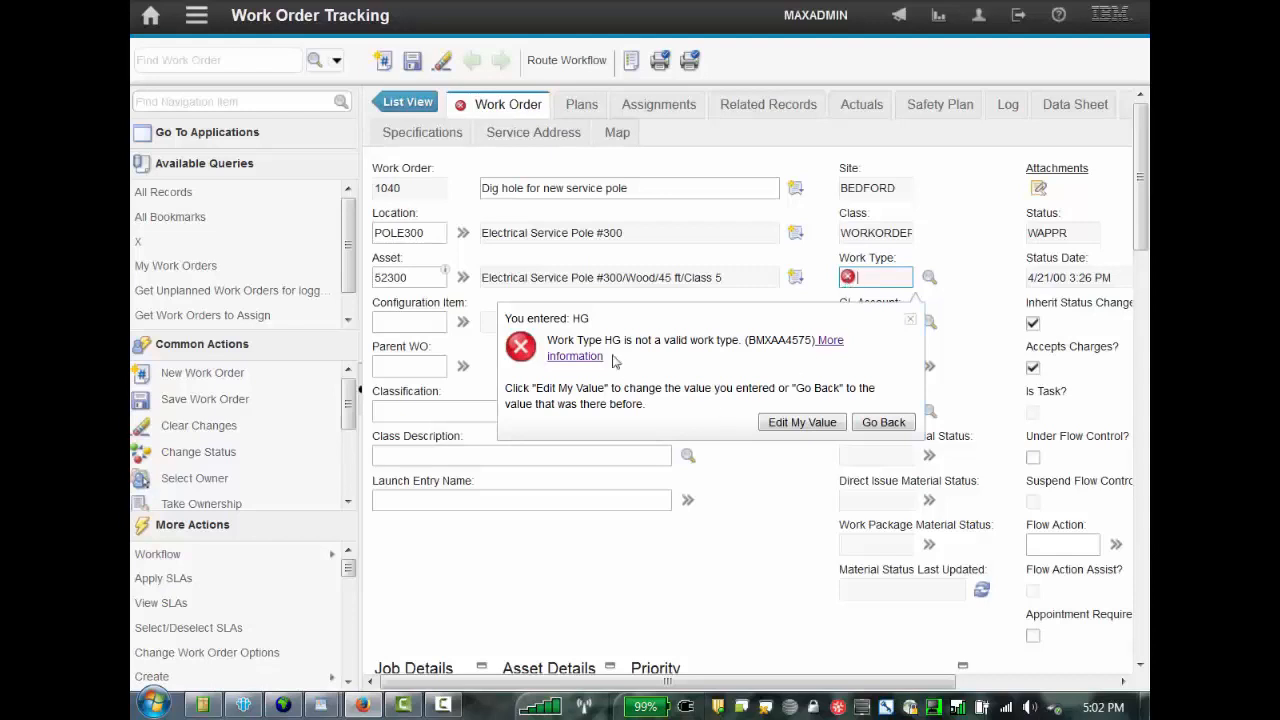
{"action": "mouse_move", "coordinate": [627, 355]}
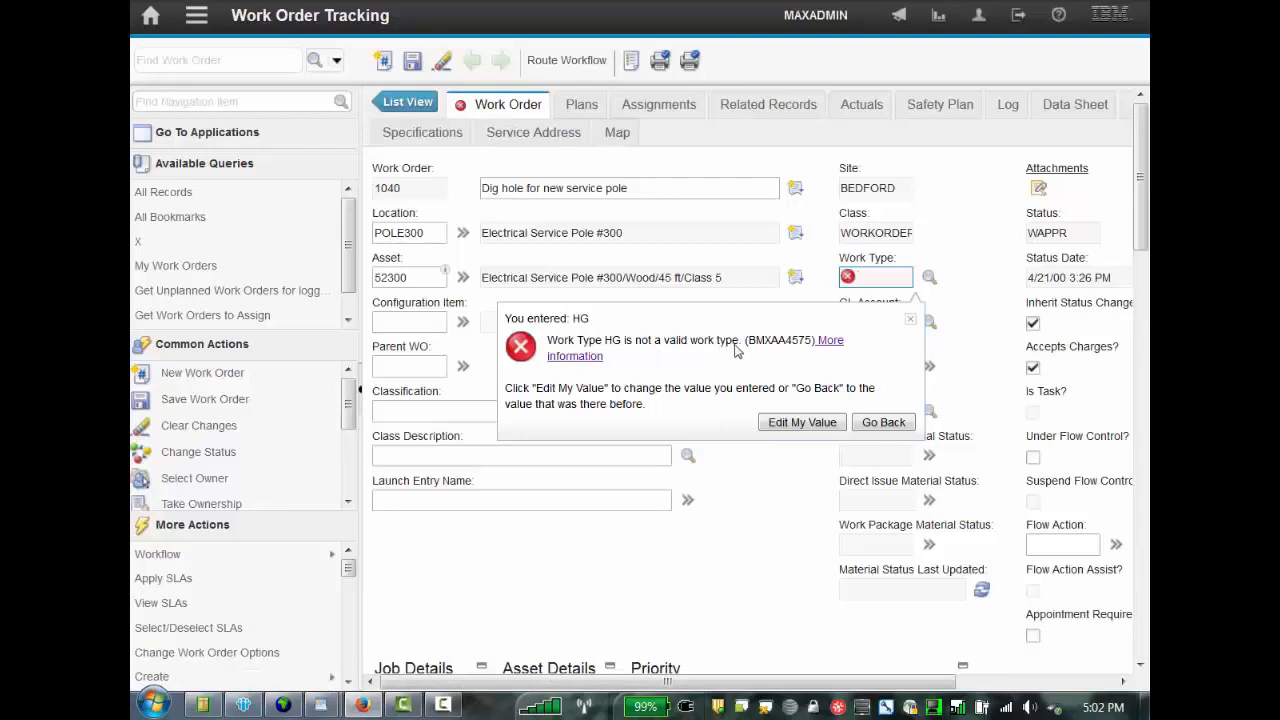
{"action": "mouse_move", "coordinate": [779, 351]}
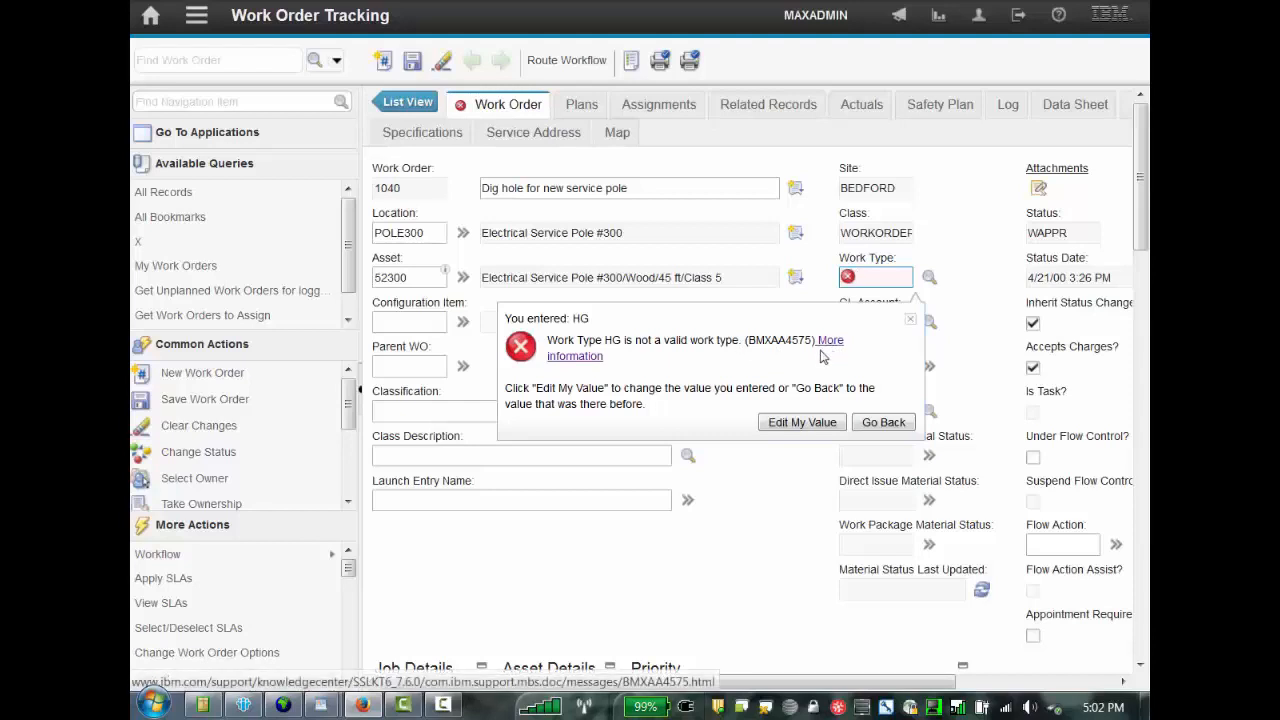
{"action": "mouse_move", "coordinate": [832, 345]}
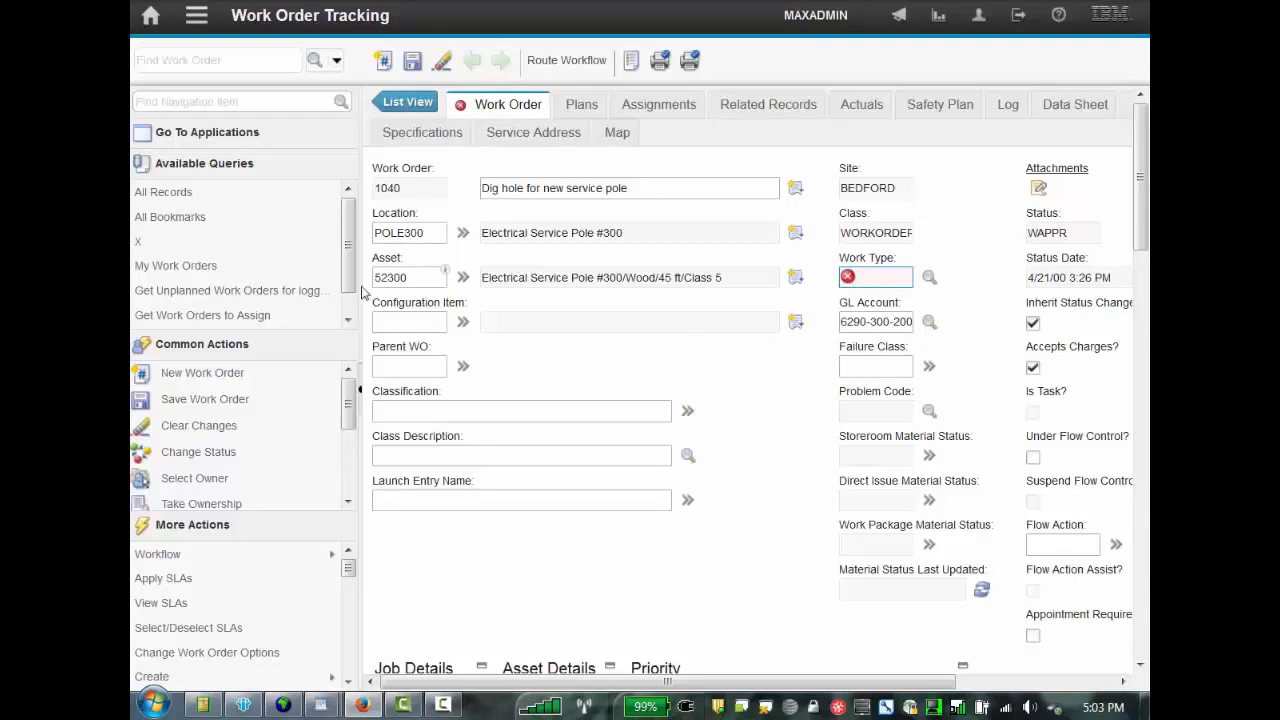
Step: Switch to Database Configuration without saving the work order changes
{"action": "left_click", "coordinate": [183, 15]}
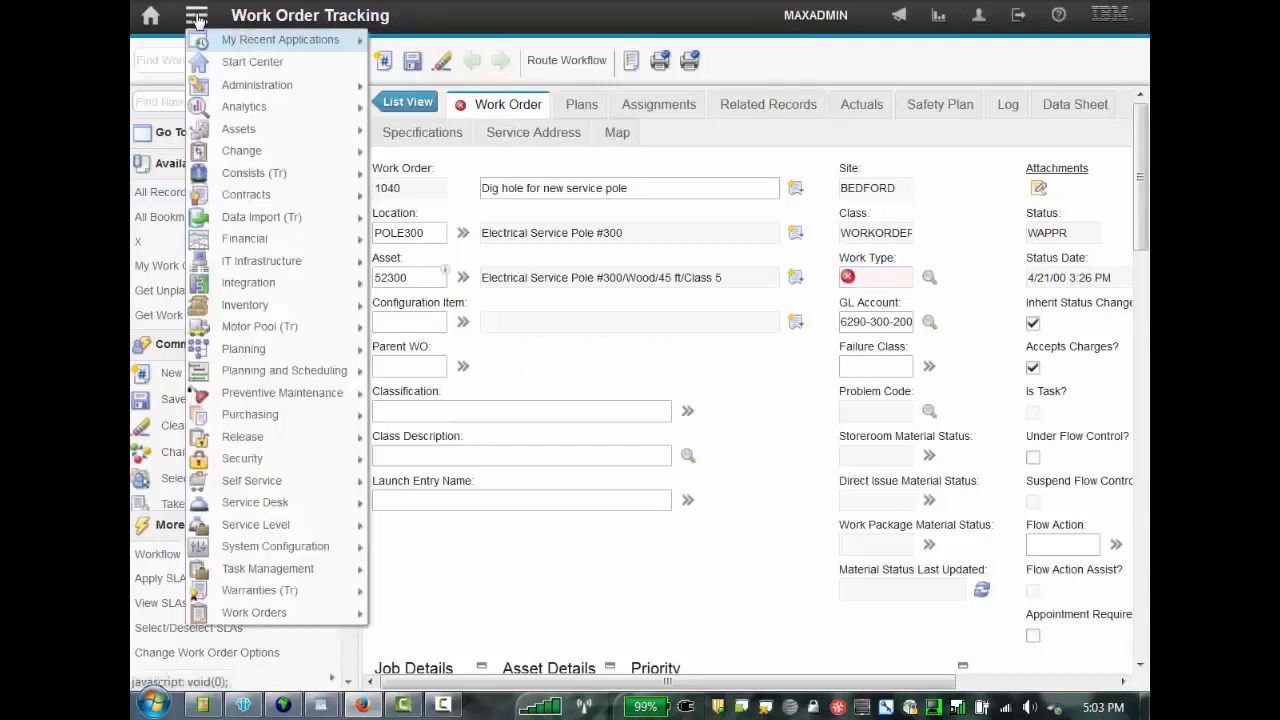
{"action": "mouse_move", "coordinate": [275, 546]}
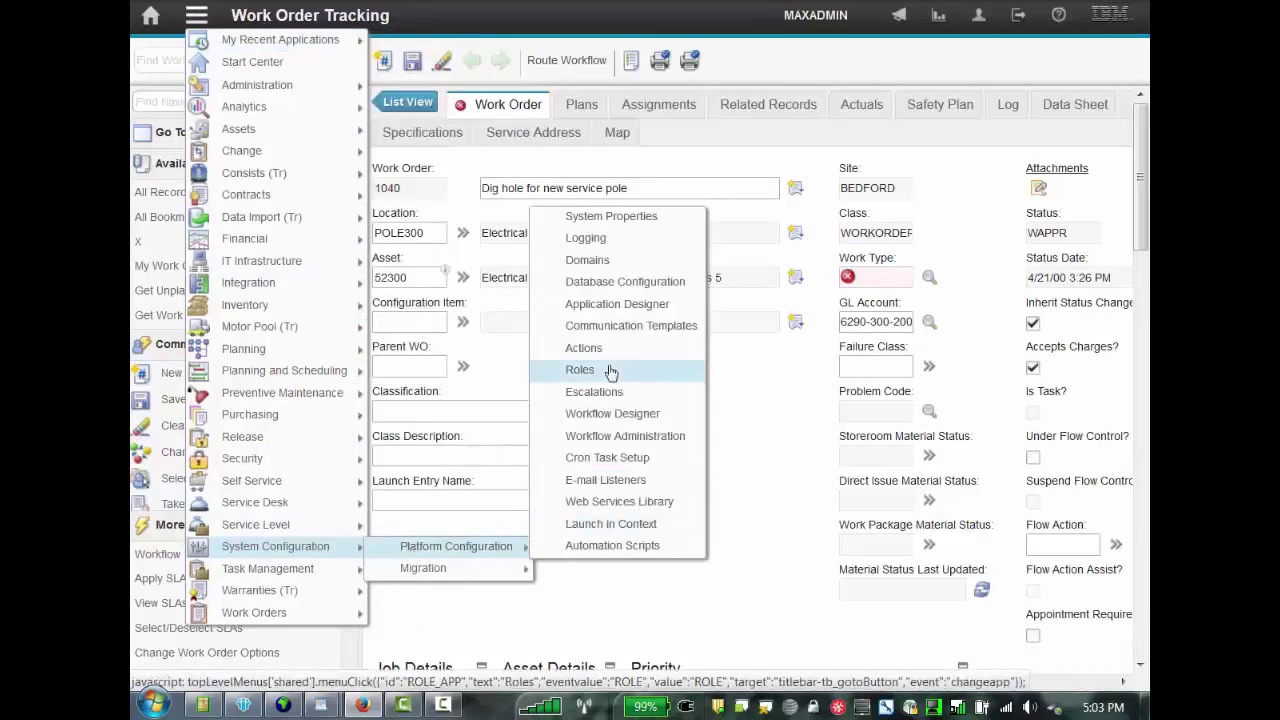
{"action": "left_click", "coordinate": [580, 369]}
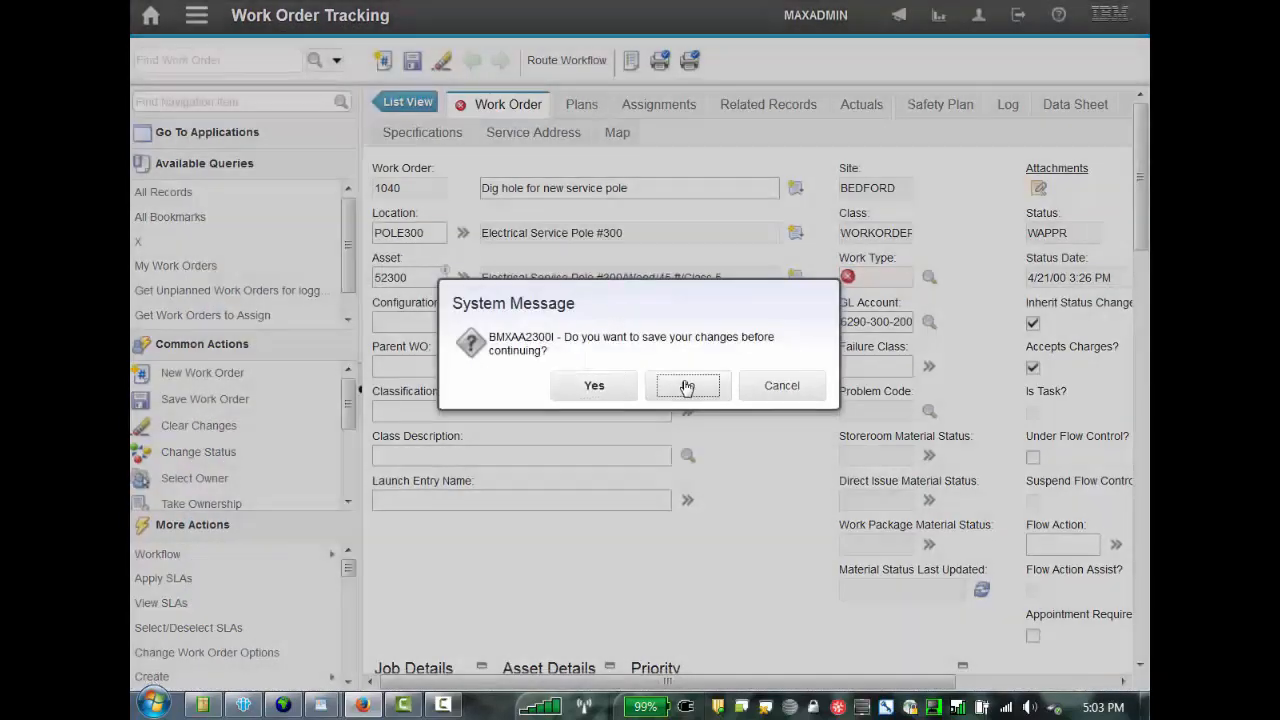
{"action": "left_click", "coordinate": [687, 385]}
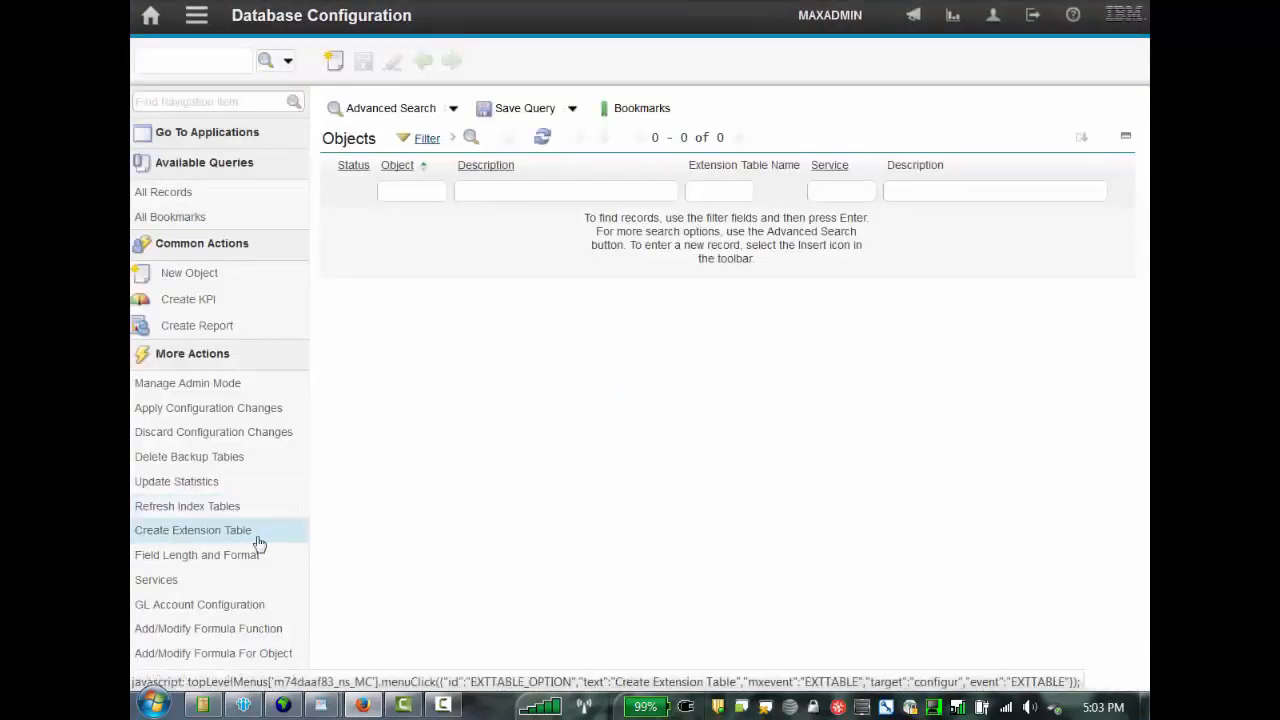
{"action": "mouse_move", "coordinate": [248, 664]}
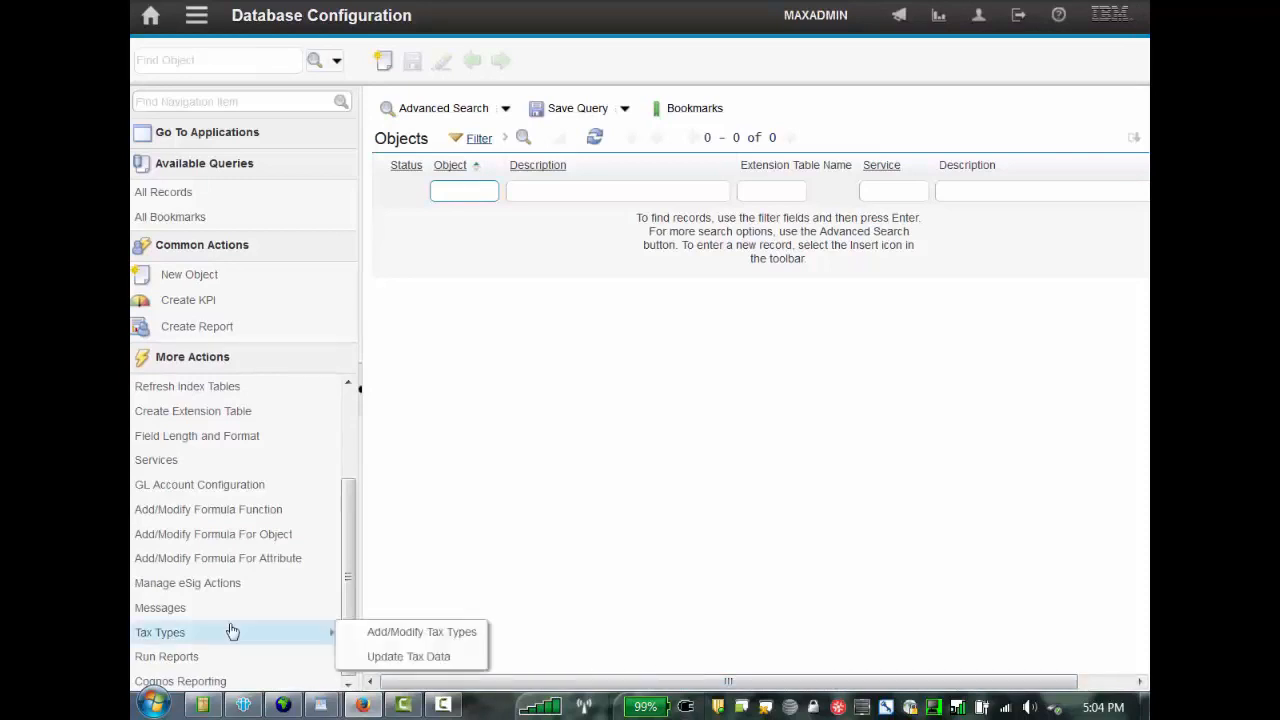
{"action": "mouse_move", "coordinate": [198, 609]}
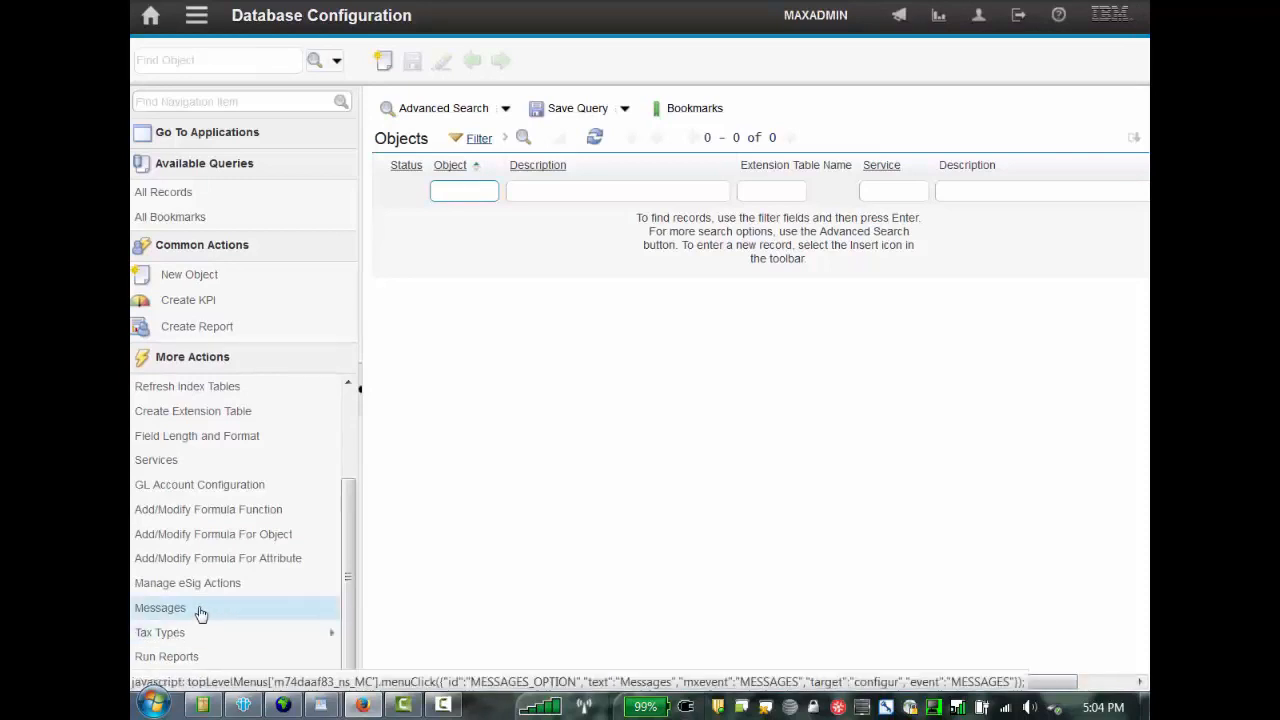
Step: Open Messages and filter by Message ID 4575 to find NotValidWorkType
{"action": "left_click", "coordinate": [160, 608]}
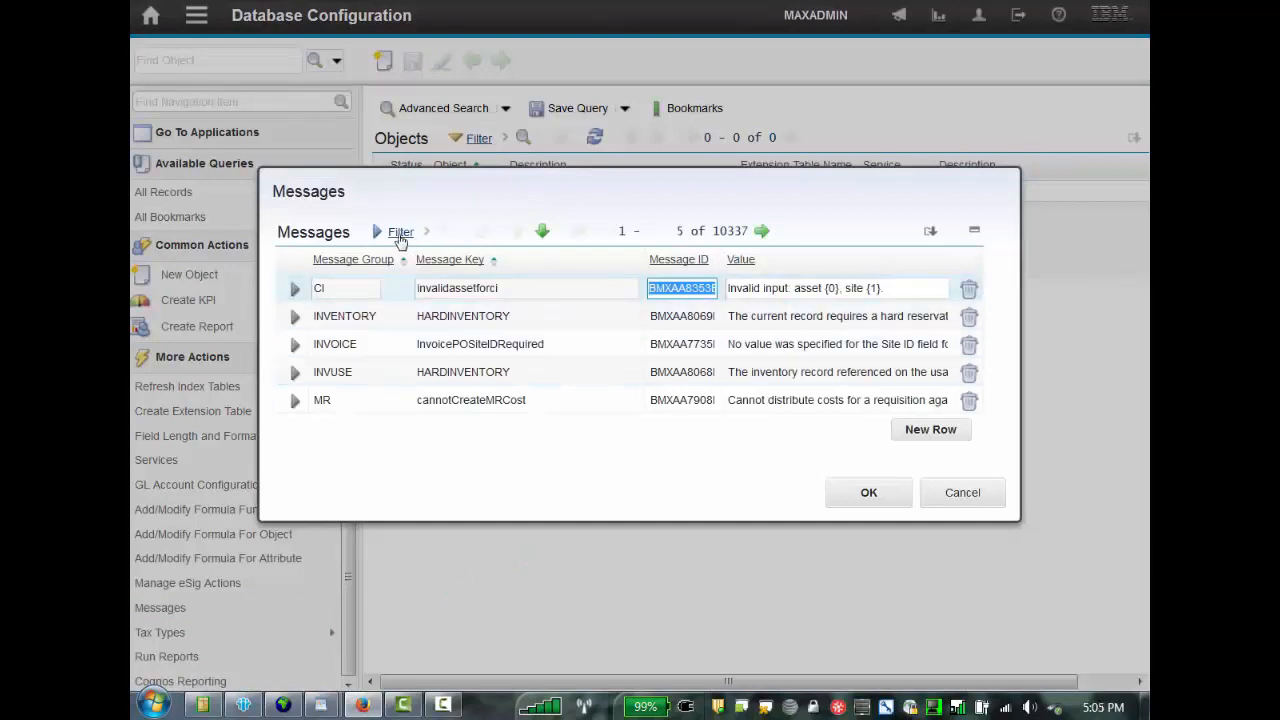
{"action": "left_click", "coordinate": [400, 231]}
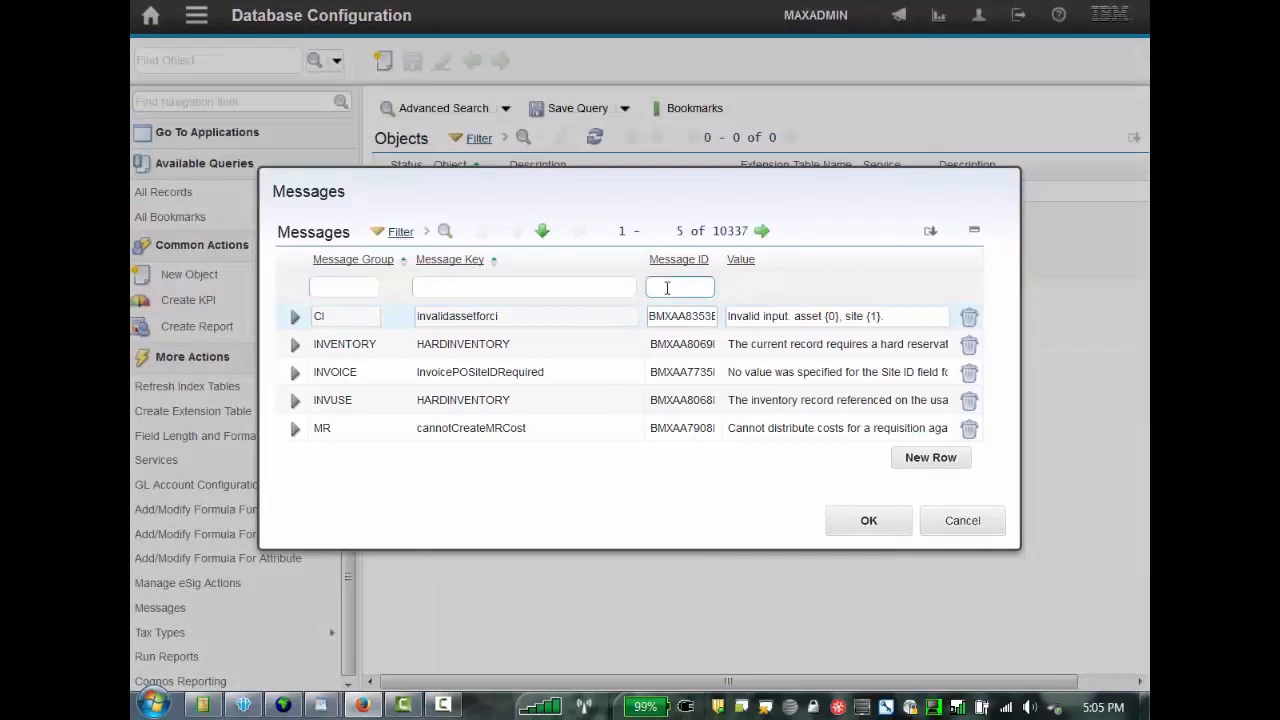
{"action": "type", "text": "4575"}
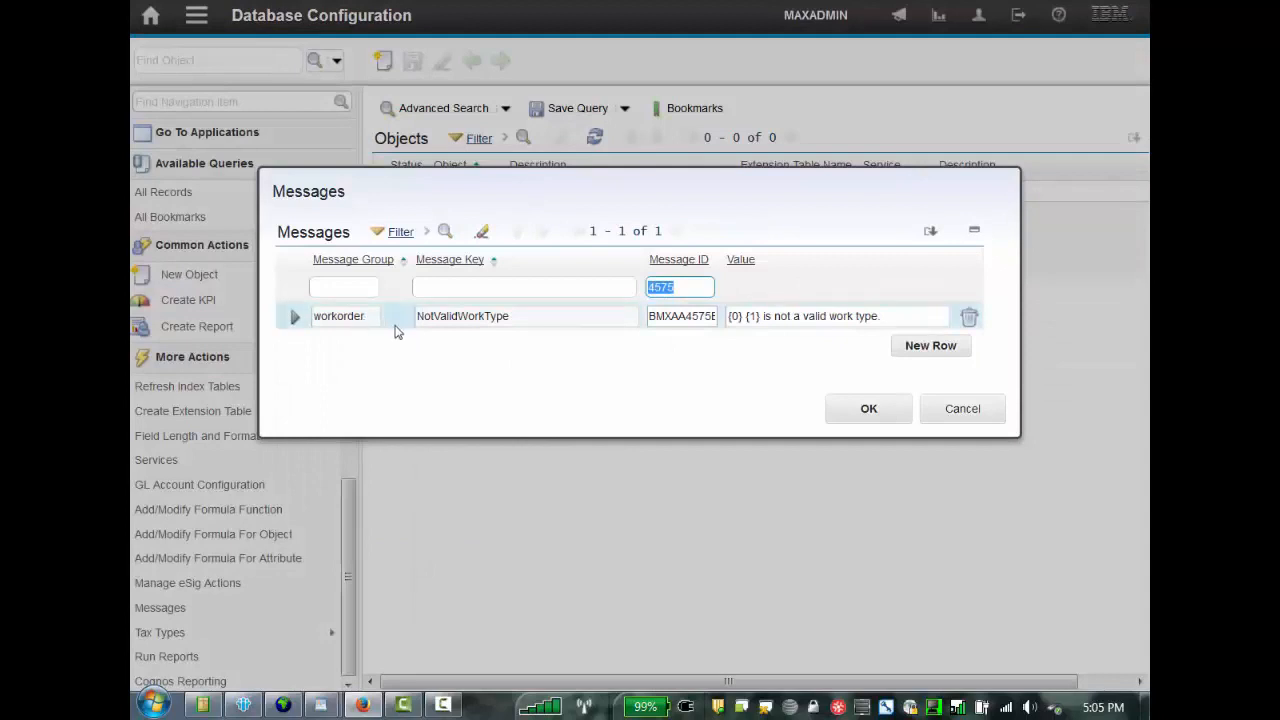
{"action": "mouse_move", "coordinate": [480, 316]}
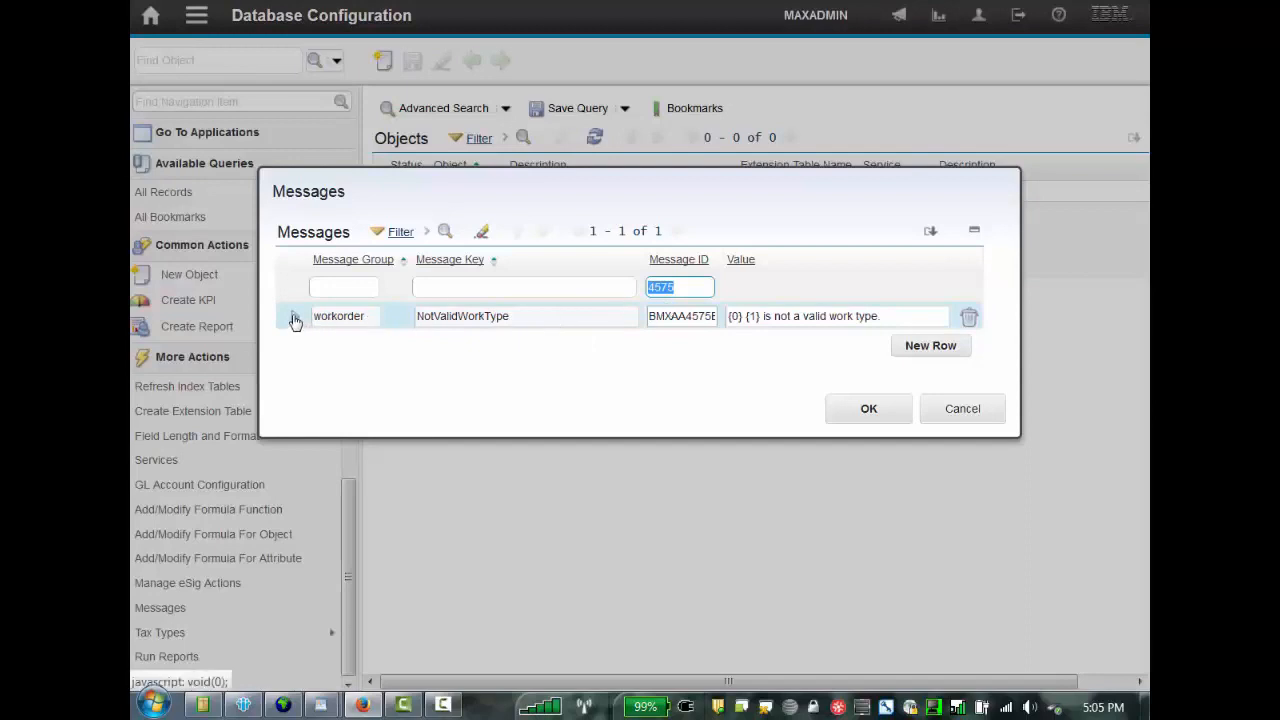
Step: Append 'Please look at the lookup values to see valid values.' to NotValidWorkType and confirm
{"action": "left_click", "coordinate": [294, 320]}
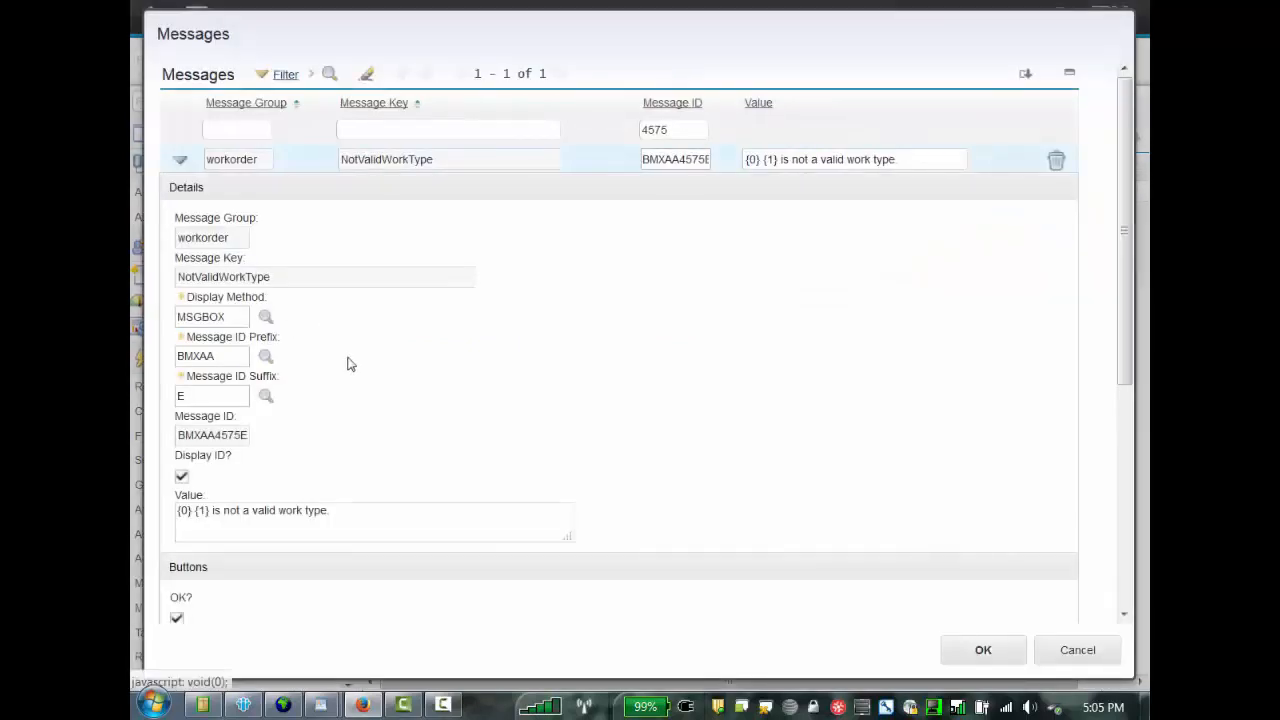
{"action": "left_click", "coordinate": [349, 511]}
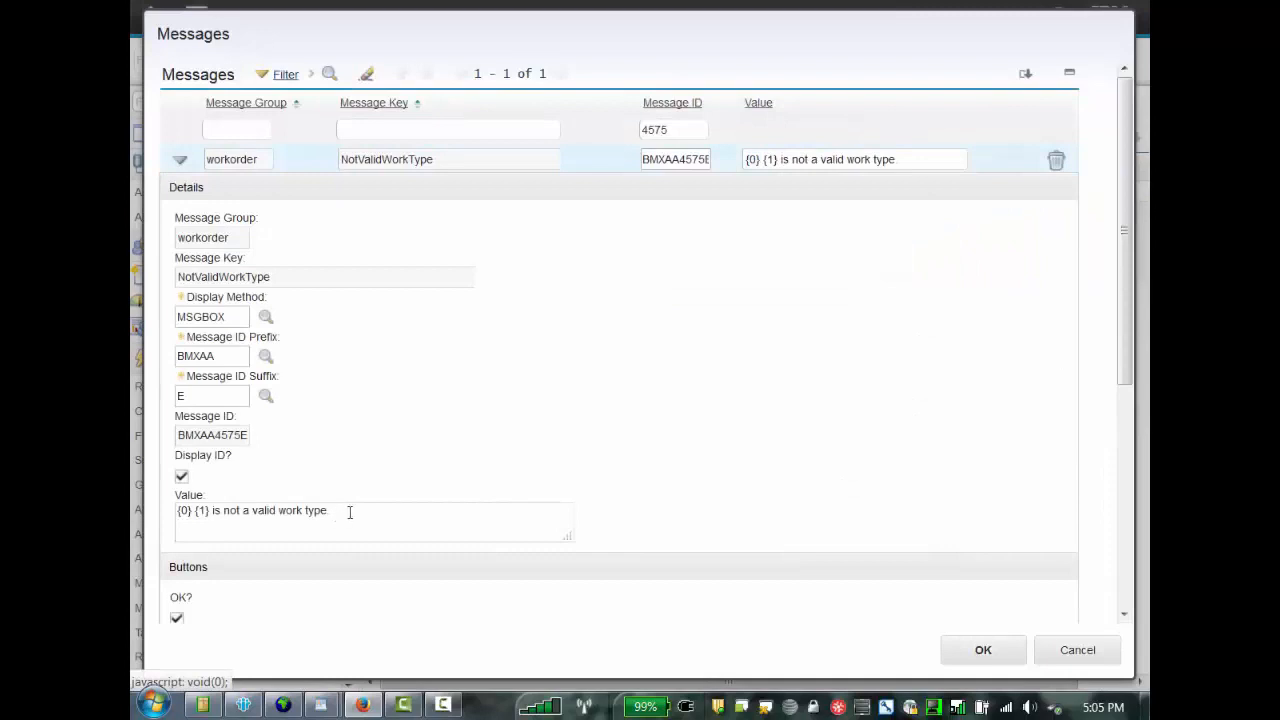
{"action": "left_click", "coordinate": [351, 511]}
{"action": "type", "text": " Please look at the lookup values to see valid values."}
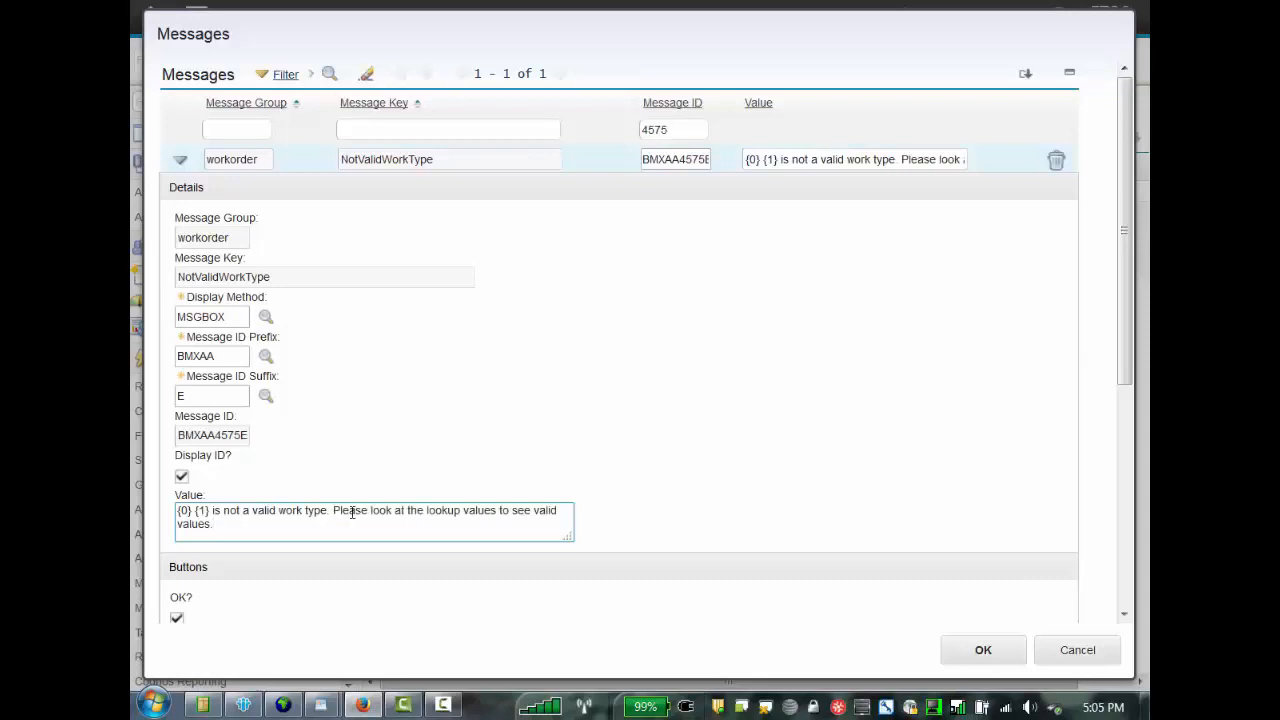
{"action": "mouse_move", "coordinate": [970, 658]}
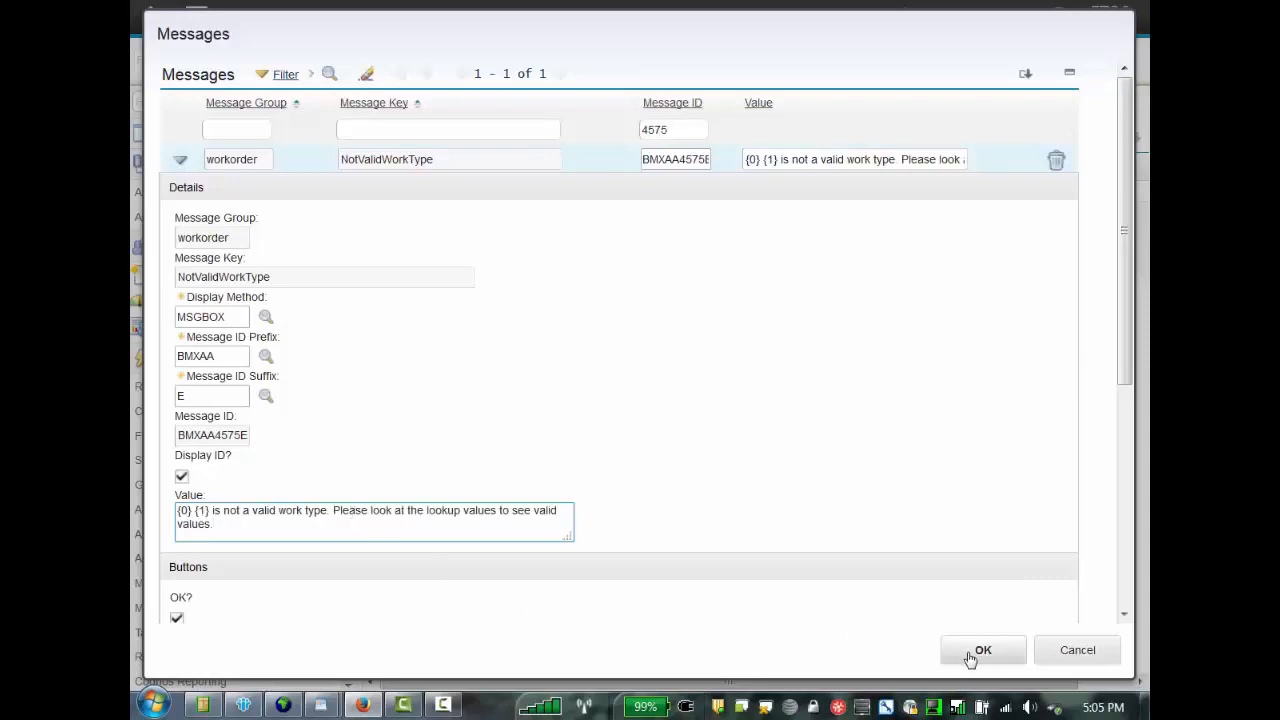
{"action": "left_click", "coordinate": [982, 650]}
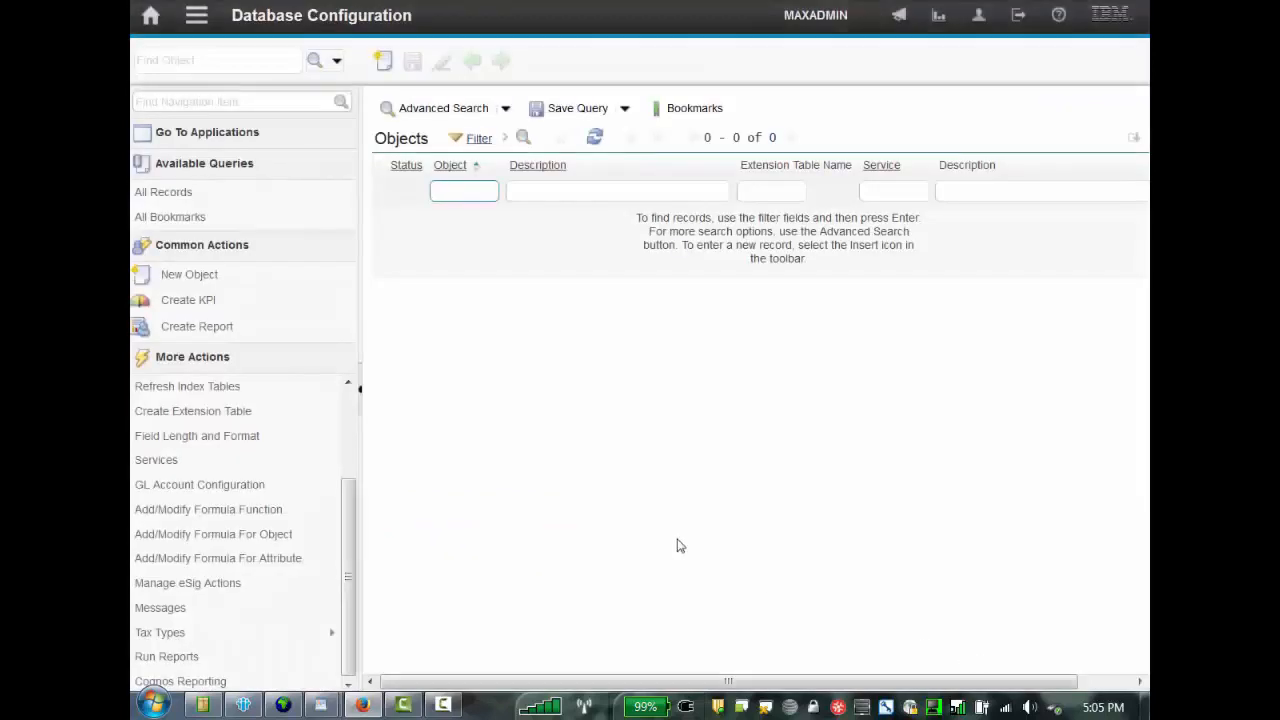
{"action": "mouse_move", "coordinate": [249, 77]}
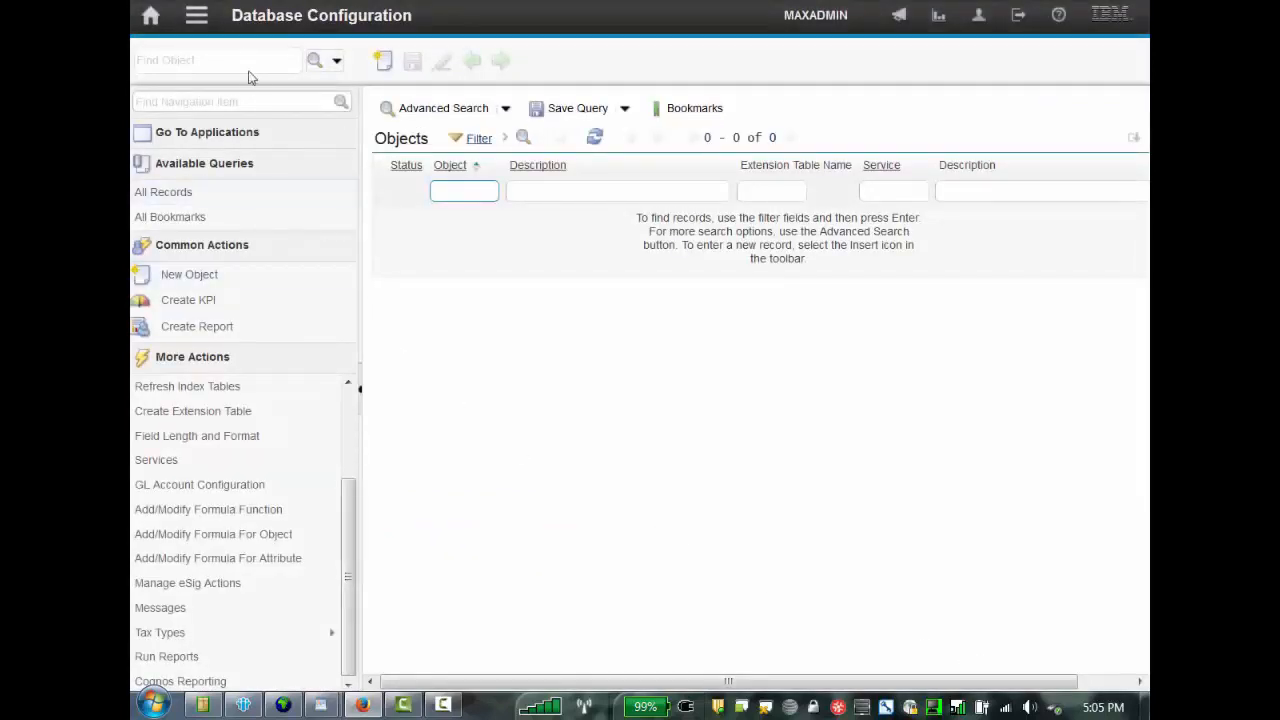
Step: Return to Work Order Tracking, open work order 1040, and enter work type BD
{"action": "left_click", "coordinate": [196, 15]}
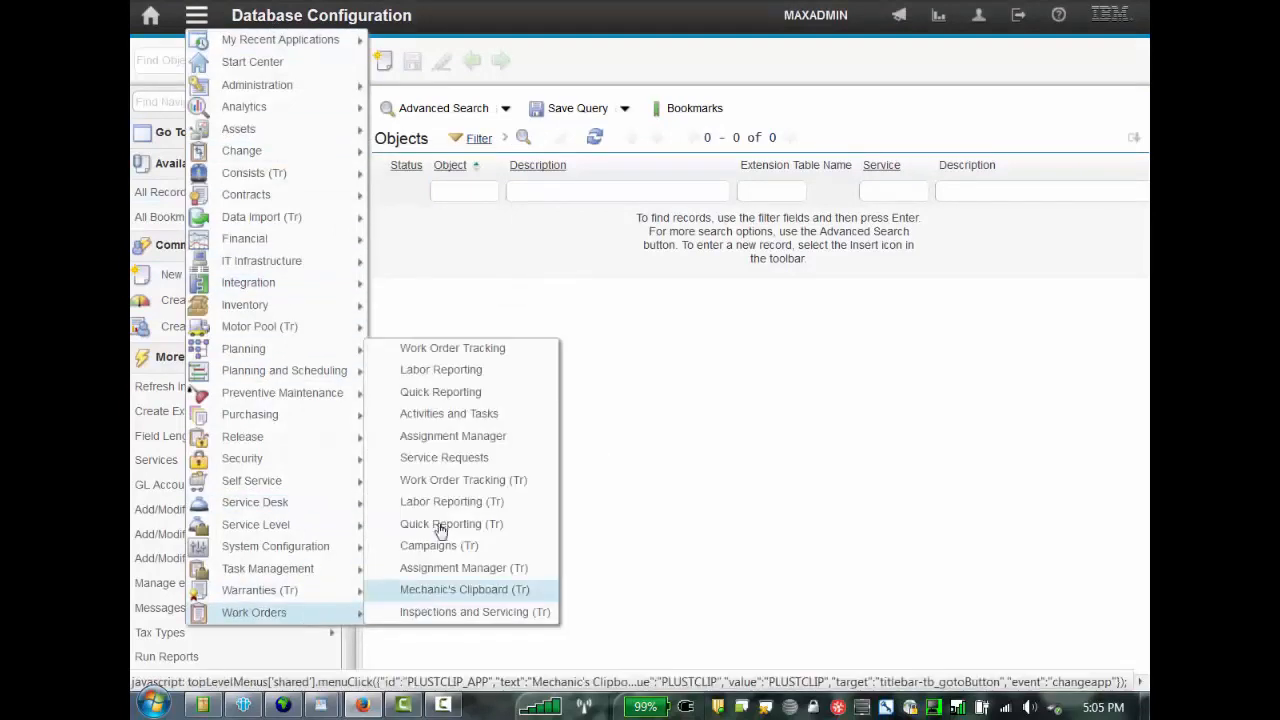
{"action": "left_click", "coordinate": [464, 589]}
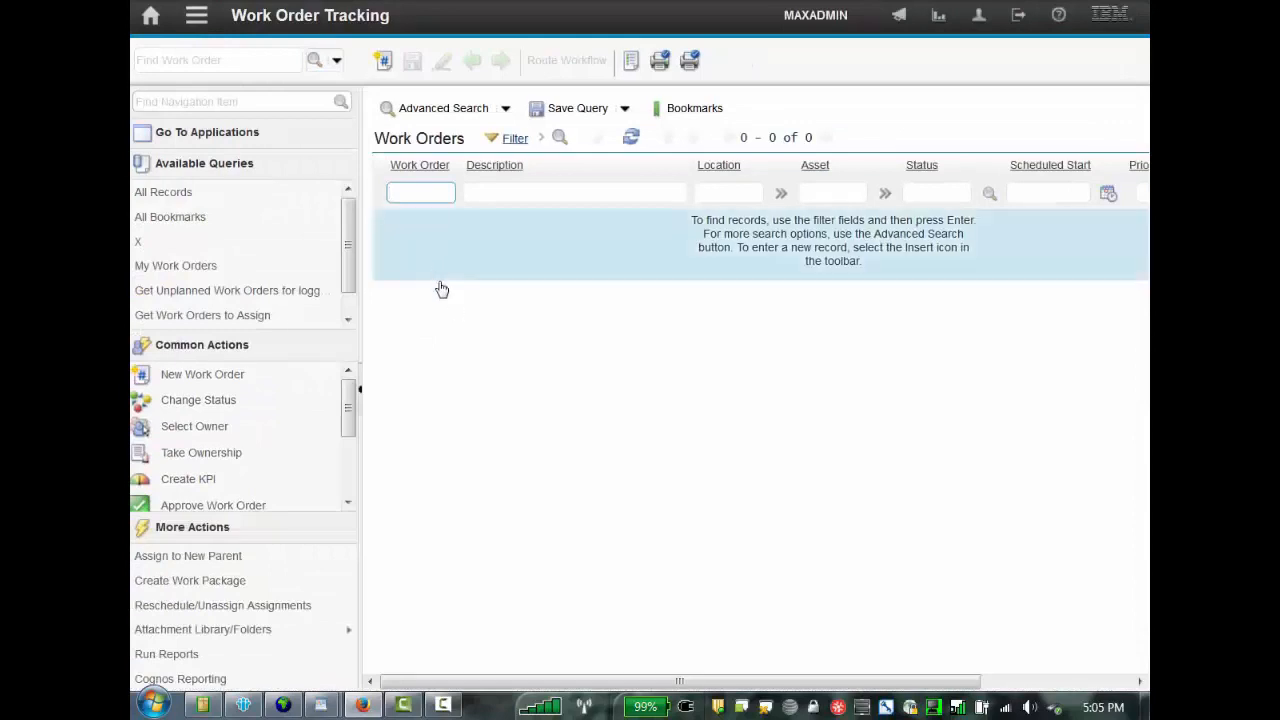
{"action": "type", "text": "1040"}
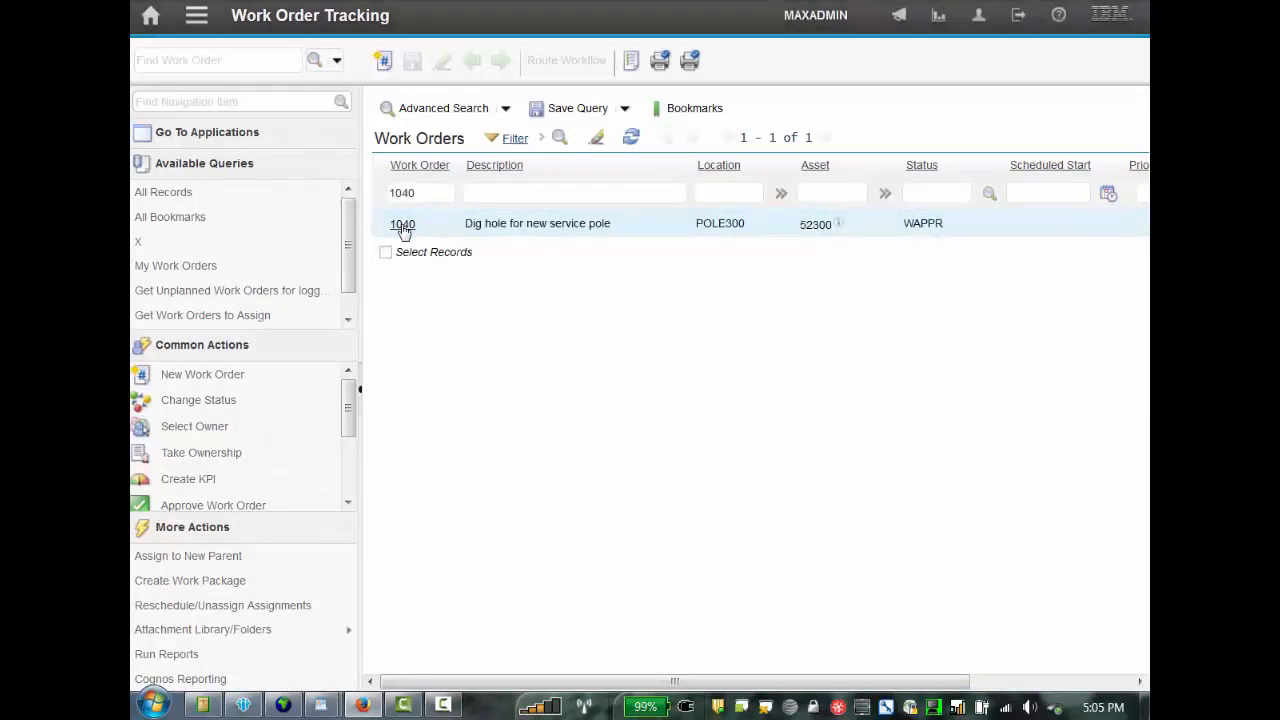
{"action": "left_click", "coordinate": [403, 223]}
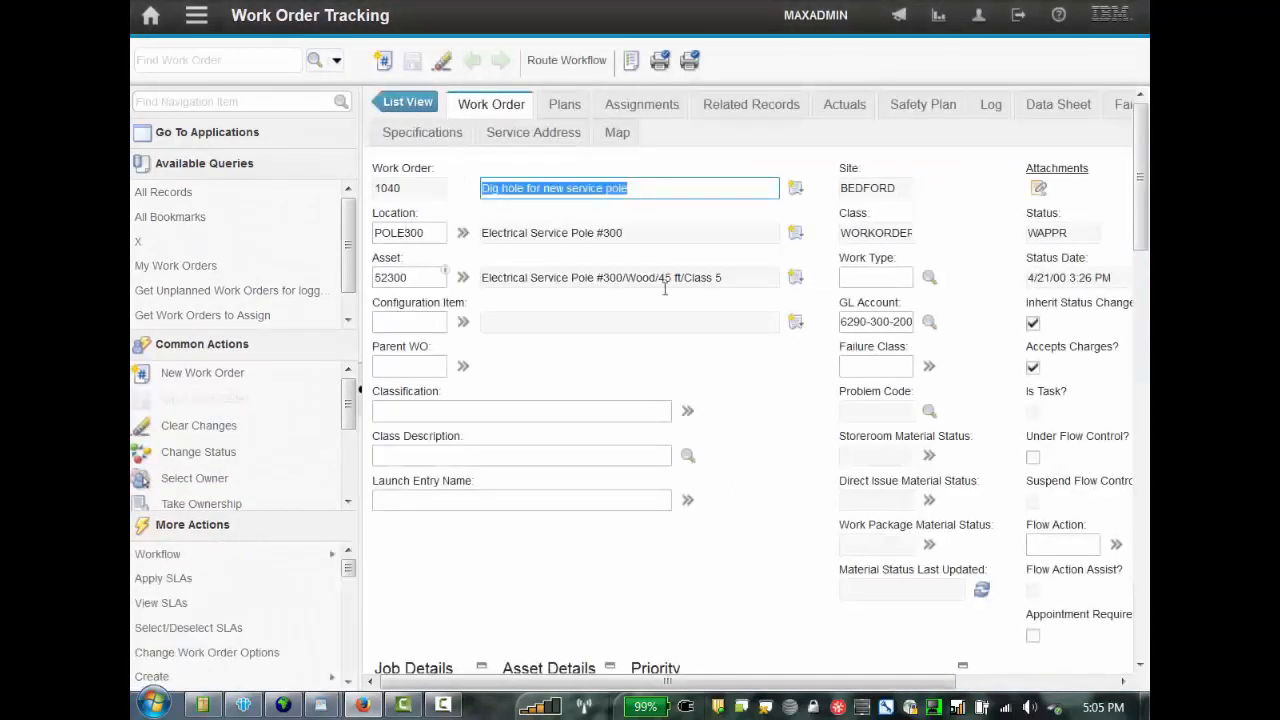
{"action": "left_click", "coordinate": [876, 277]}
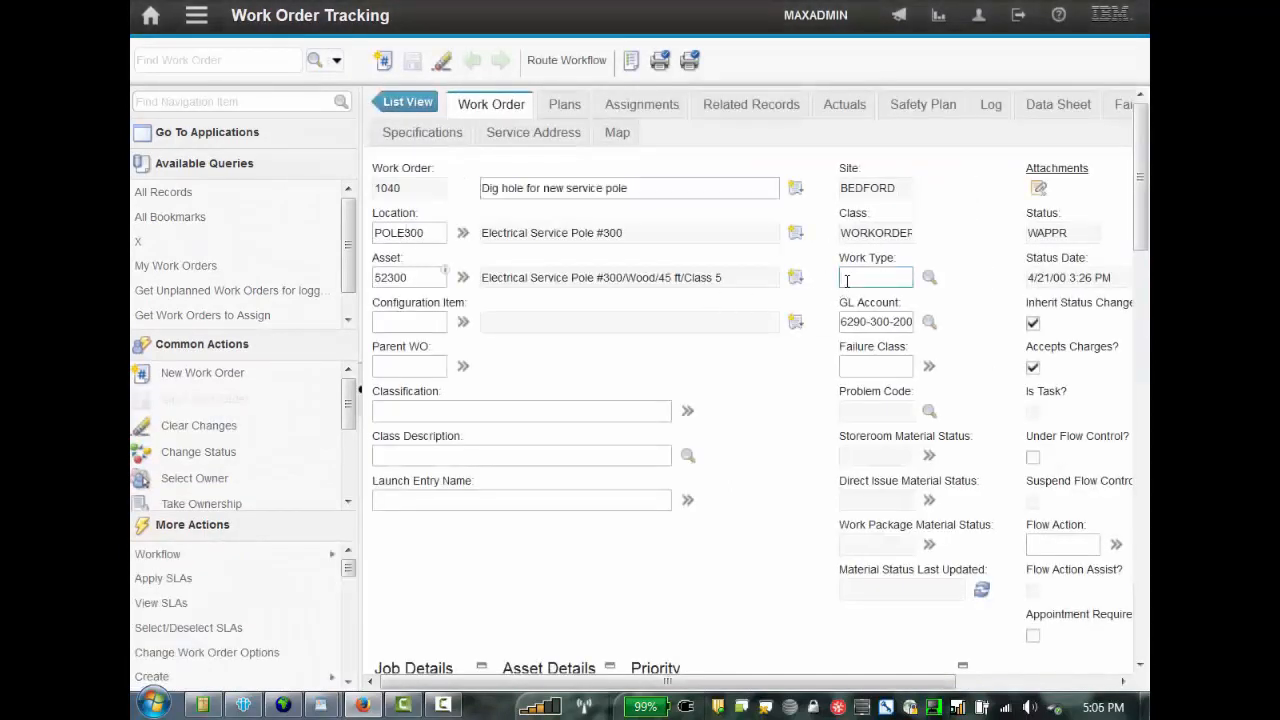
{"action": "type", "text": "BD"}
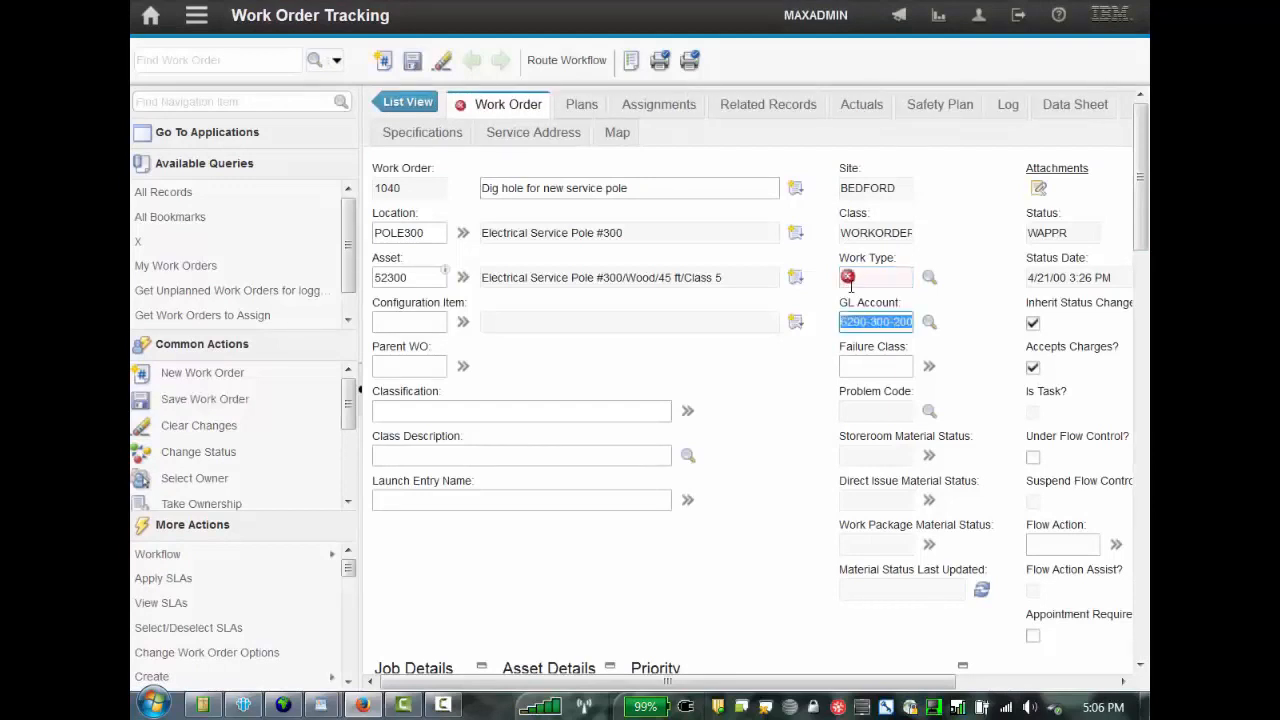
Step: Enter ED as the work type to show the edited invalid-work-type error
{"action": "type", "text": "ED"}
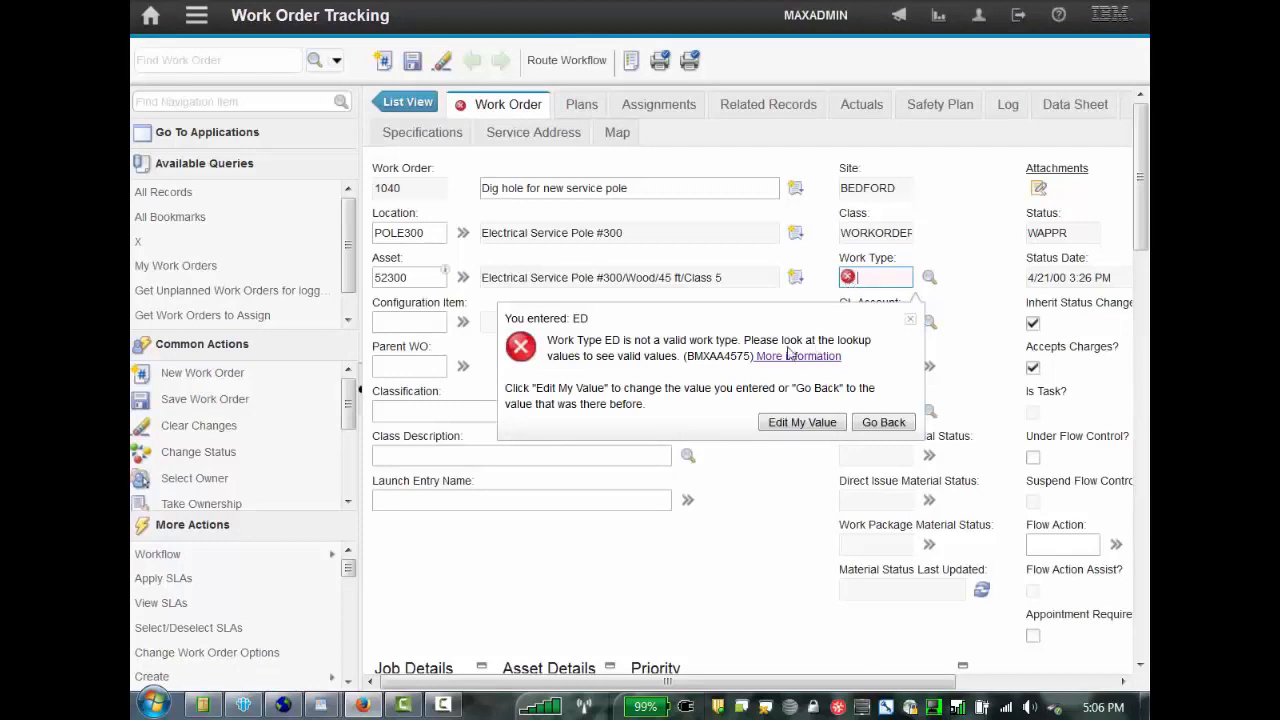
{"action": "mouse_move", "coordinate": [790, 348]}
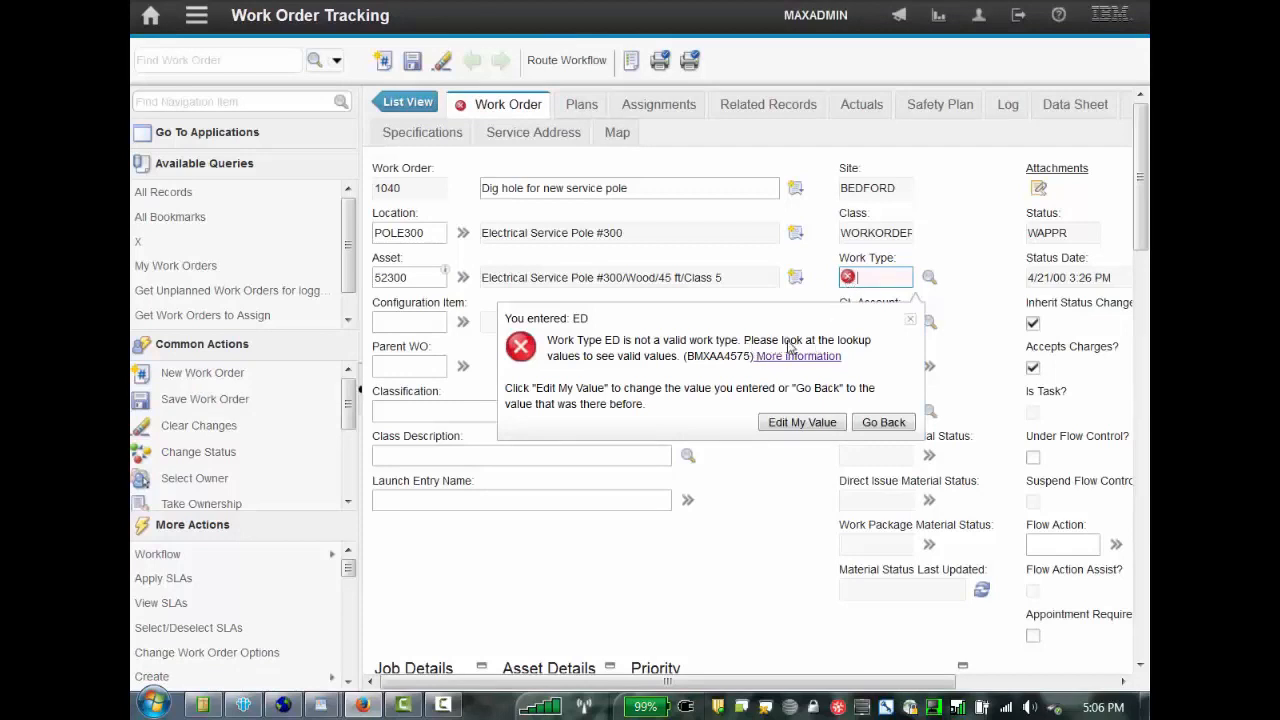
{"action": "mouse_move", "coordinate": [607, 366]}
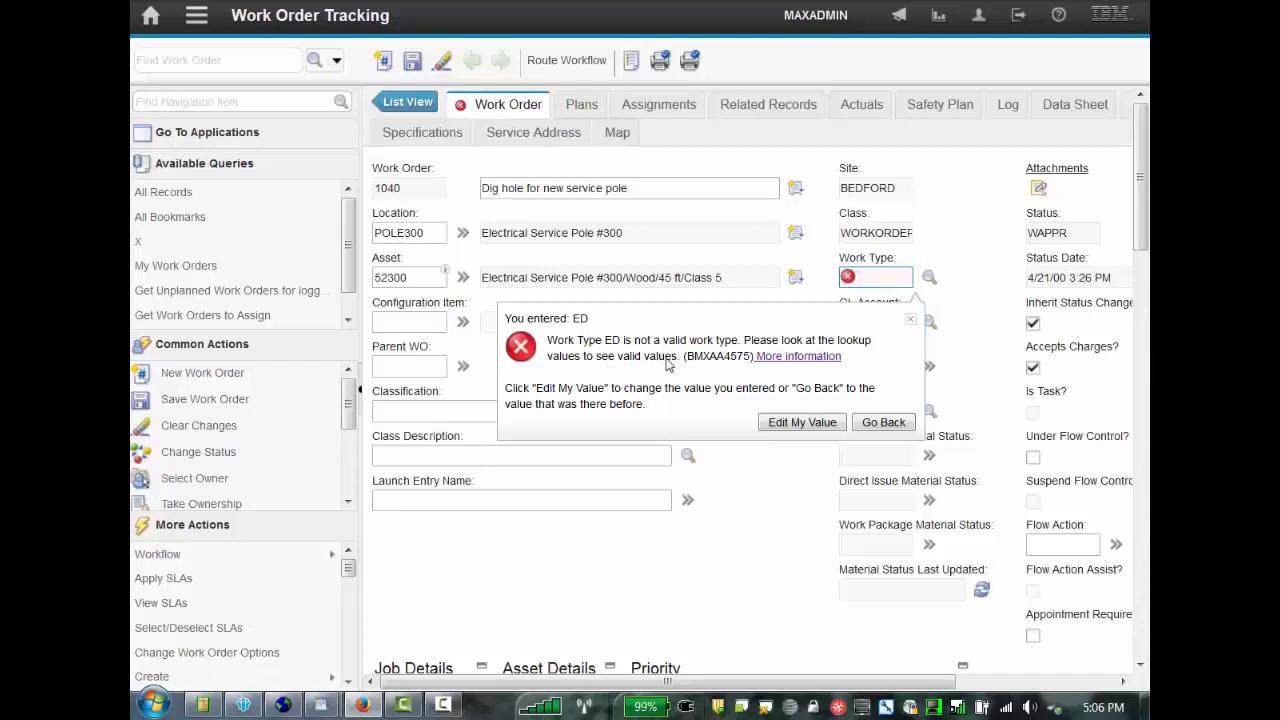
{"action": "mouse_move", "coordinate": [702, 366]}
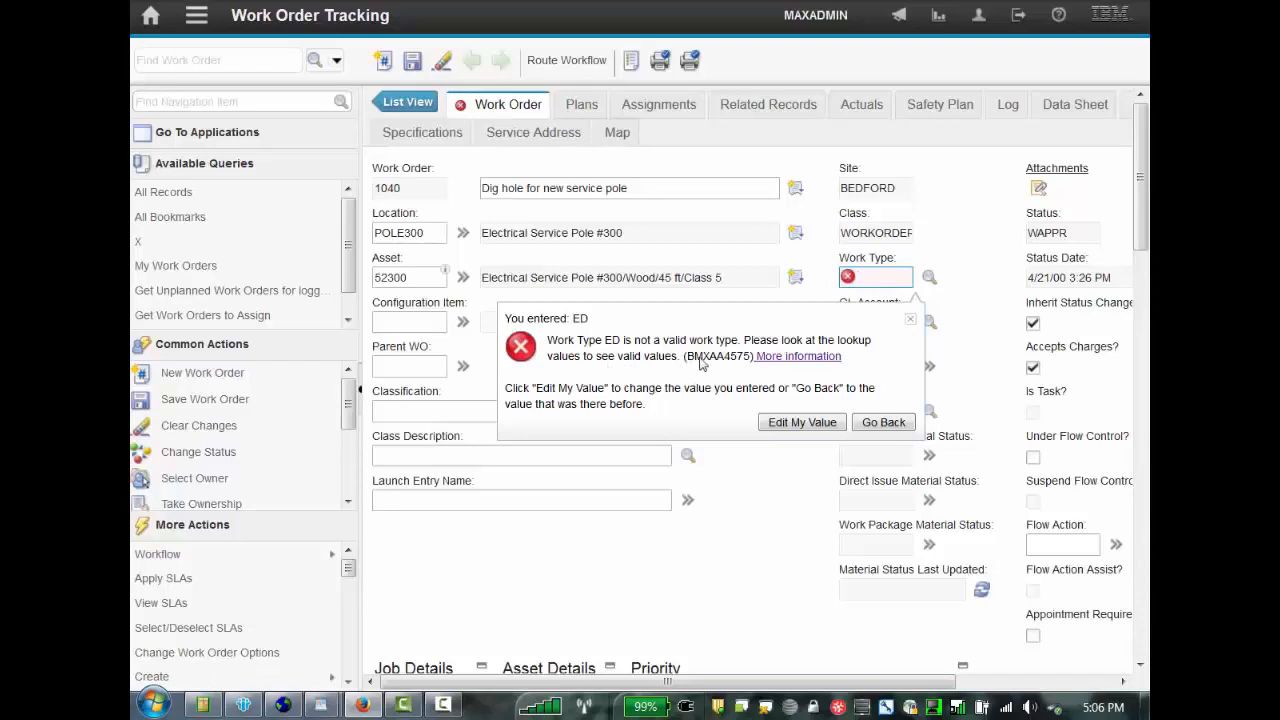
{"action": "mouse_move", "coordinate": [797, 356]}
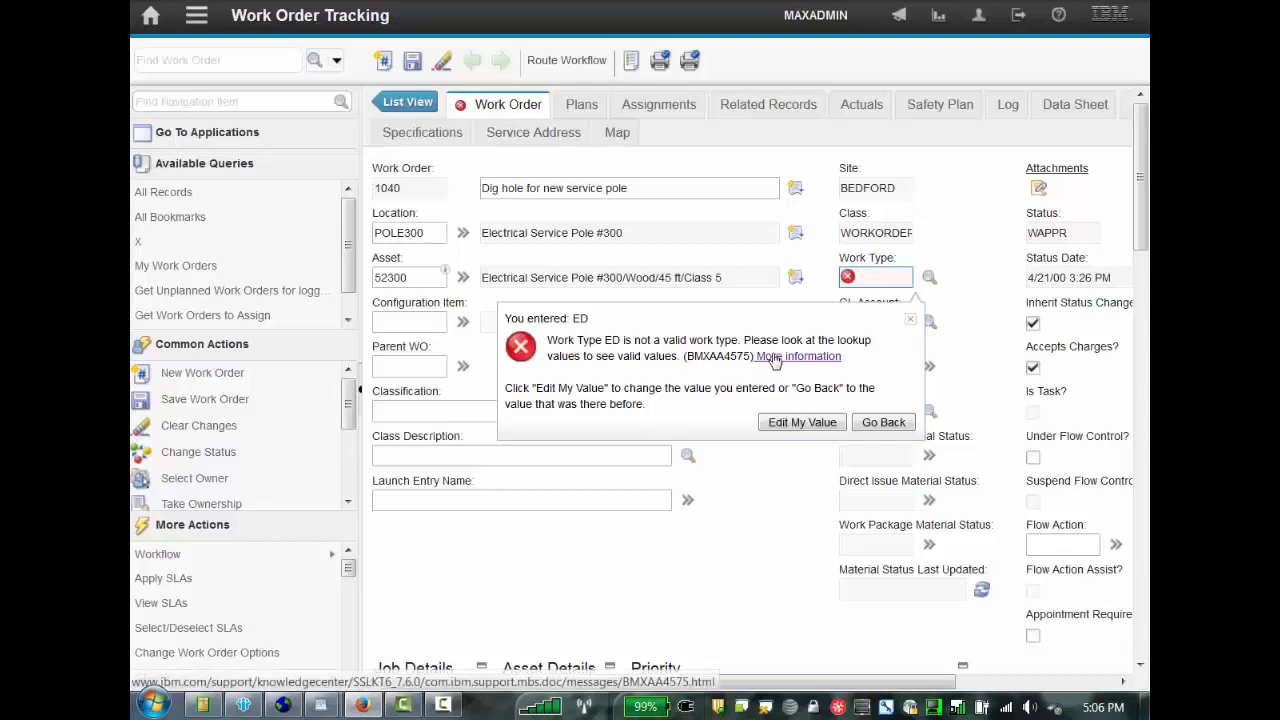
{"action": "mouse_move", "coordinate": [775, 362]}
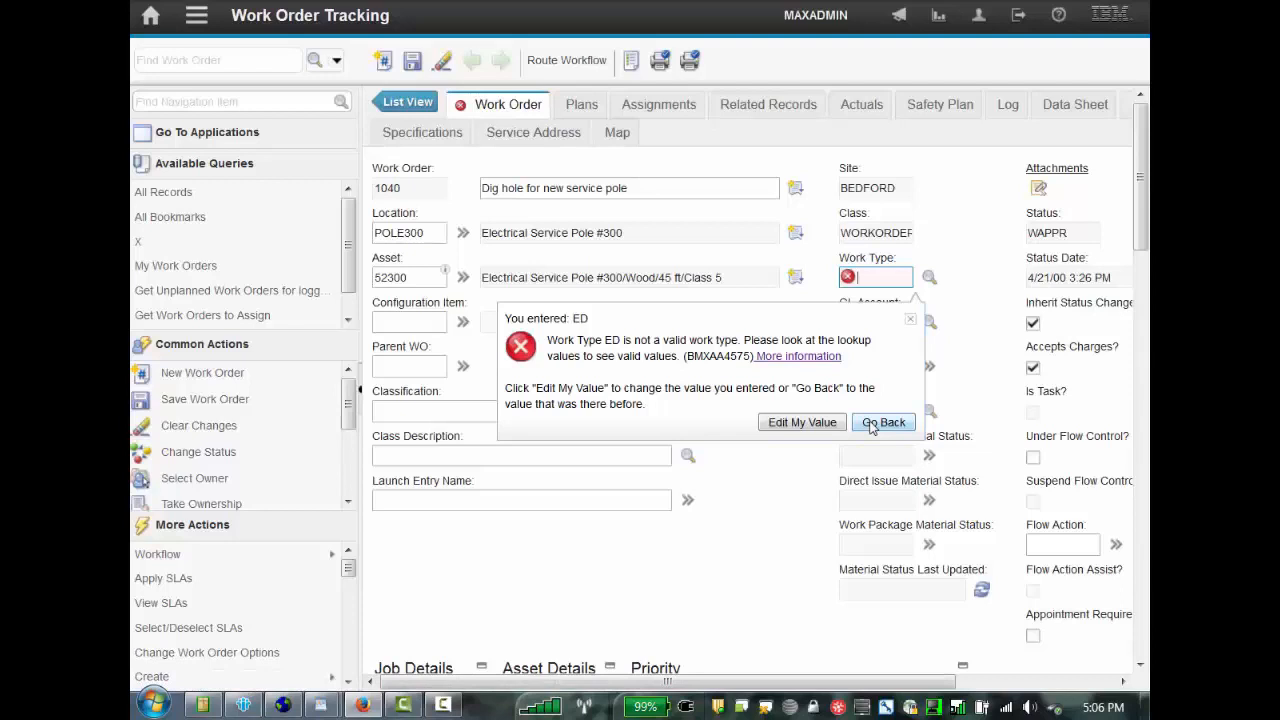
Step: Discard the invalid ED work type and navigate toward Database Configuration
{"action": "left_click", "coordinate": [883, 422]}
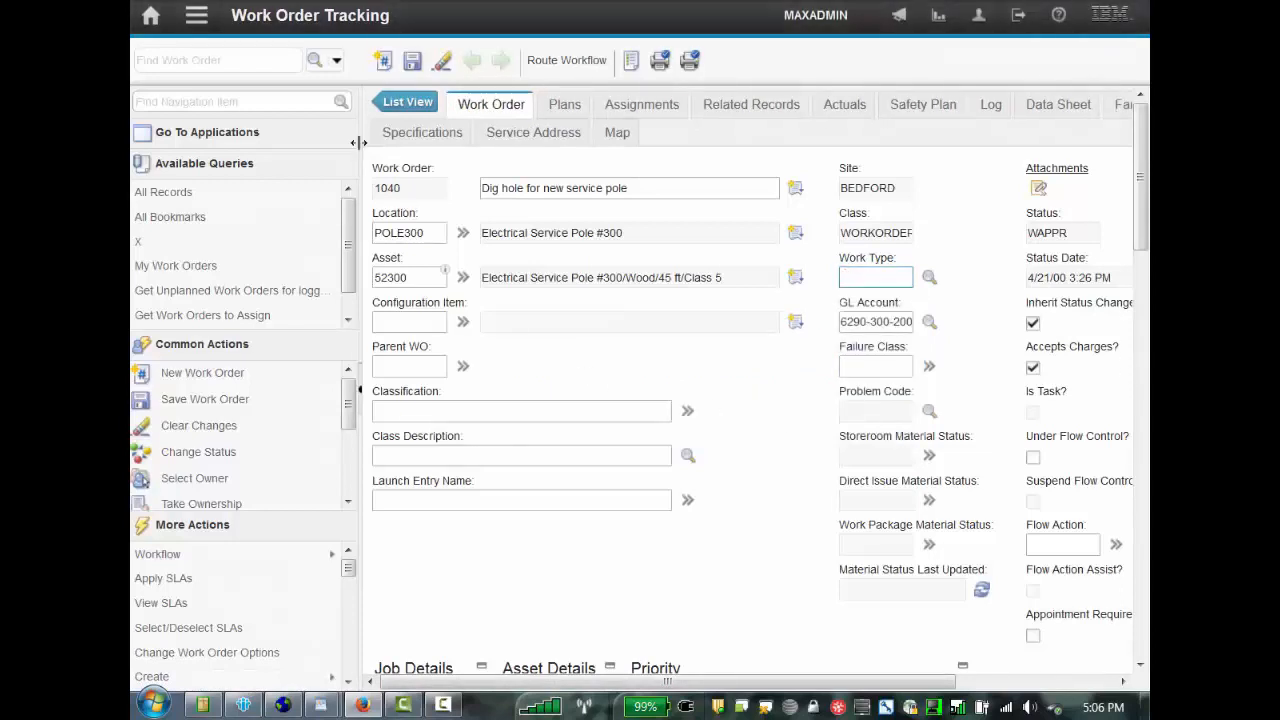
{"action": "left_click", "coordinate": [191, 16]}
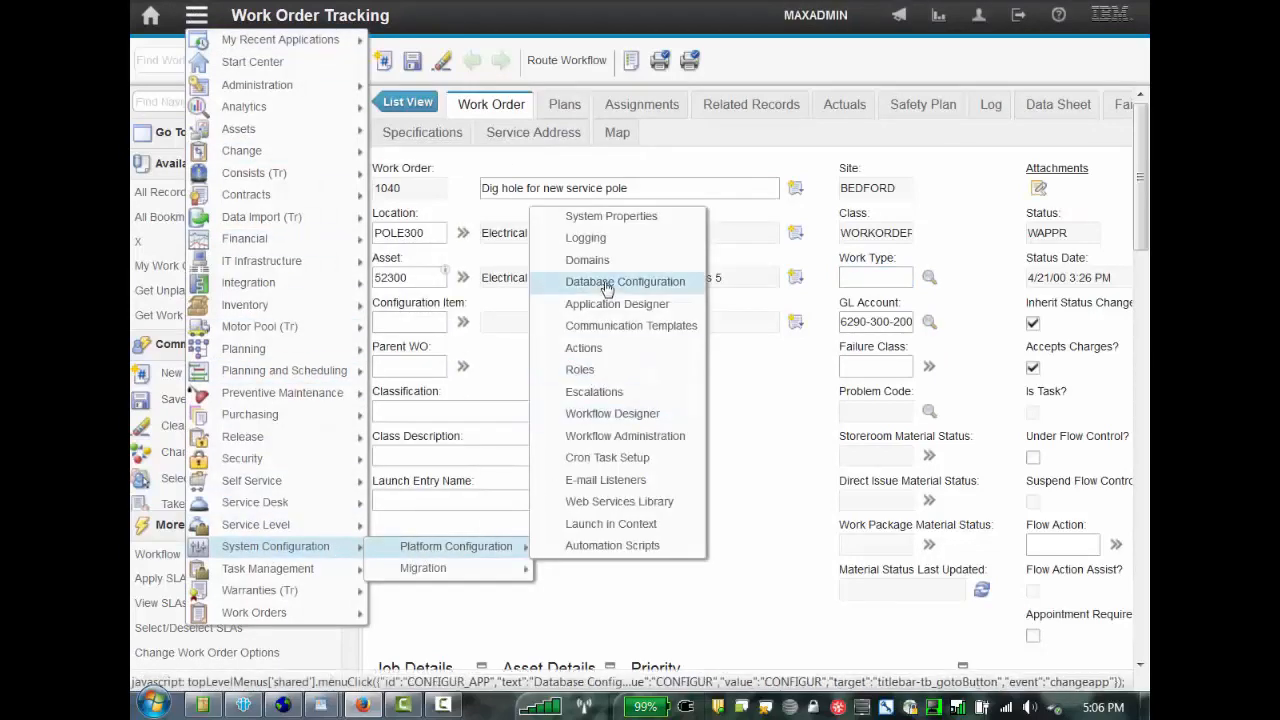
{"action": "left_click", "coordinate": [626, 281]}
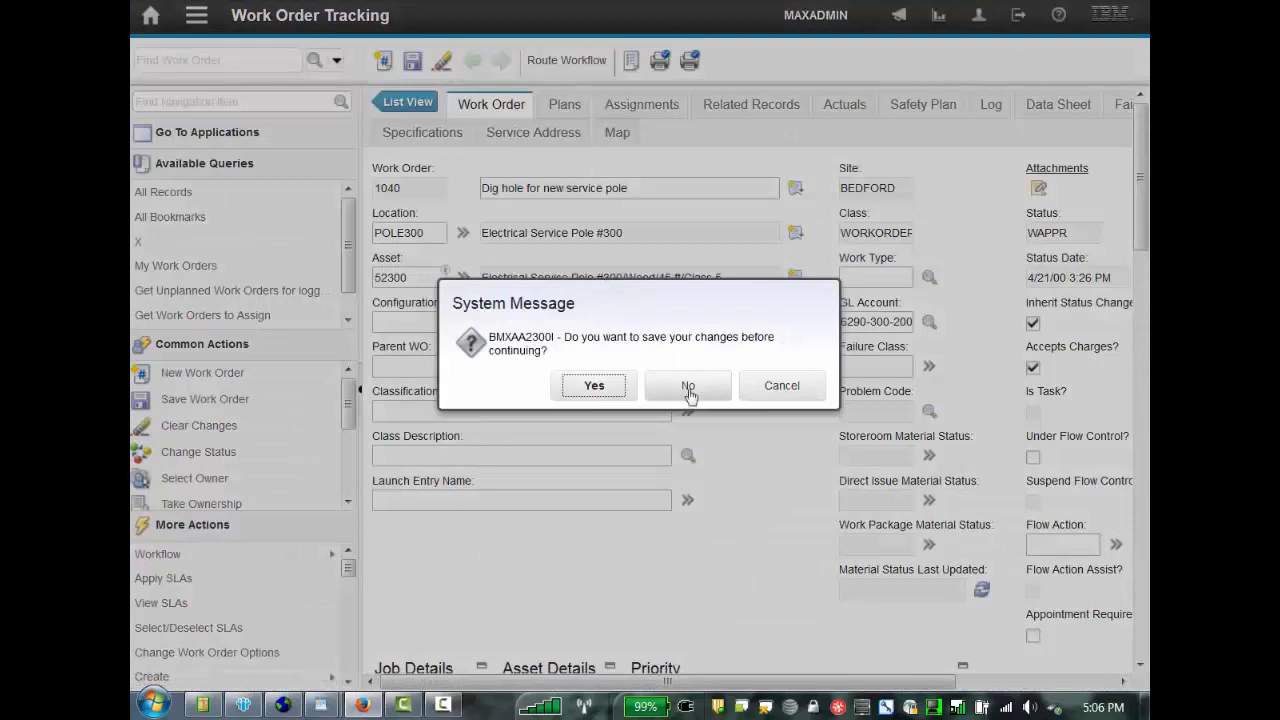
Step: Decline saving, then filter the Messages list by message key morehelp
{"action": "left_click", "coordinate": [687, 385]}
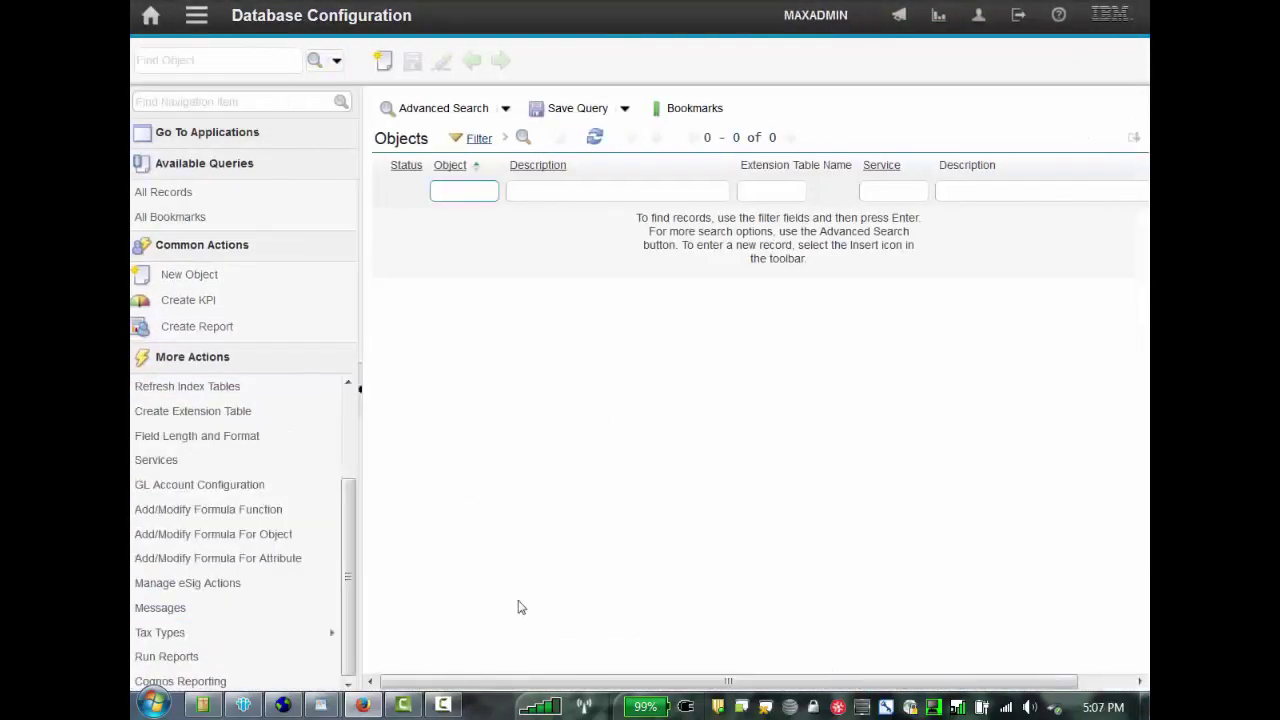
{"action": "left_click", "coordinate": [160, 608]}
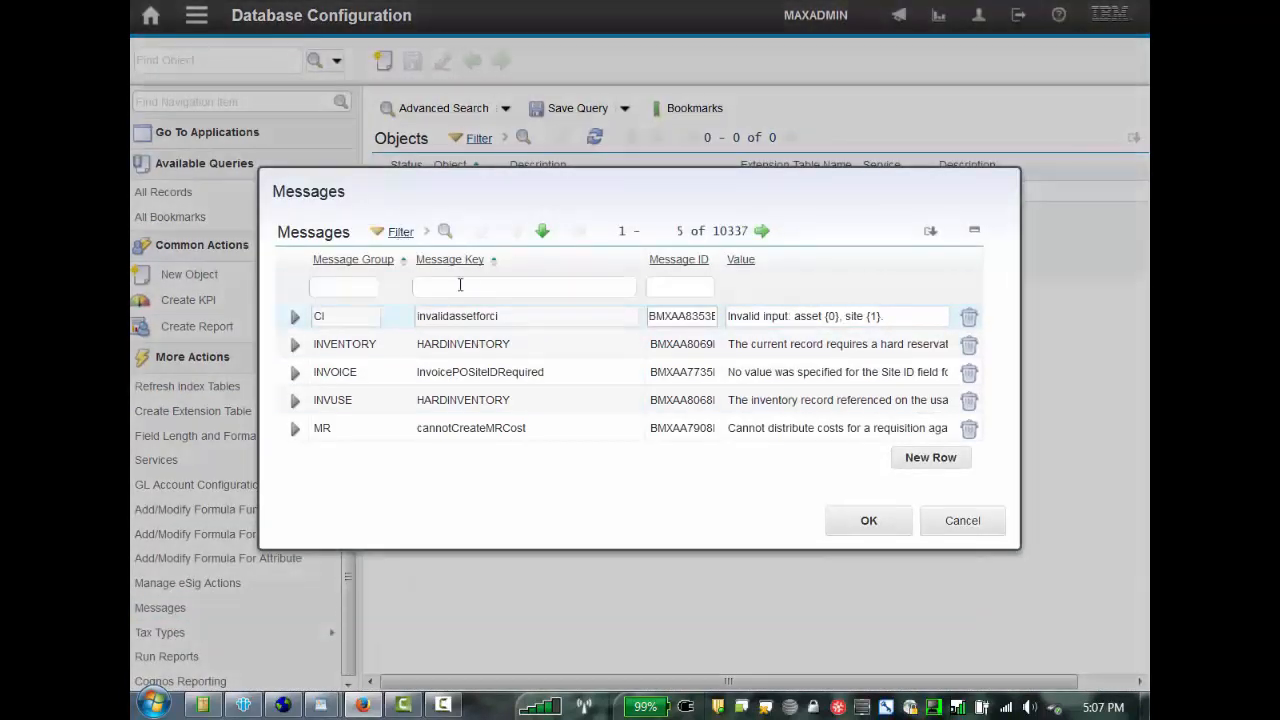
{"action": "type", "text": "more"}
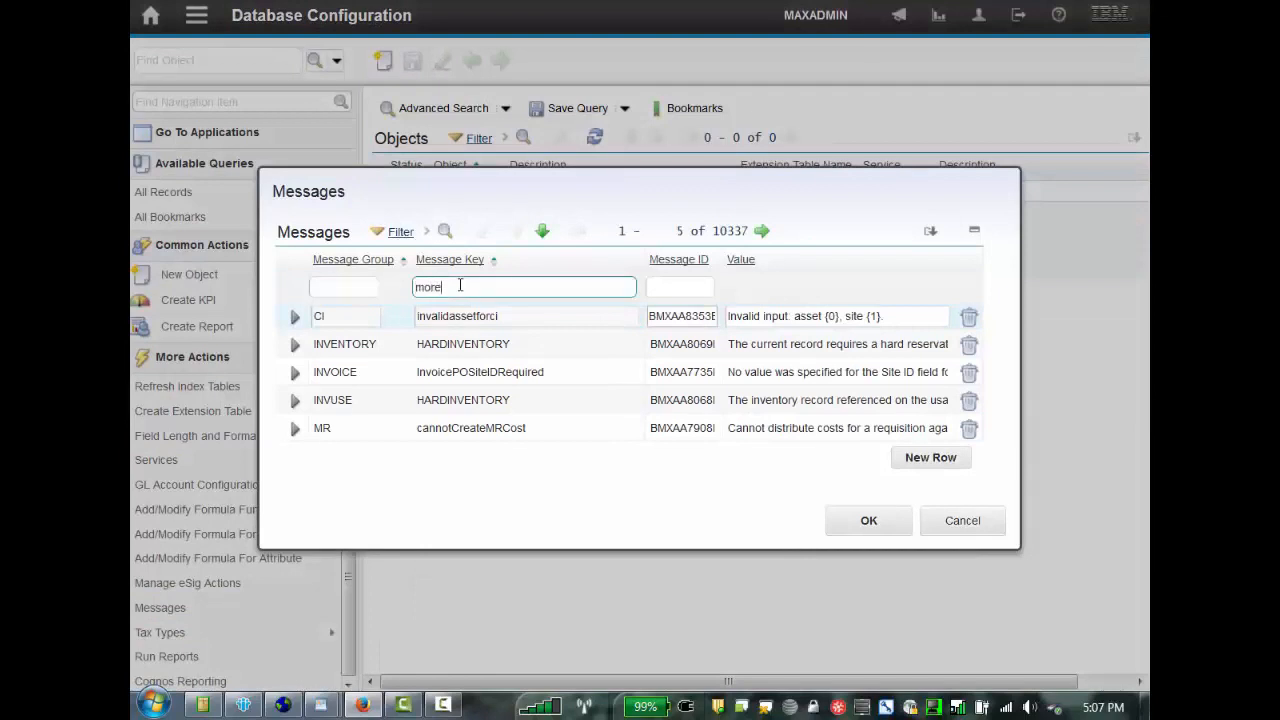
{"action": "type", "text": "help"}
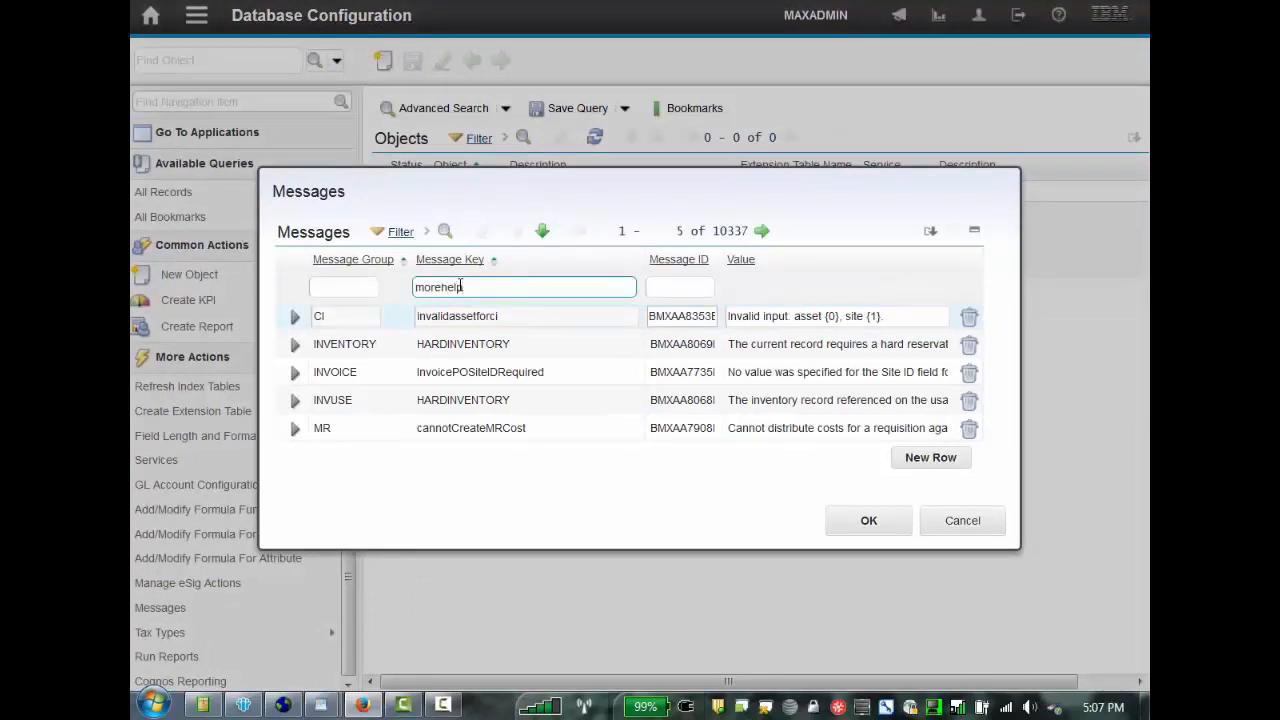
{"action": "key", "text": "Enter"}
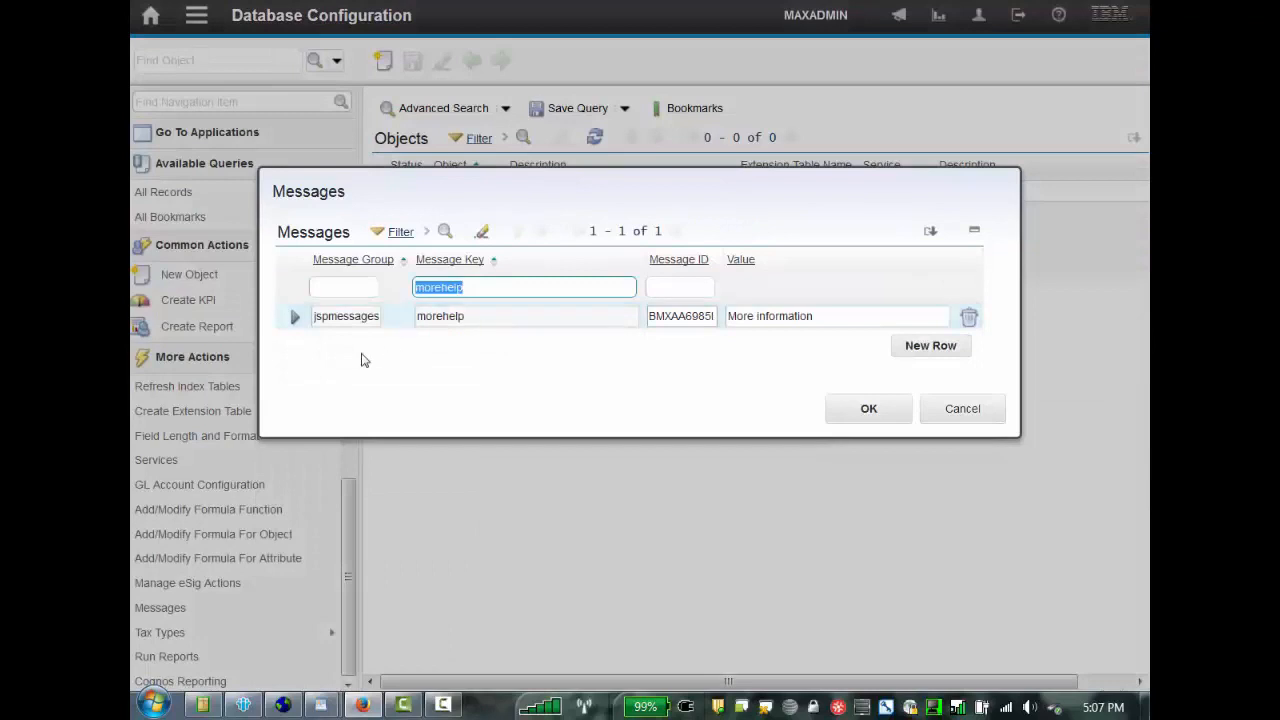
{"action": "mouse_move", "coordinate": [295, 330]}
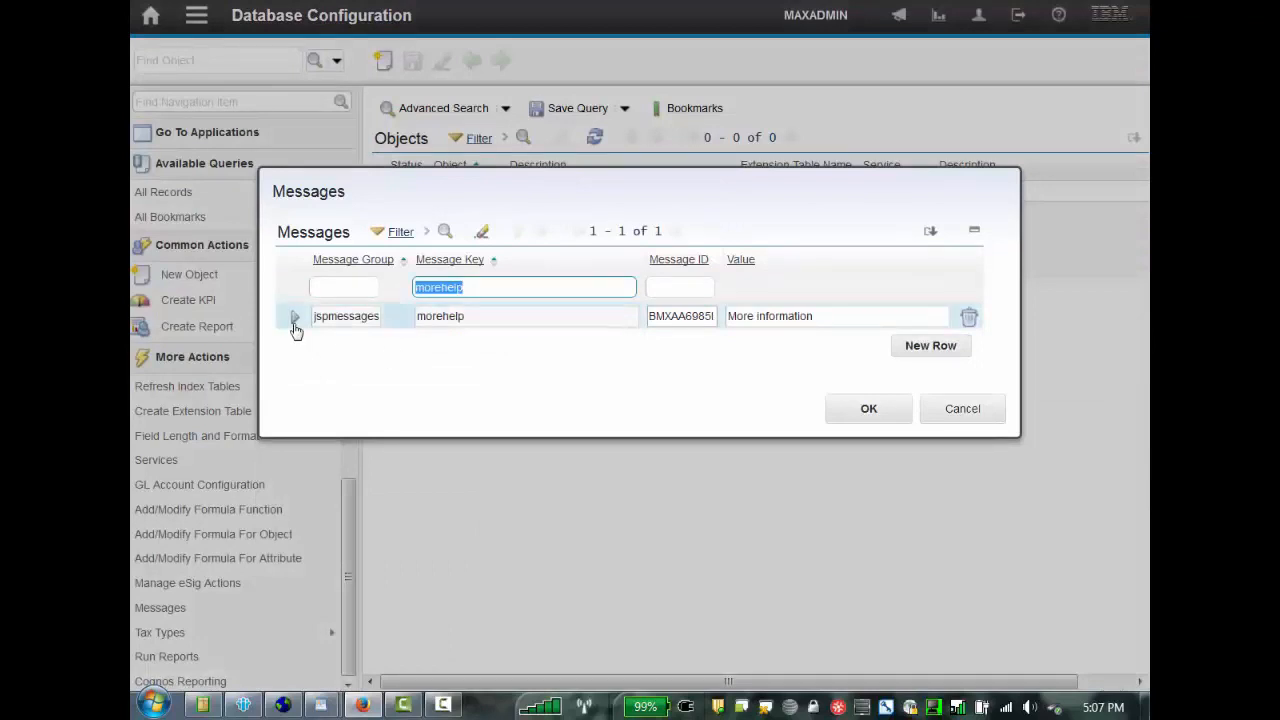
Step: Delete the 'More information' value from the morehelp message and confirm with OK
{"action": "left_click", "coordinate": [295, 322]}
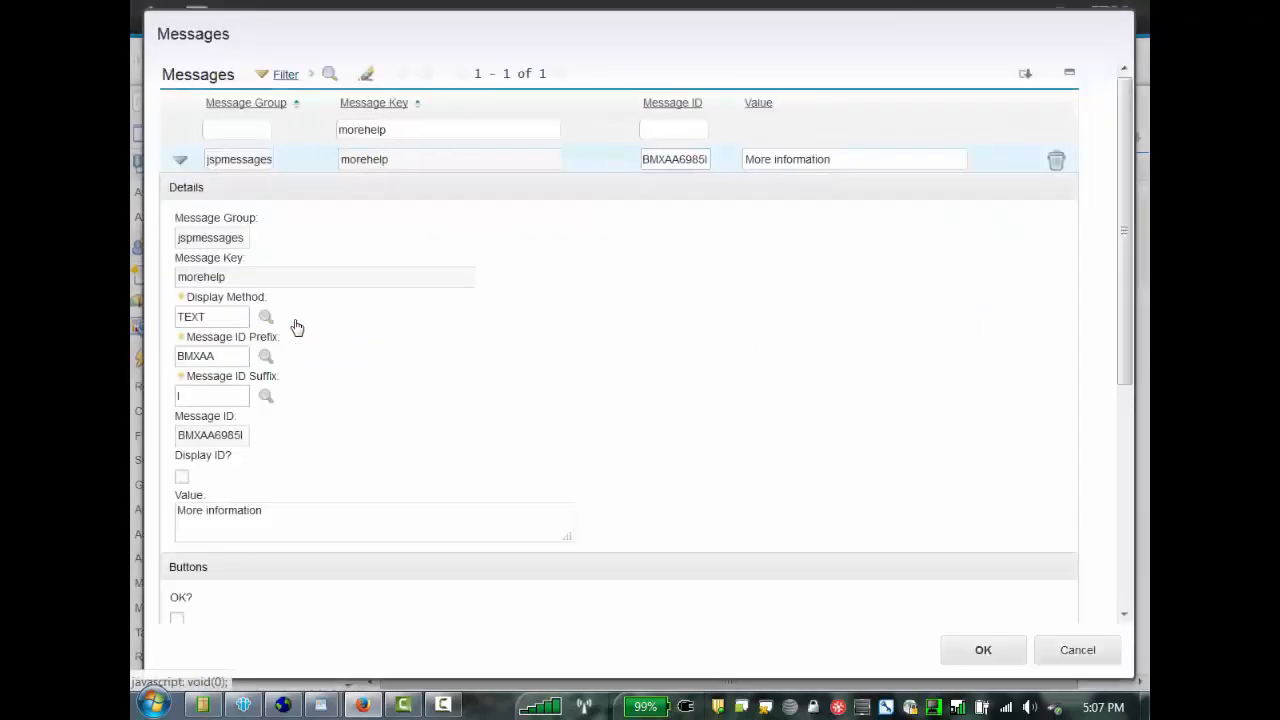
{"action": "left_click", "coordinate": [277, 520]}
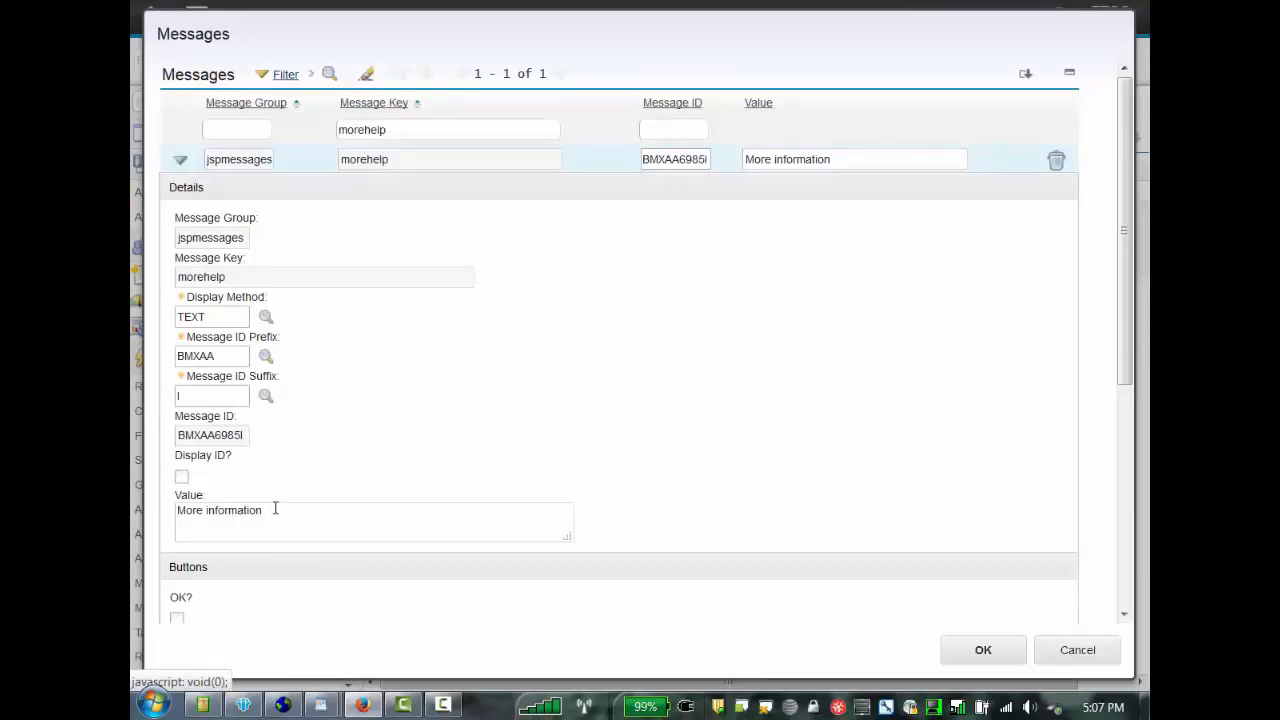
{"action": "double_click", "coordinate": [218, 510]}
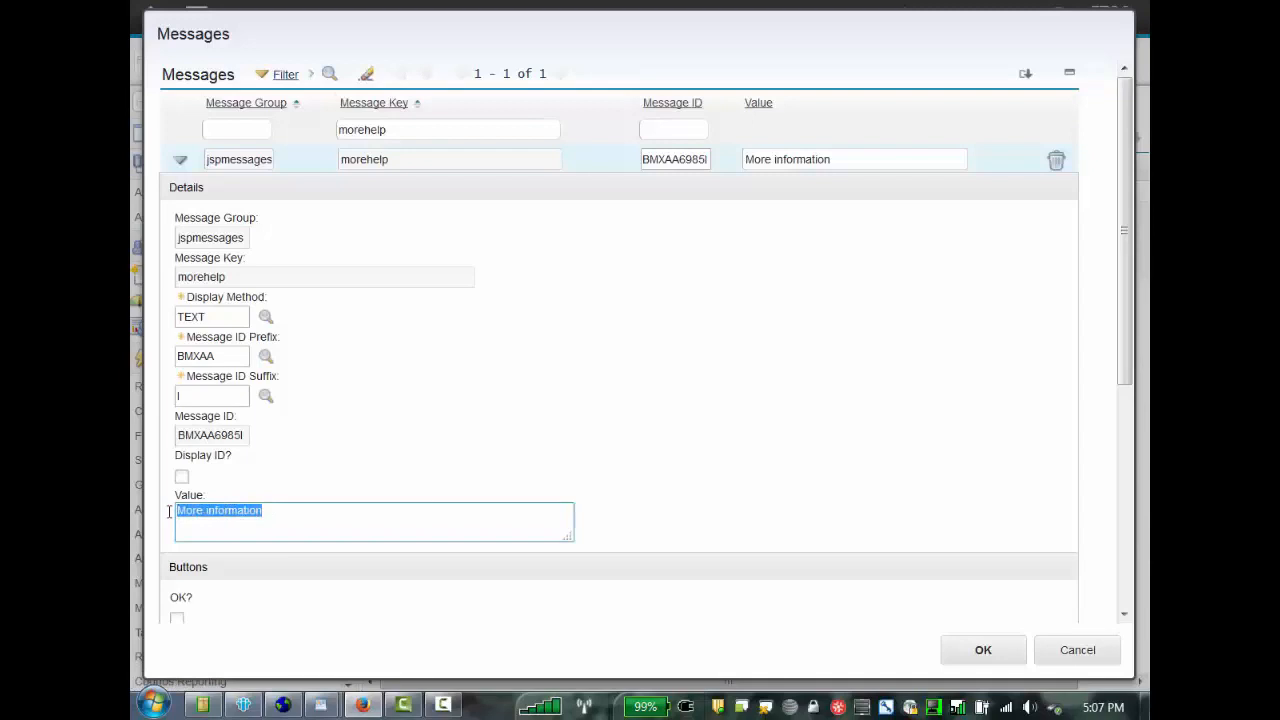
{"action": "key", "text": "Delete"}
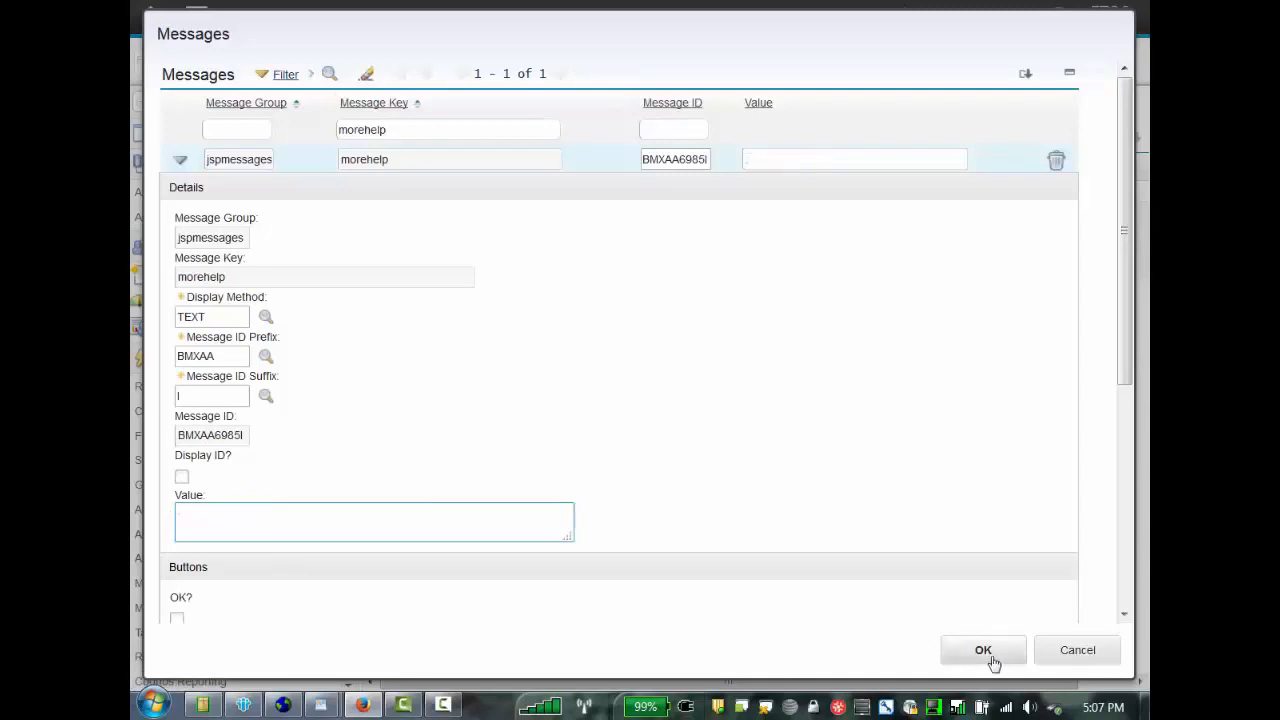
{"action": "left_click", "coordinate": [983, 650]}
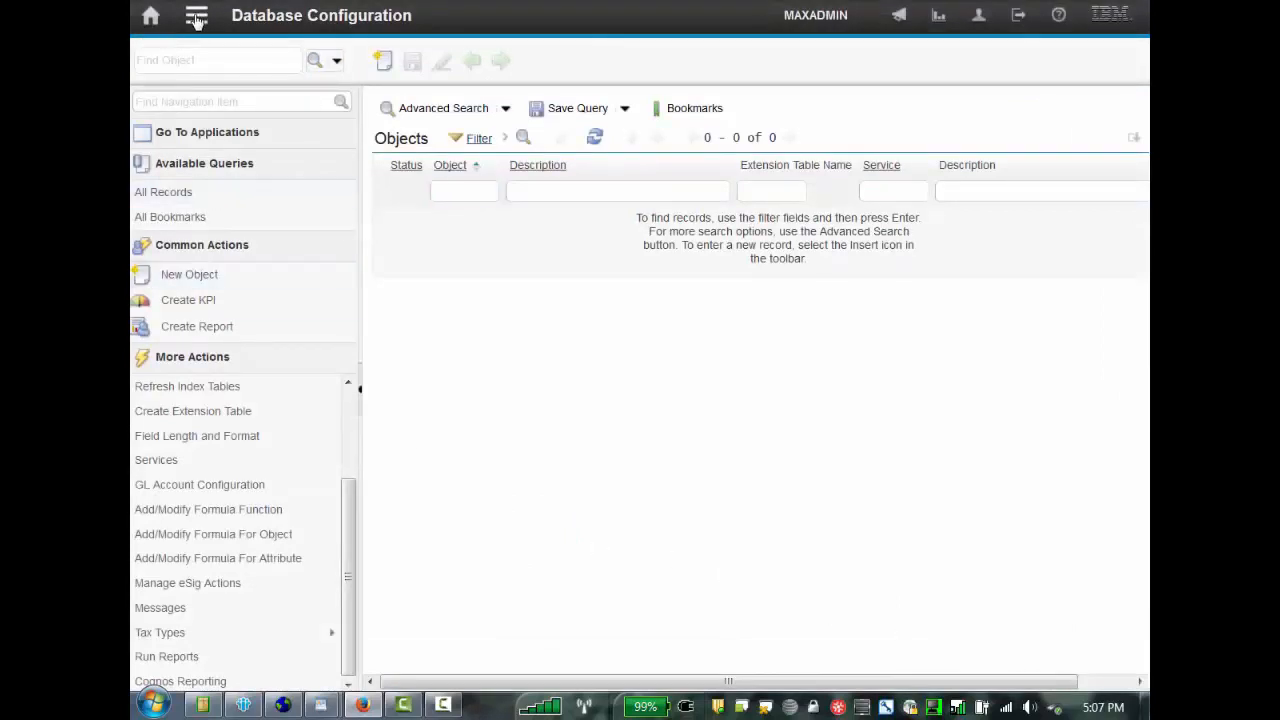
Step: Search Work Order Tracking for 1040 and open that work order
{"action": "left_click", "coordinate": [191, 15]}
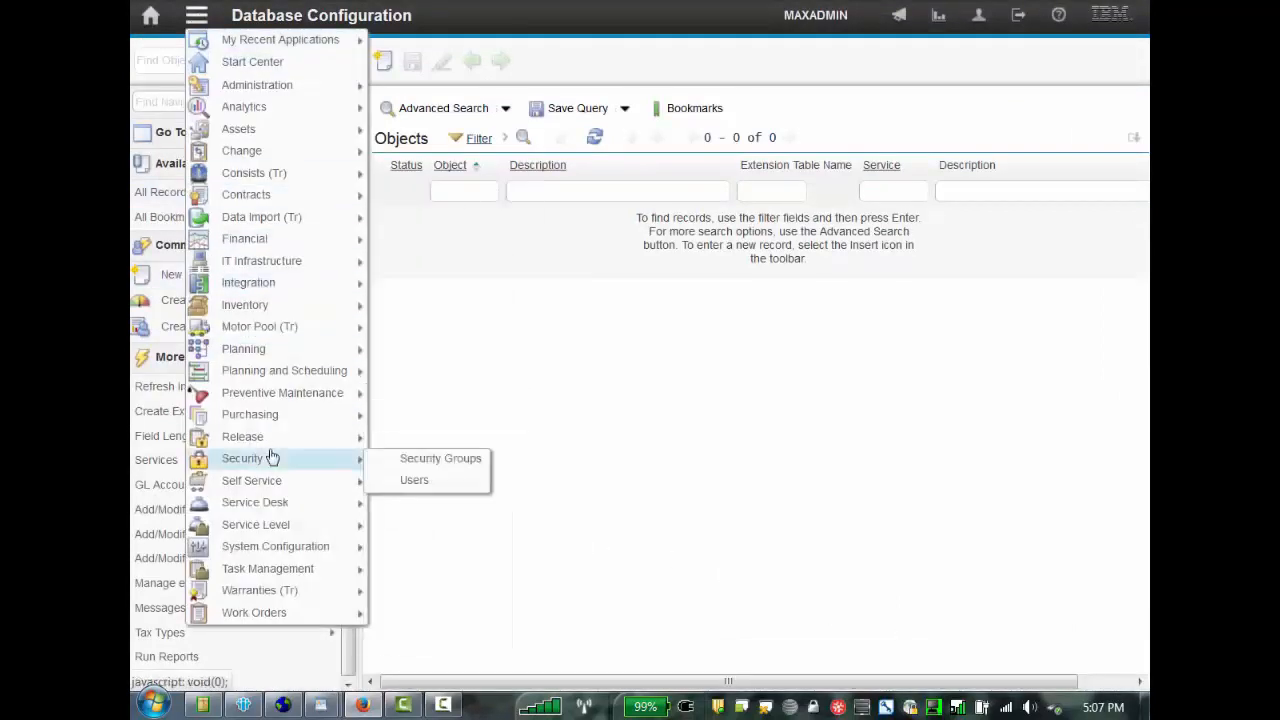
{"action": "mouse_move", "coordinate": [255, 525]}
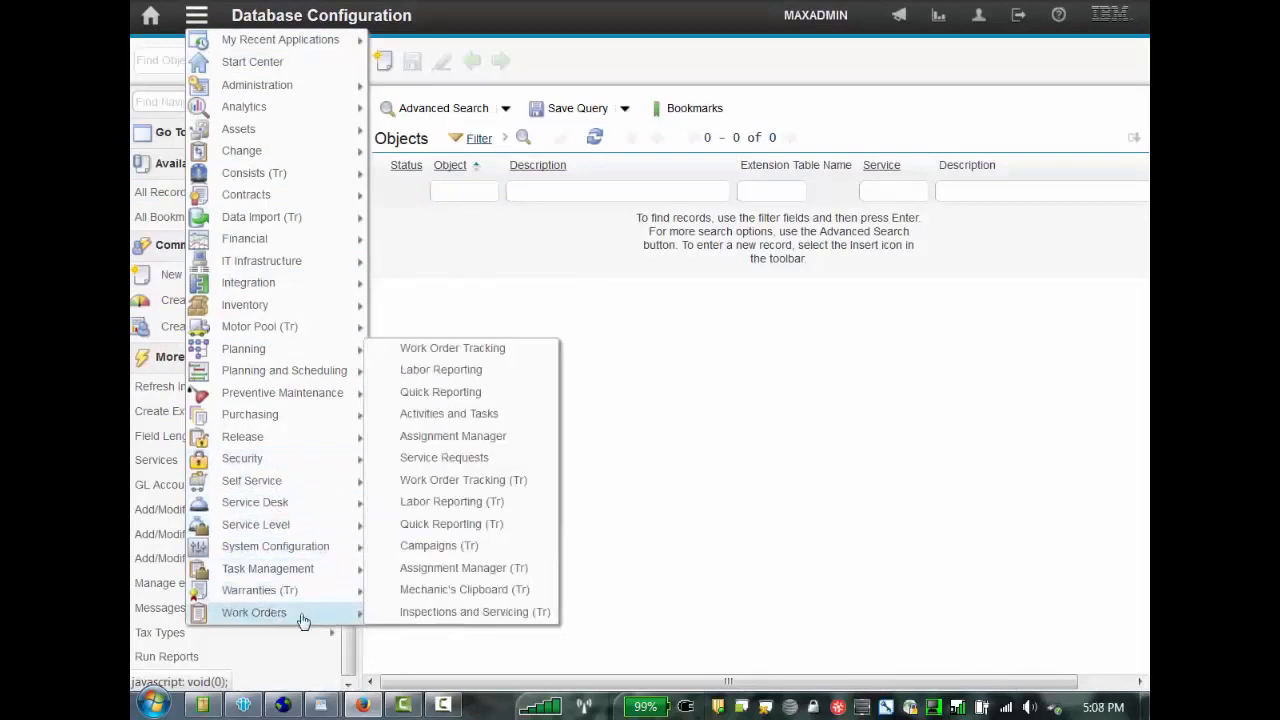
{"action": "mouse_move", "coordinate": [454, 352]}
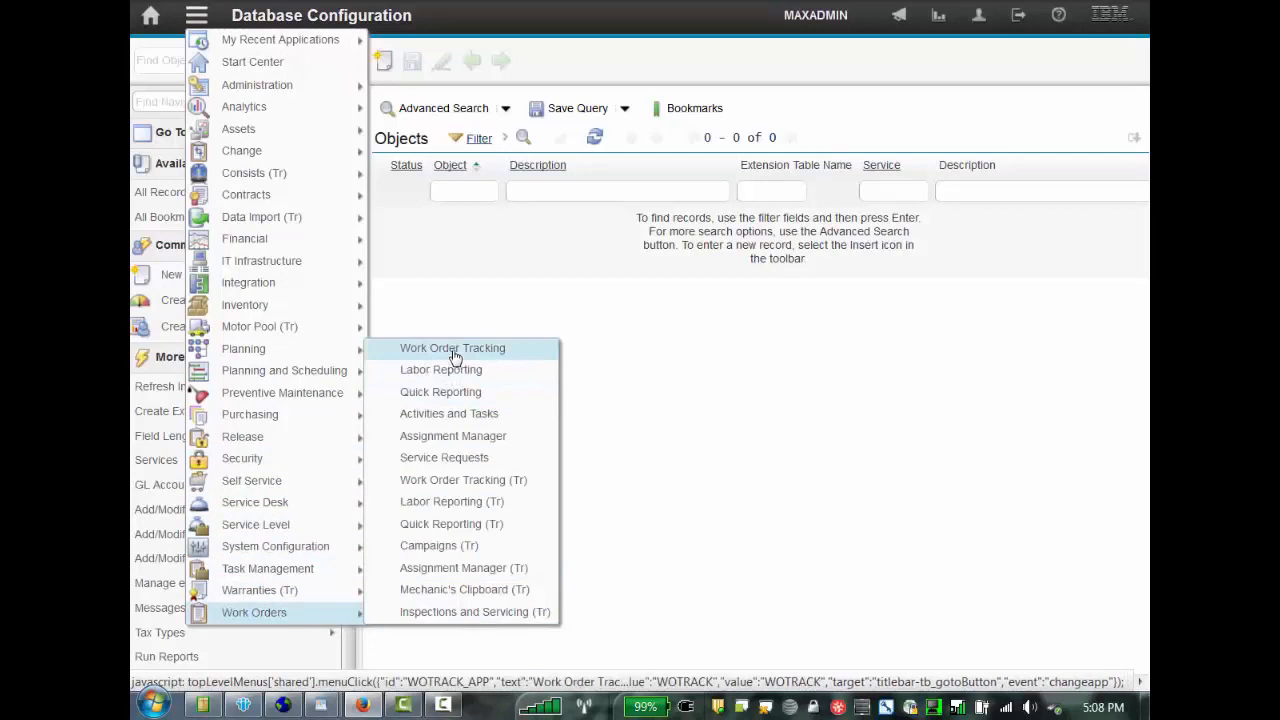
{"action": "left_click", "coordinate": [452, 347]}
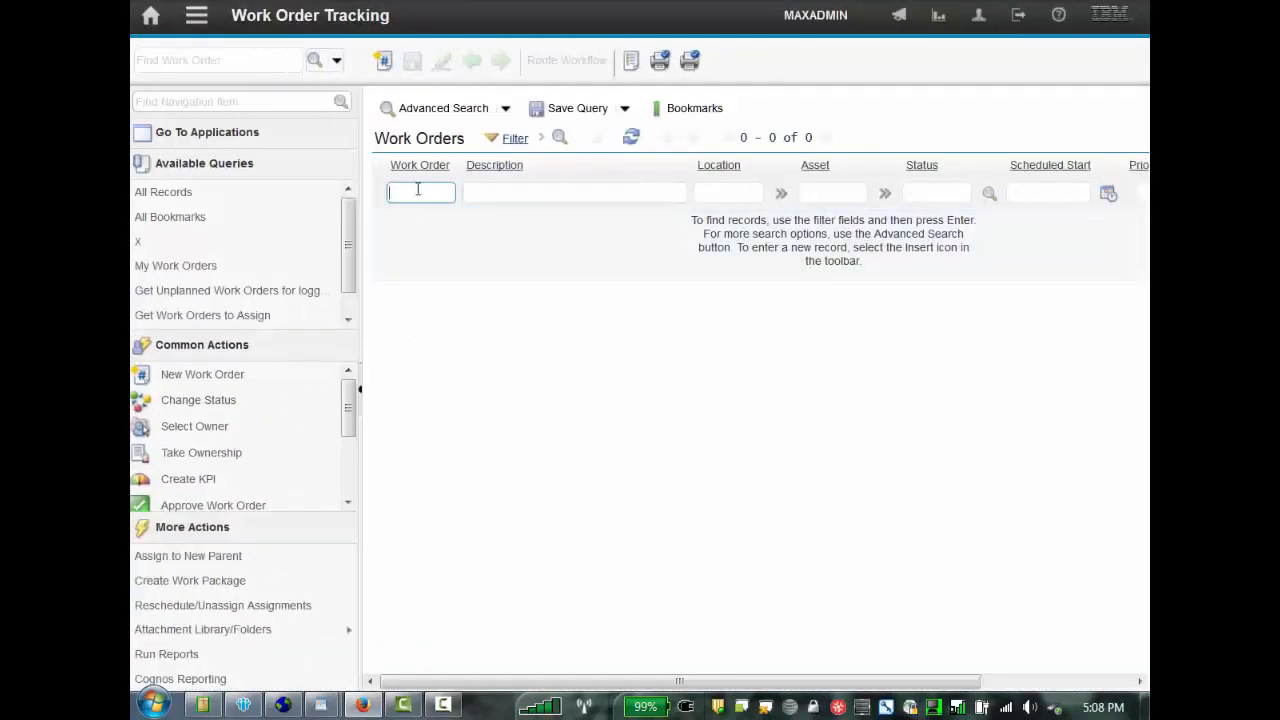
{"action": "type", "text": "1040"}
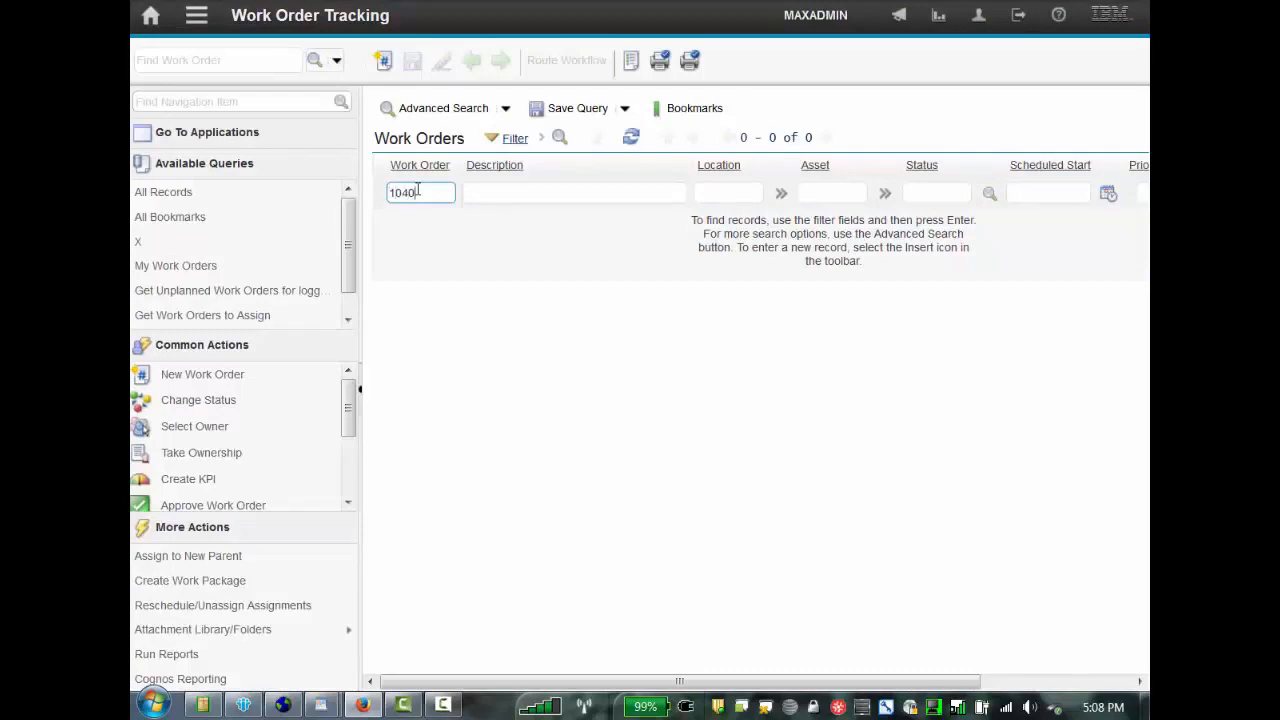
{"action": "key", "text": "Enter"}
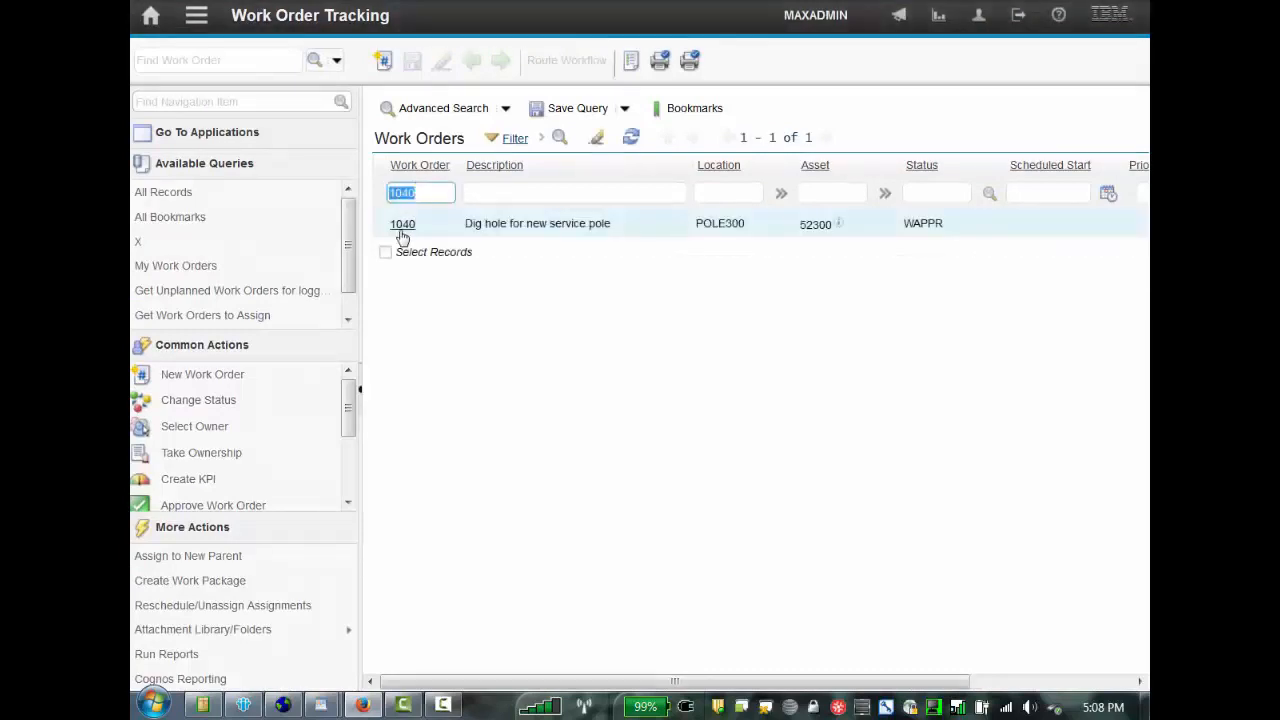
{"action": "left_click", "coordinate": [402, 223]}
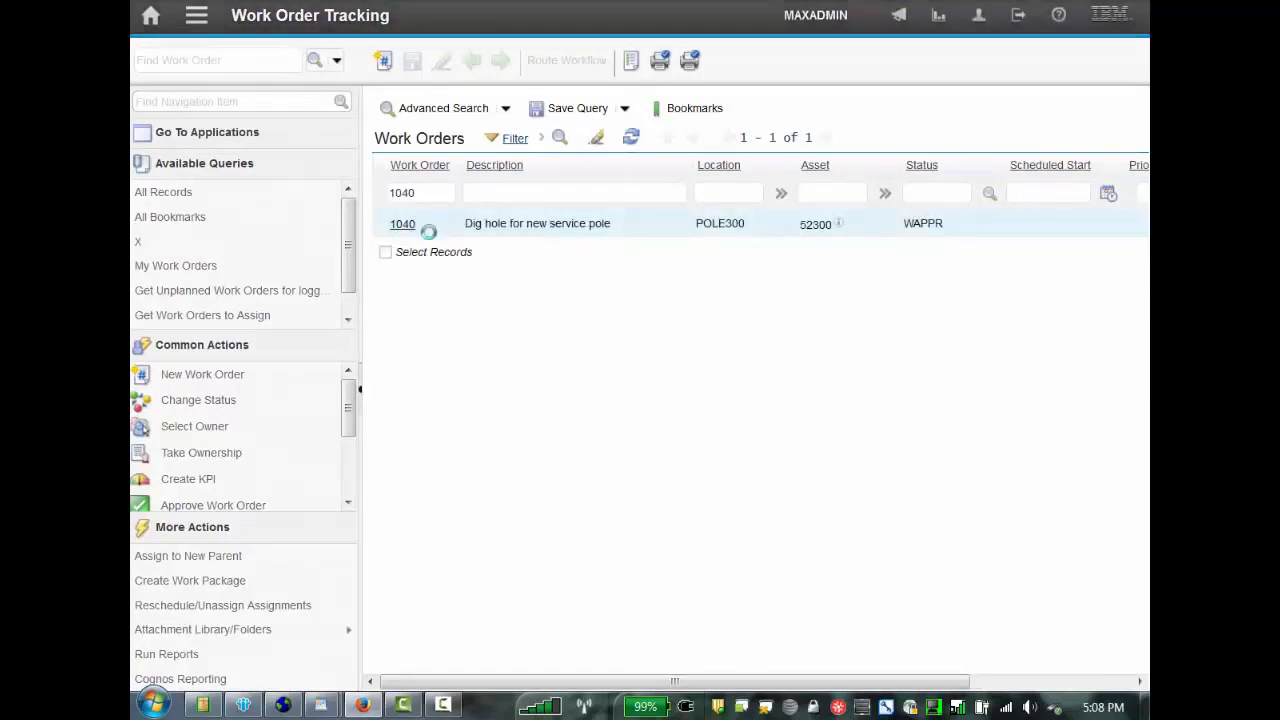
{"action": "left_click", "coordinate": [402, 223]}
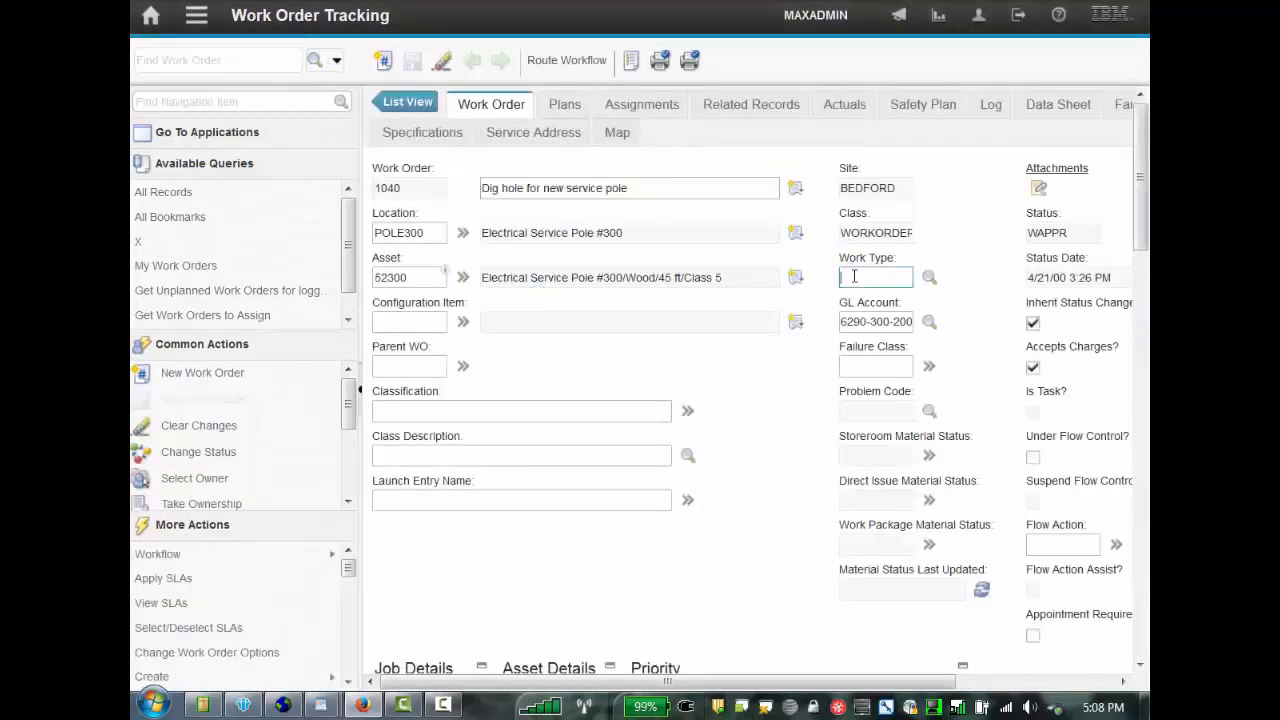
{"action": "type", "text": "ed"}
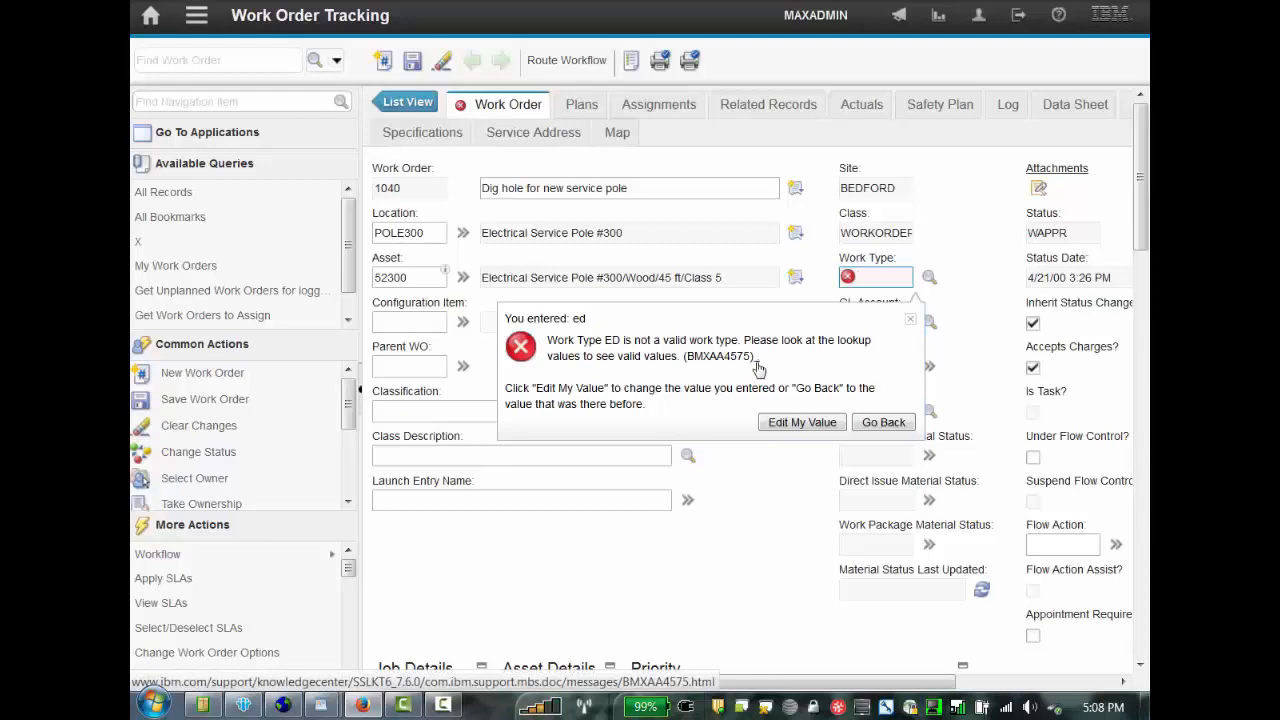
{"action": "mouse_move", "coordinate": [761, 368]}
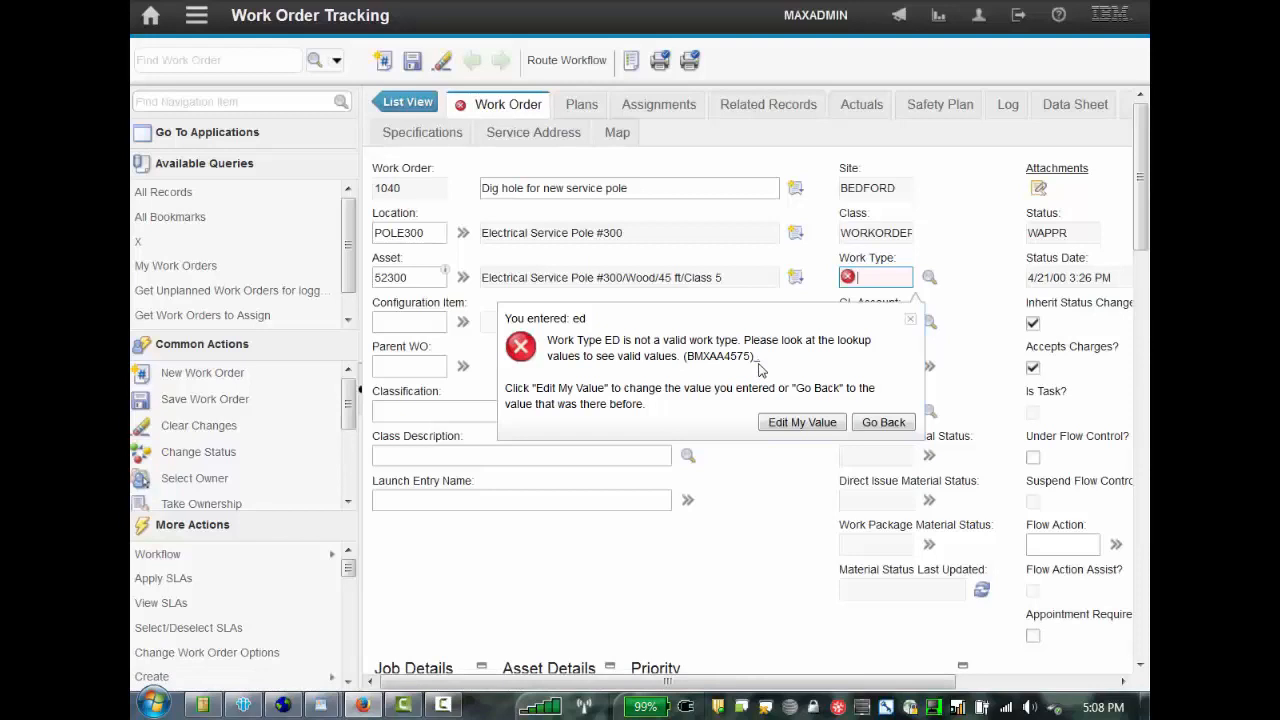
{"action": "mouse_move", "coordinate": [825, 393]}
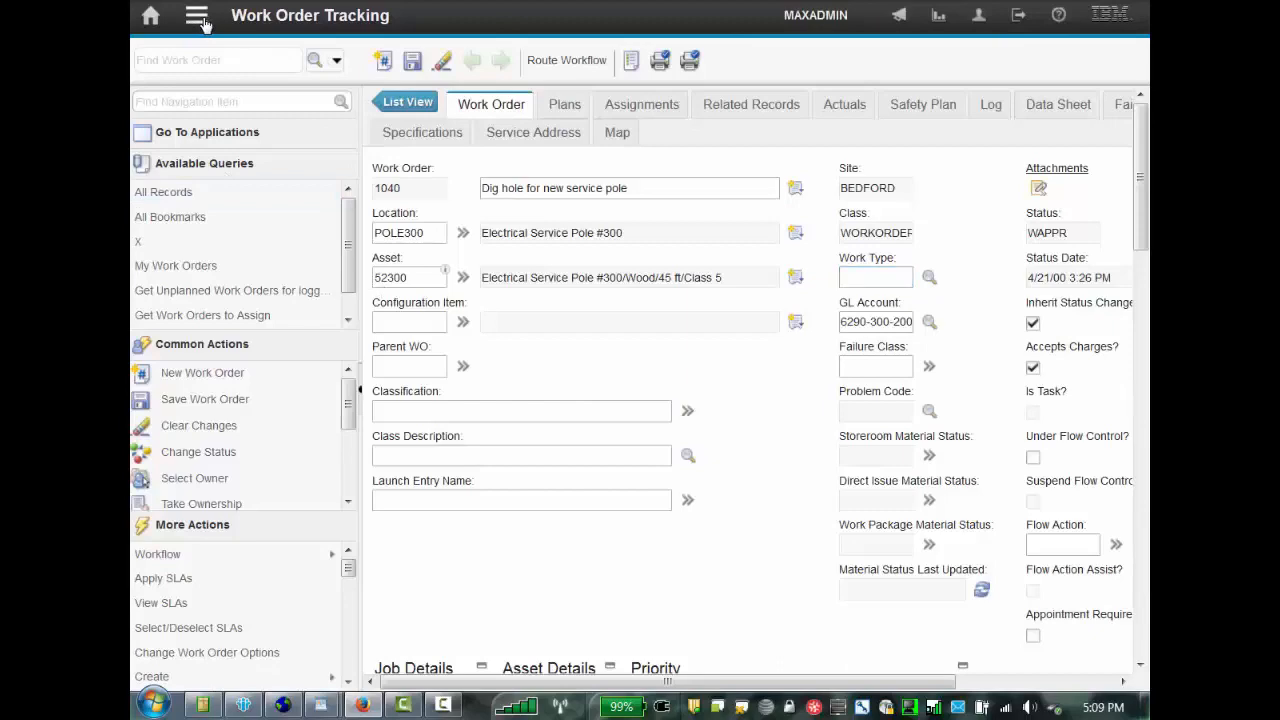
Step: Leave work order 1040 without saving its blank work type and return to the MAXADMIN Start Center
{"action": "left_click", "coordinate": [193, 16]}
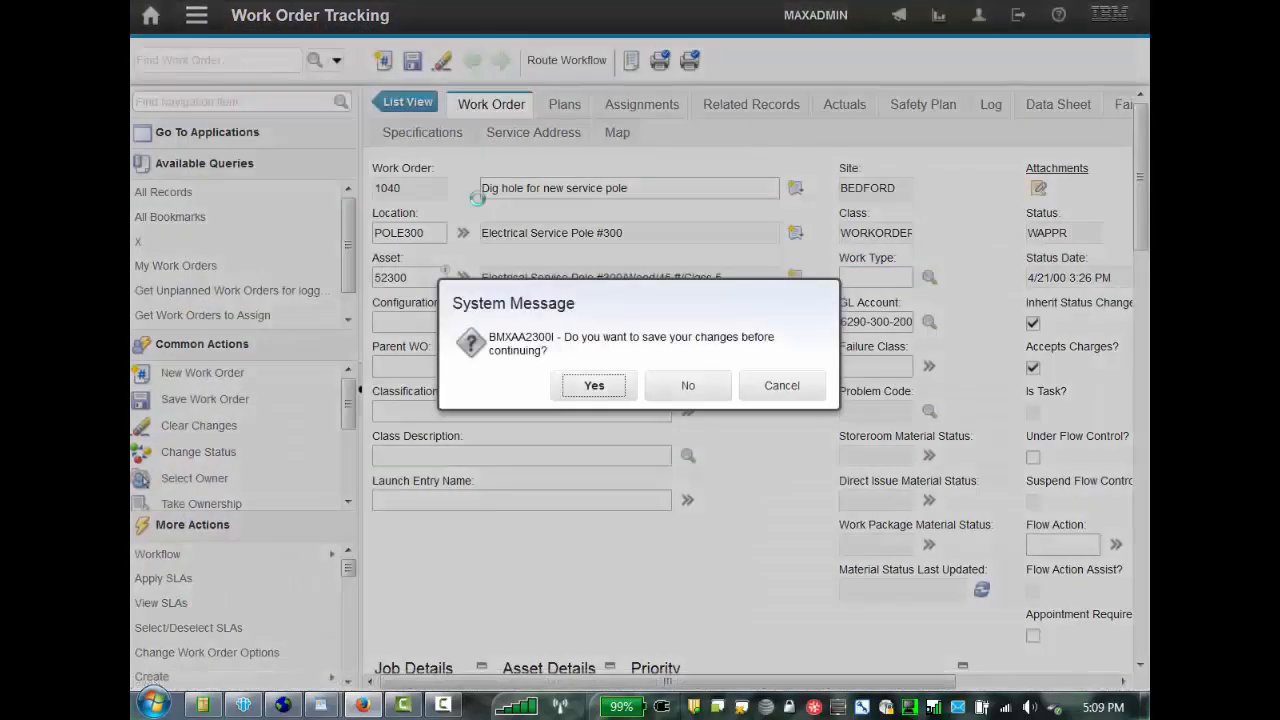
{"action": "left_click", "coordinate": [687, 385]}
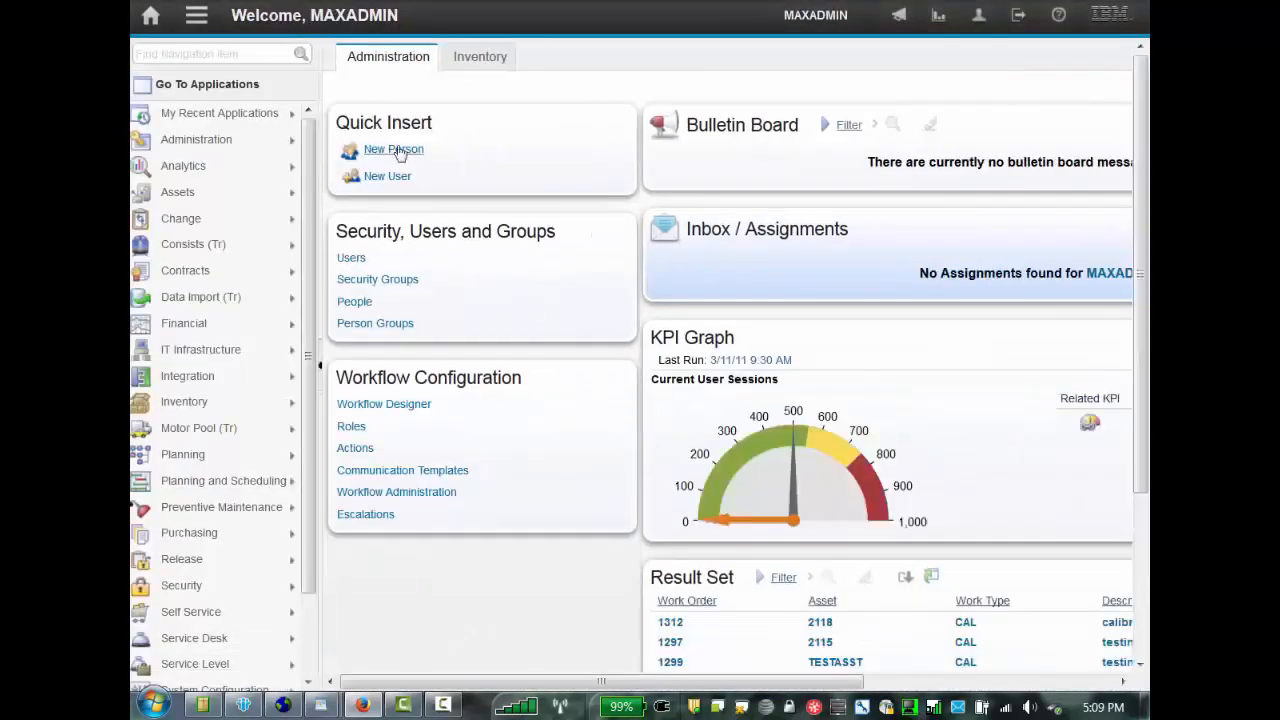
{"action": "mouse_move", "coordinate": [330, 22]}
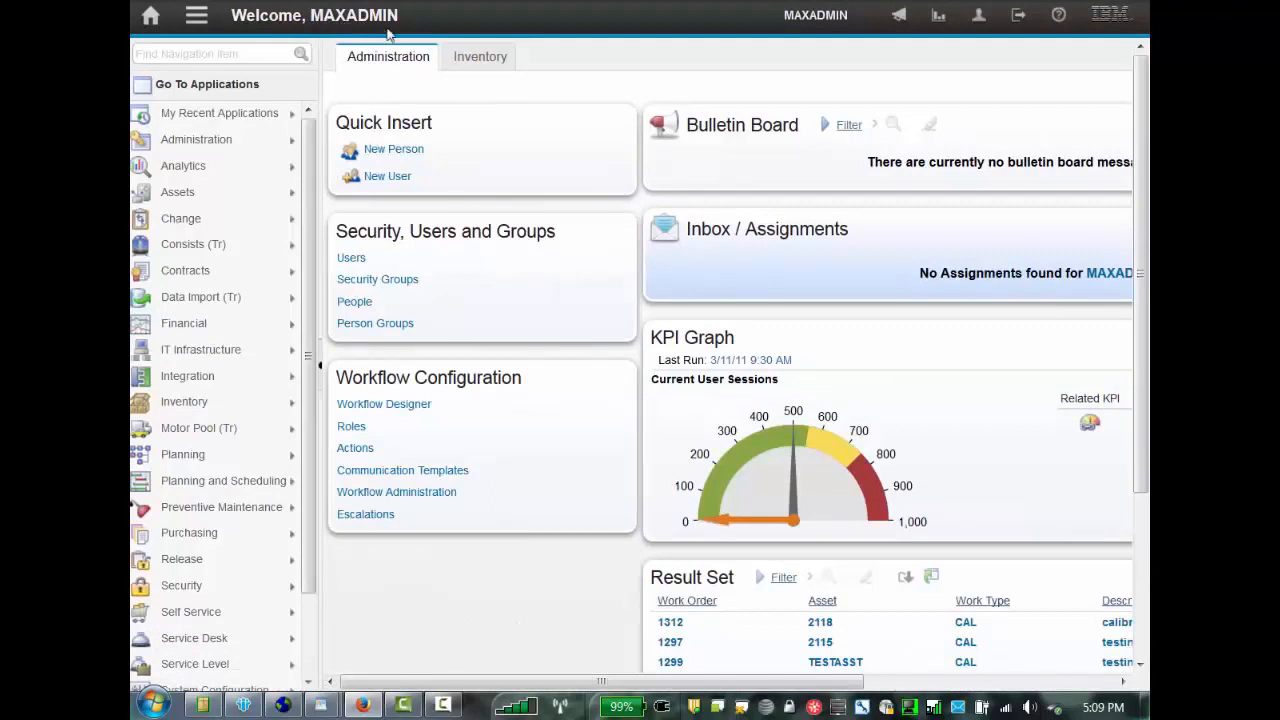
{"action": "mouse_move", "coordinate": [1015, 17]}
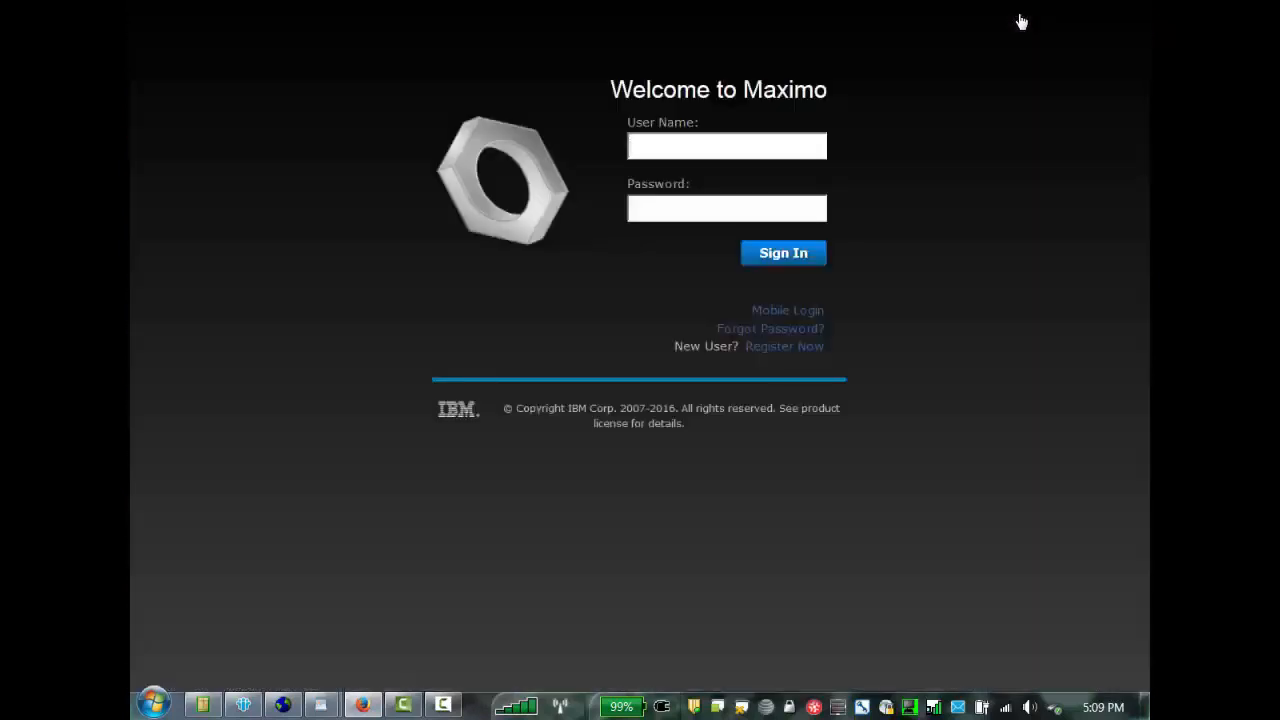
Step: Sign in as maxadmin from the Welcome to Maximo login page
{"action": "left_click", "coordinate": [727, 146]}
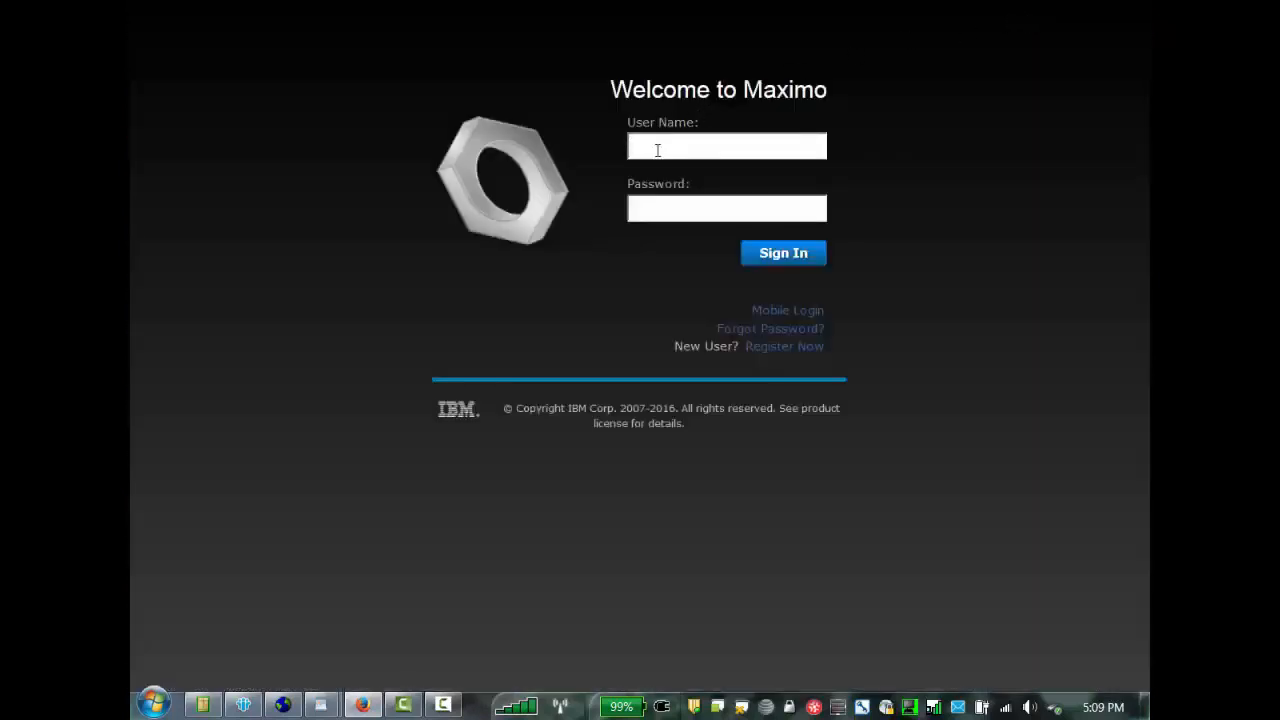
{"action": "mouse_move", "coordinate": [669, 190]}
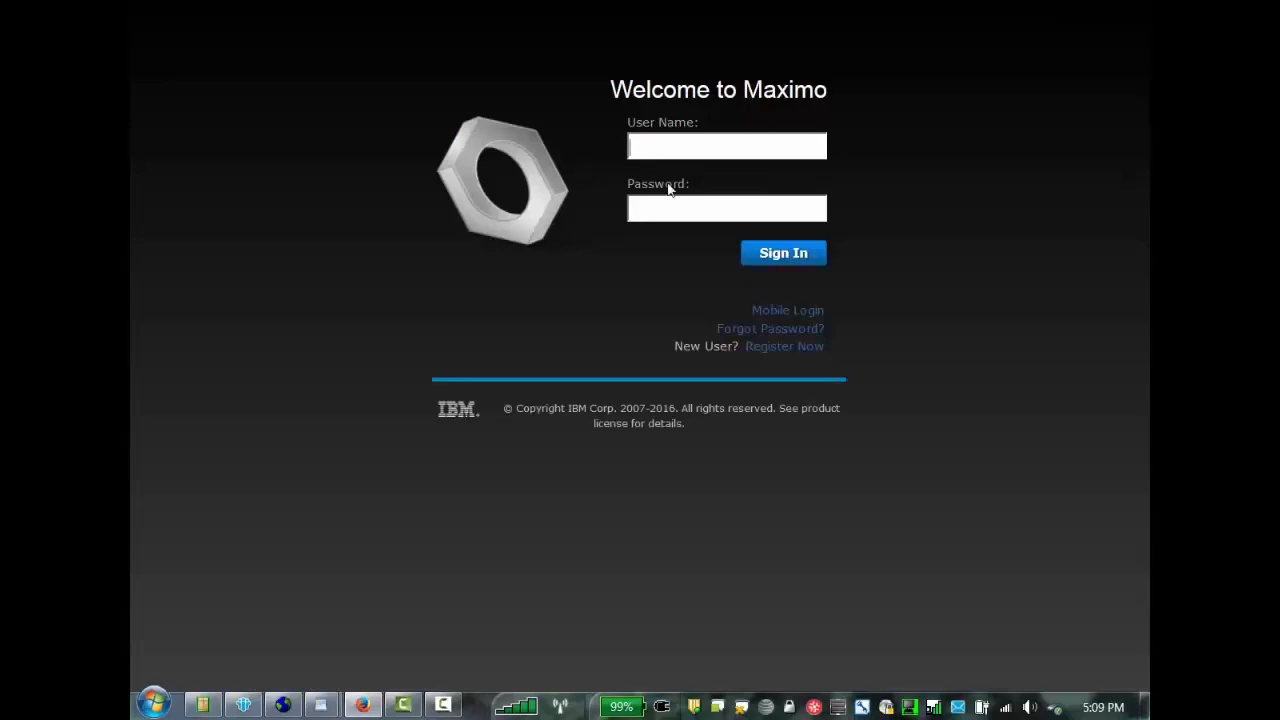
{"action": "mouse_move", "coordinate": [640, 199]}
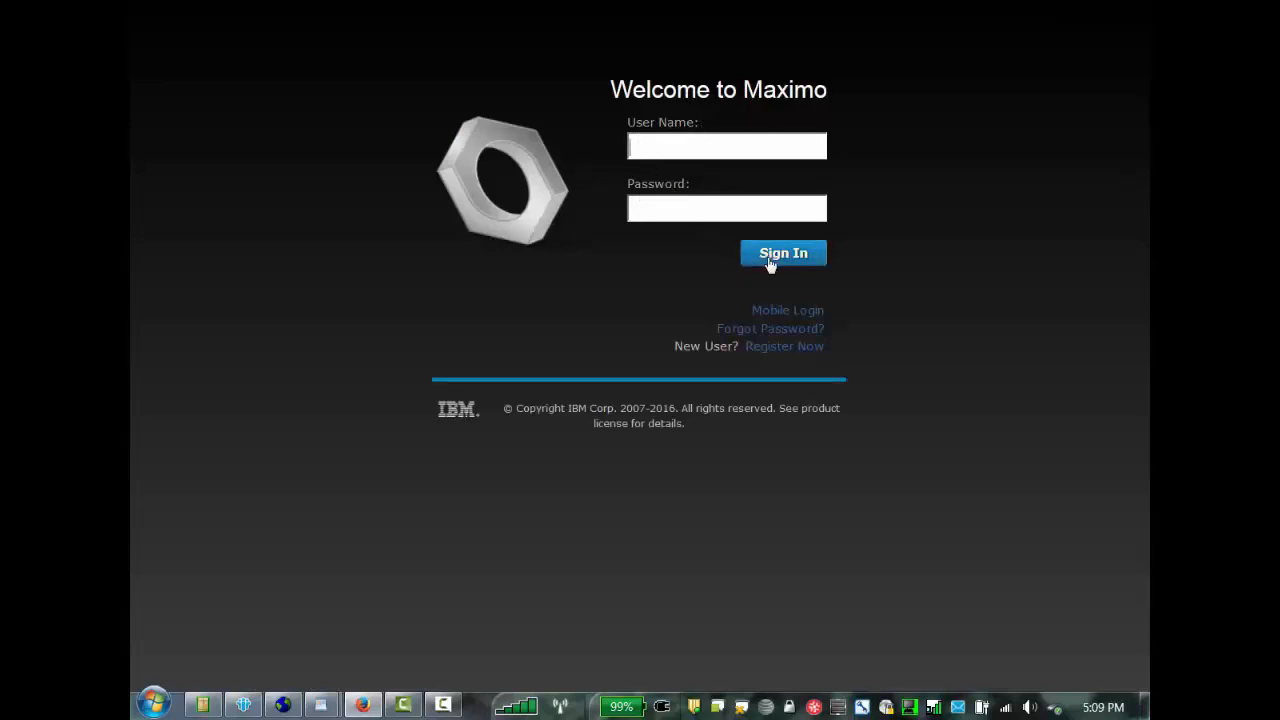
{"action": "mouse_move", "coordinate": [698, 324]}
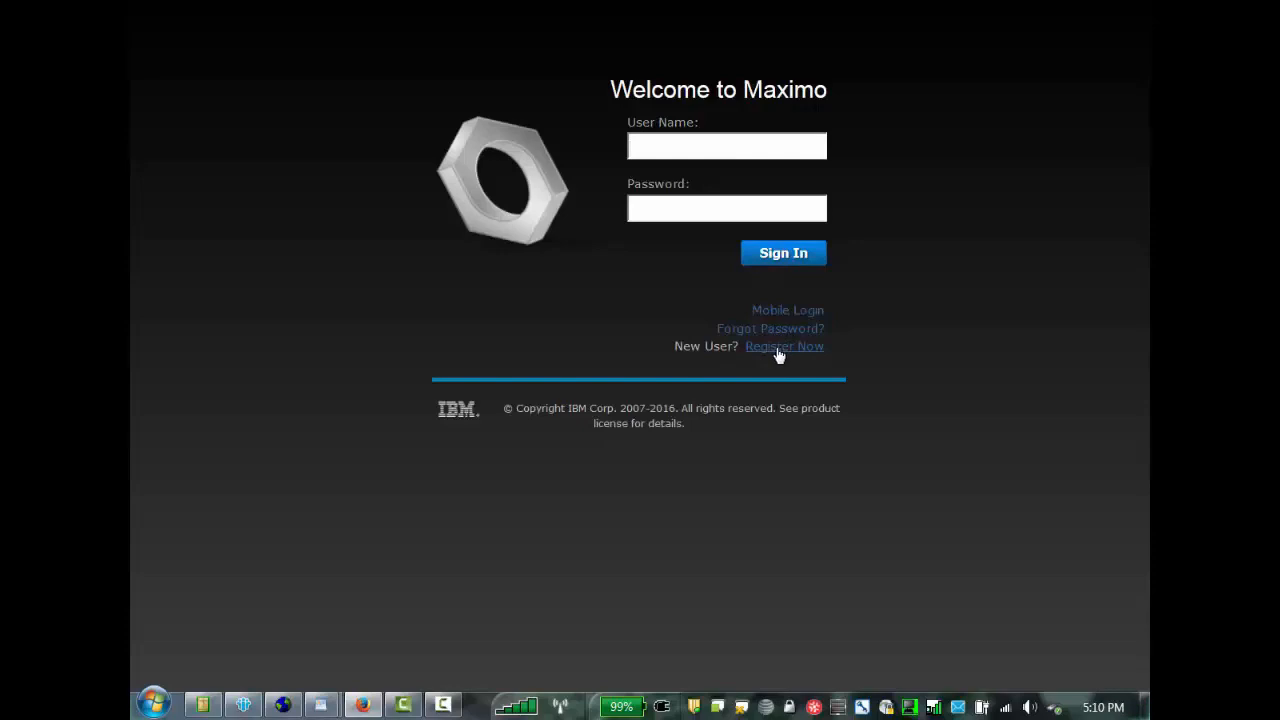
{"action": "mouse_move", "coordinate": [778, 353]}
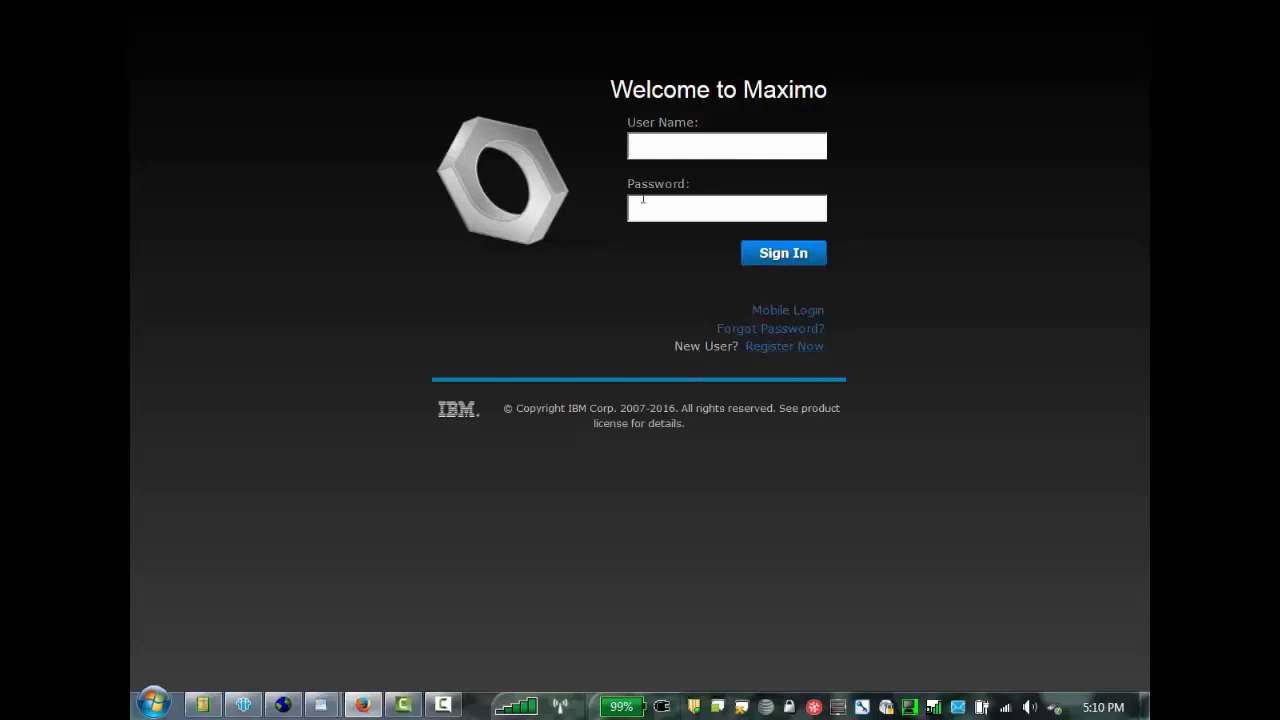
{"action": "left_click", "coordinate": [726, 146]}
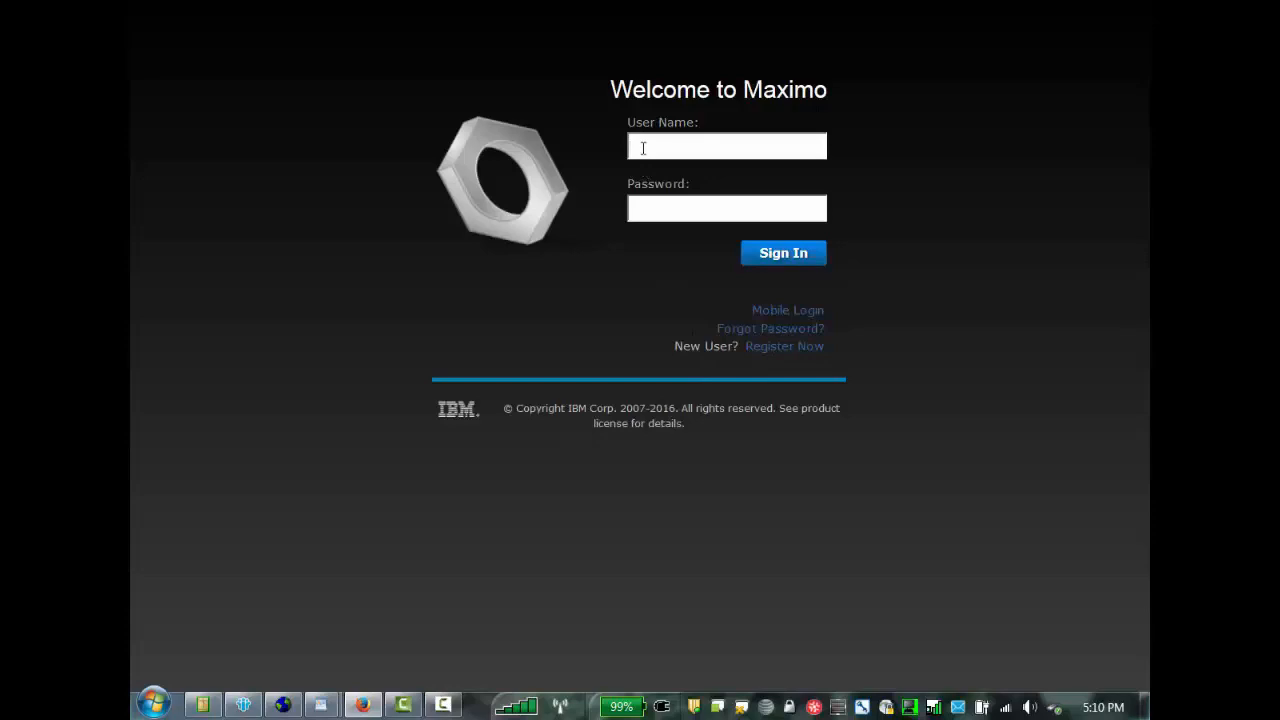
{"action": "type", "text": "maxadmin"}
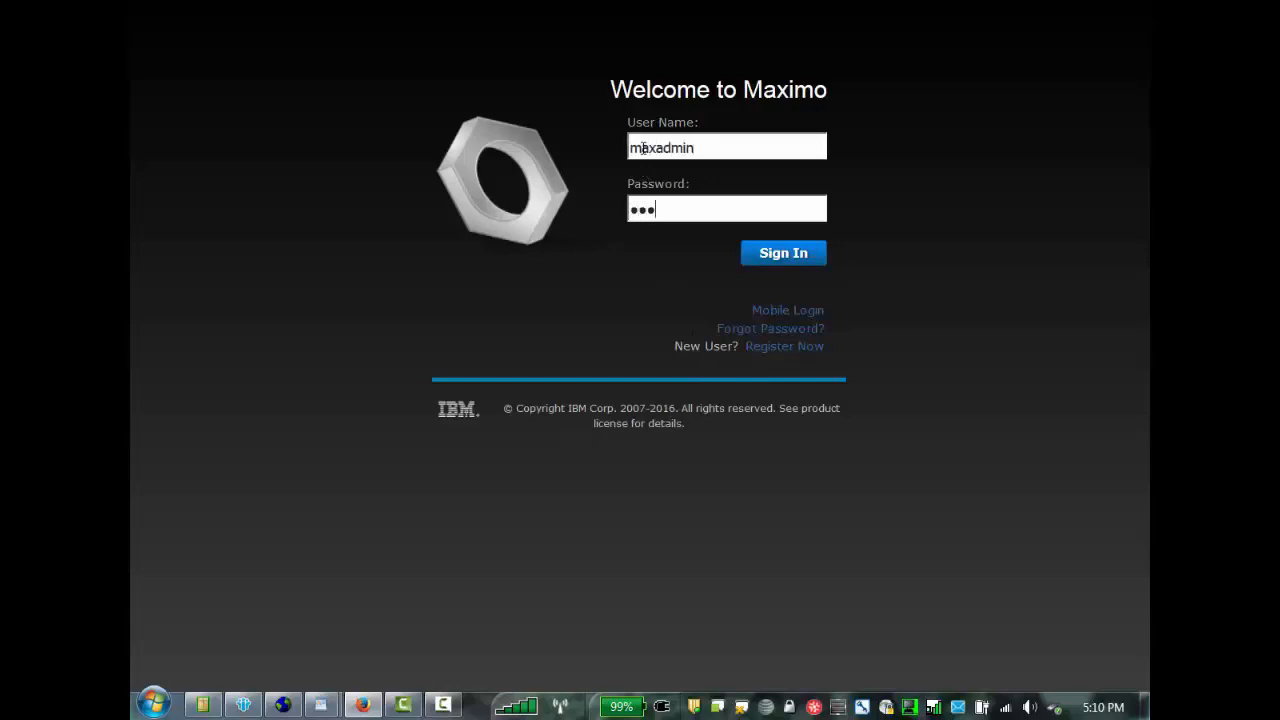
{"action": "left_click", "coordinate": [783, 252]}
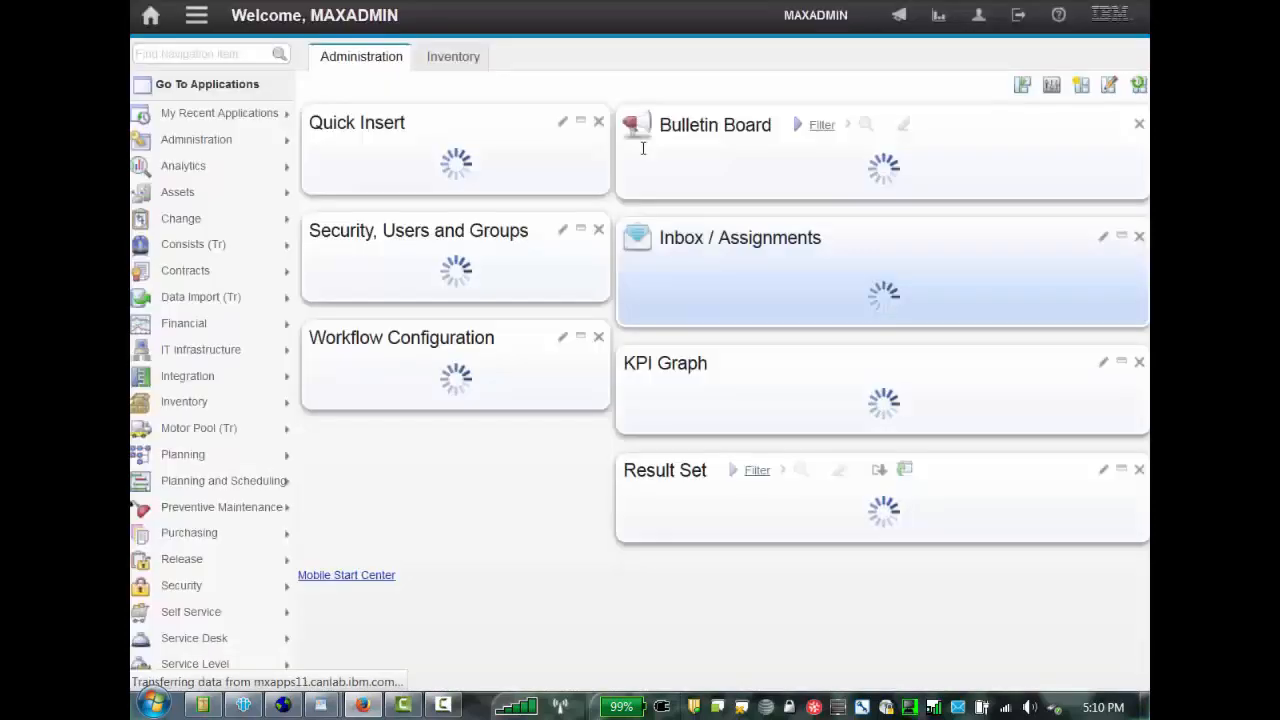
Step: Go to System Configuration > Platform Configuration > Database Configuration
{"action": "left_click", "coordinate": [198, 428]}
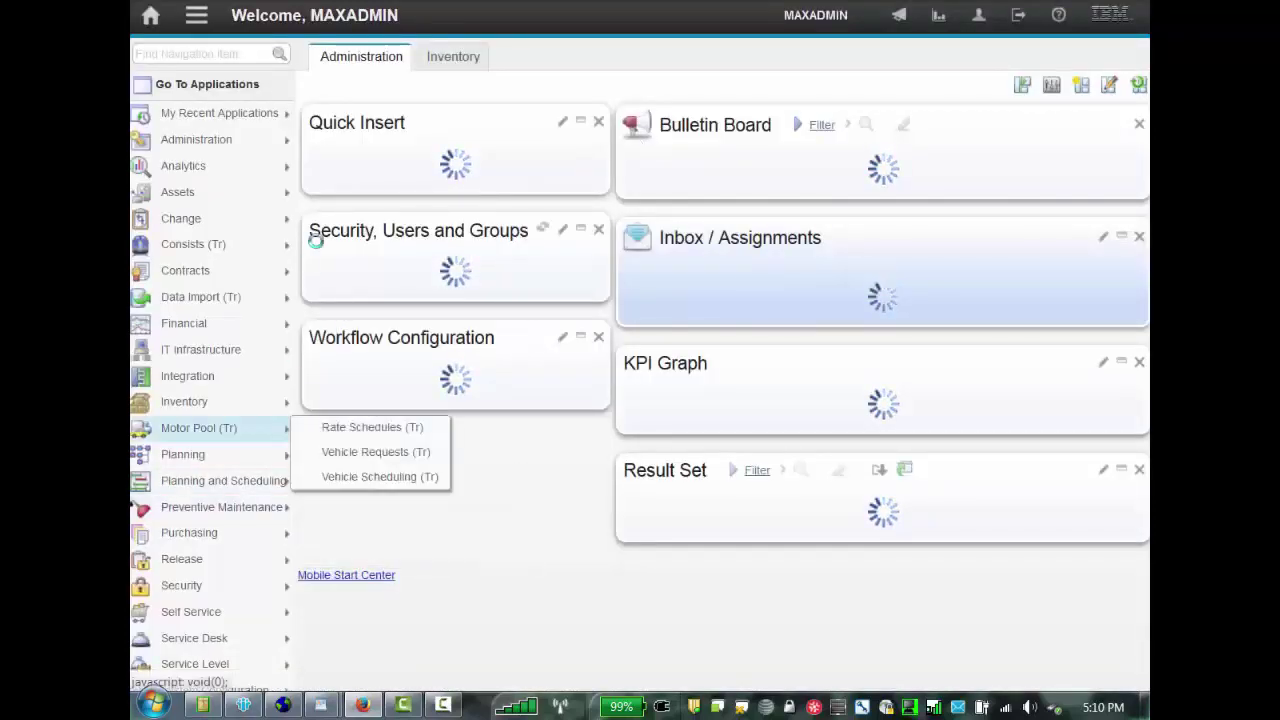
{"action": "left_click", "coordinate": [190, 15]}
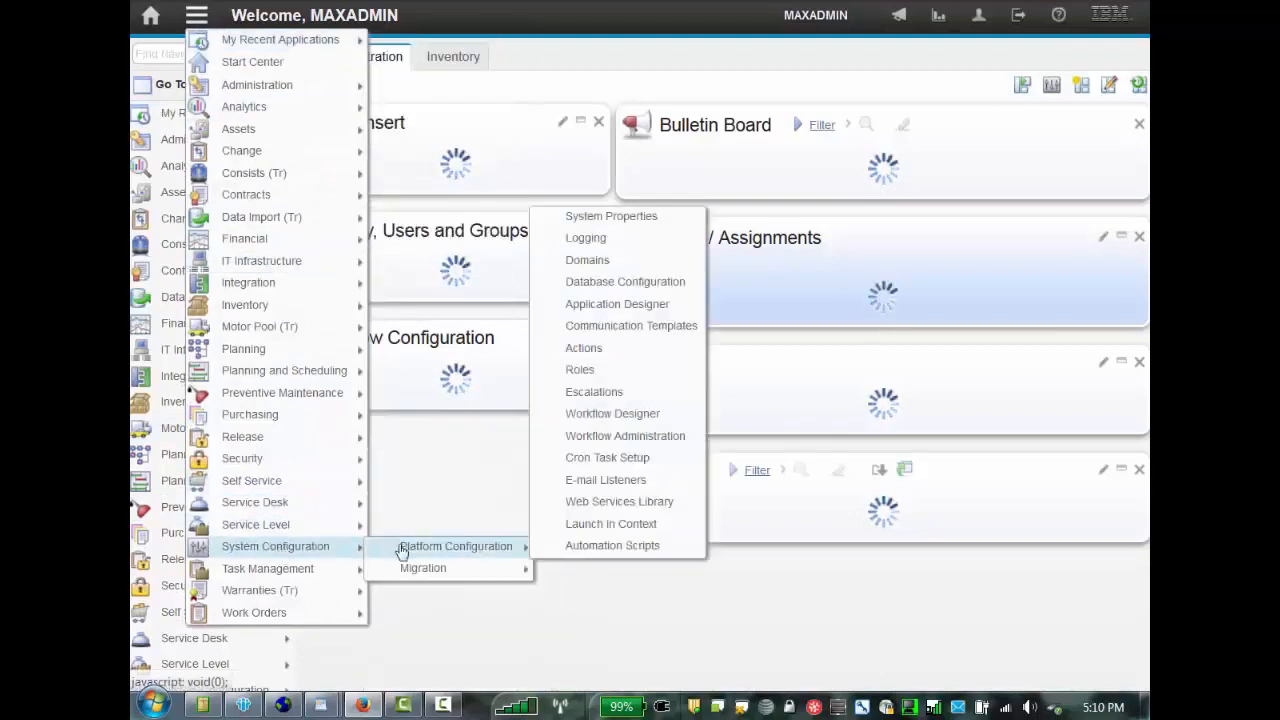
{"action": "mouse_move", "coordinate": [606, 291]}
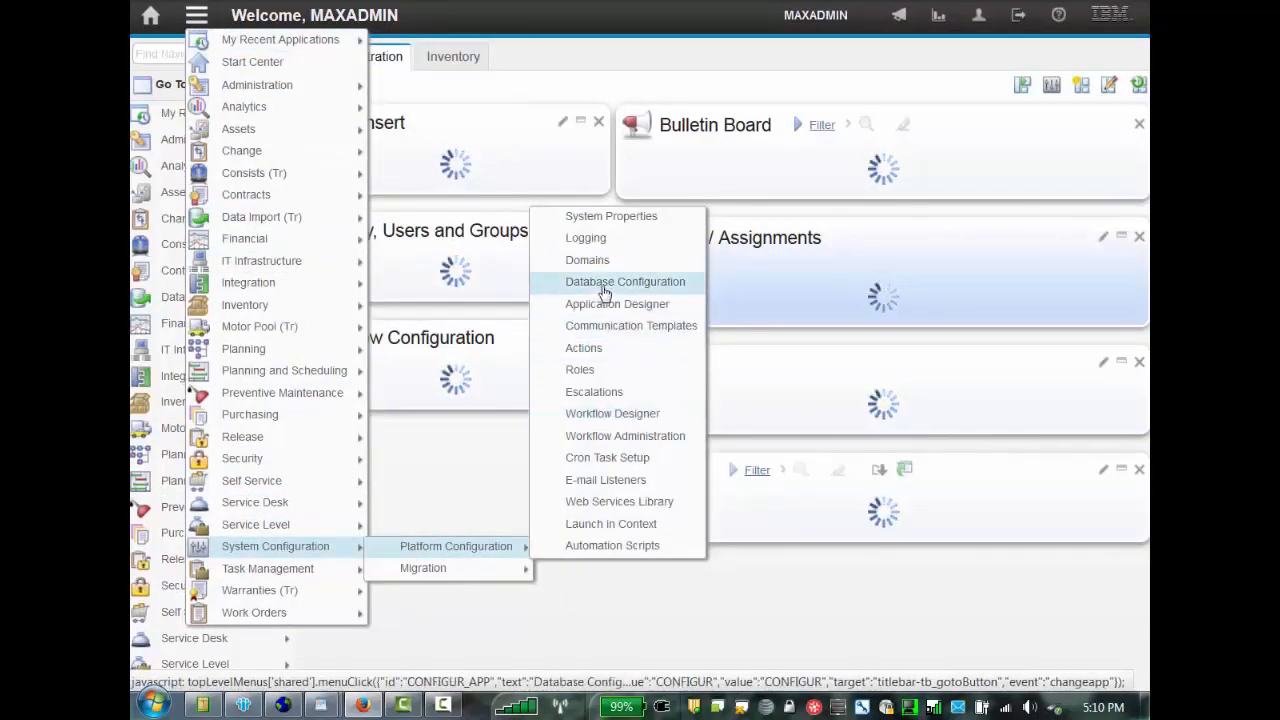
{"action": "left_click", "coordinate": [625, 281]}
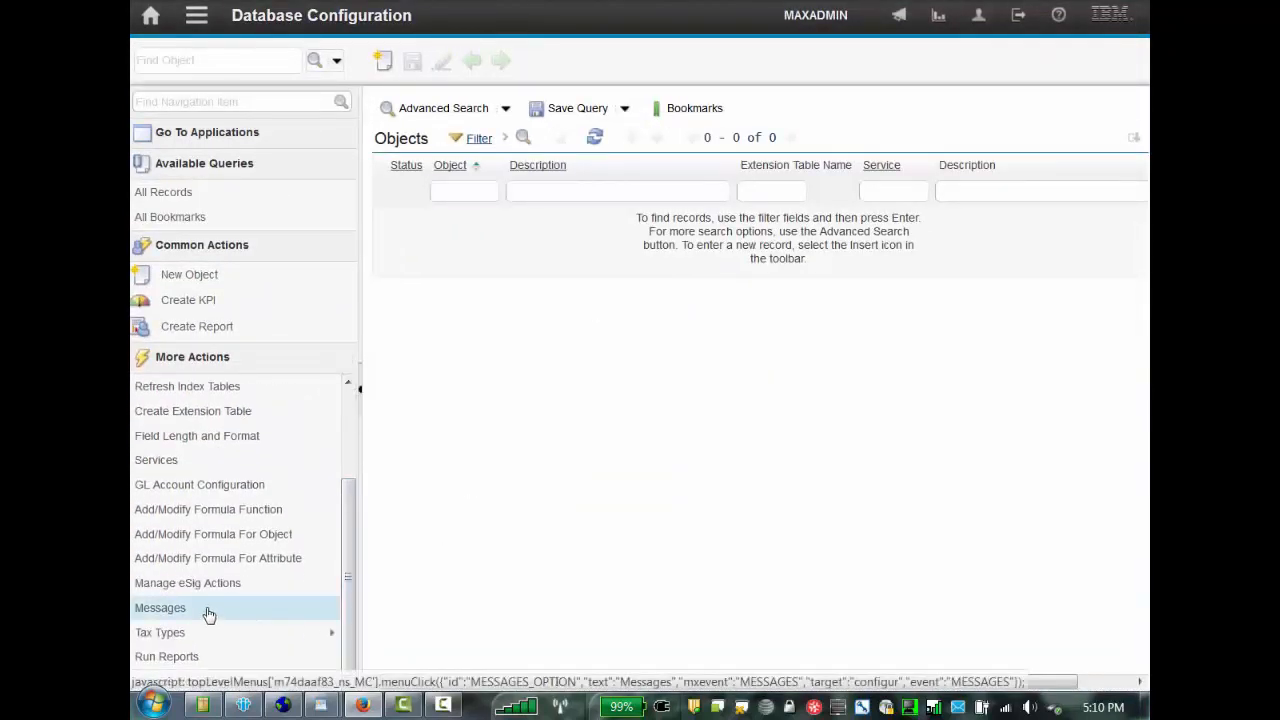
Step: Open Messages and filter Message Key by 'welcom' to list the five welcome messages
{"action": "left_click", "coordinate": [159, 608]}
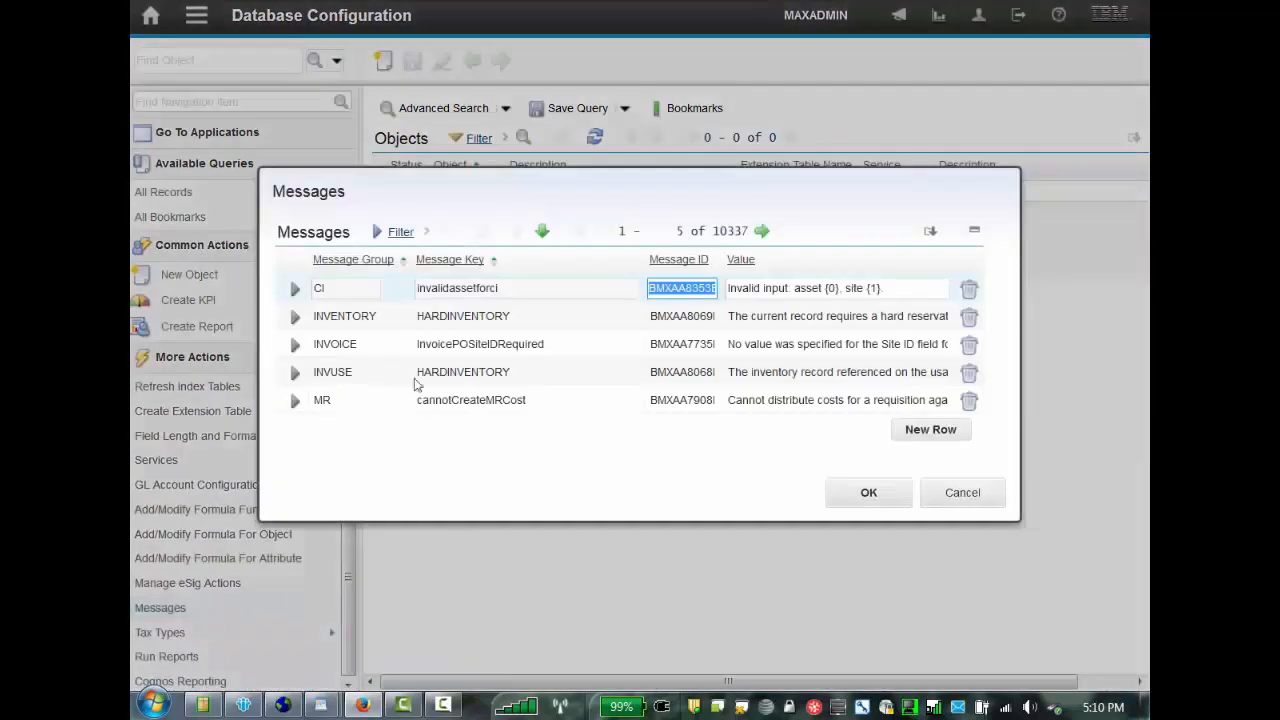
{"action": "left_click", "coordinate": [399, 231]}
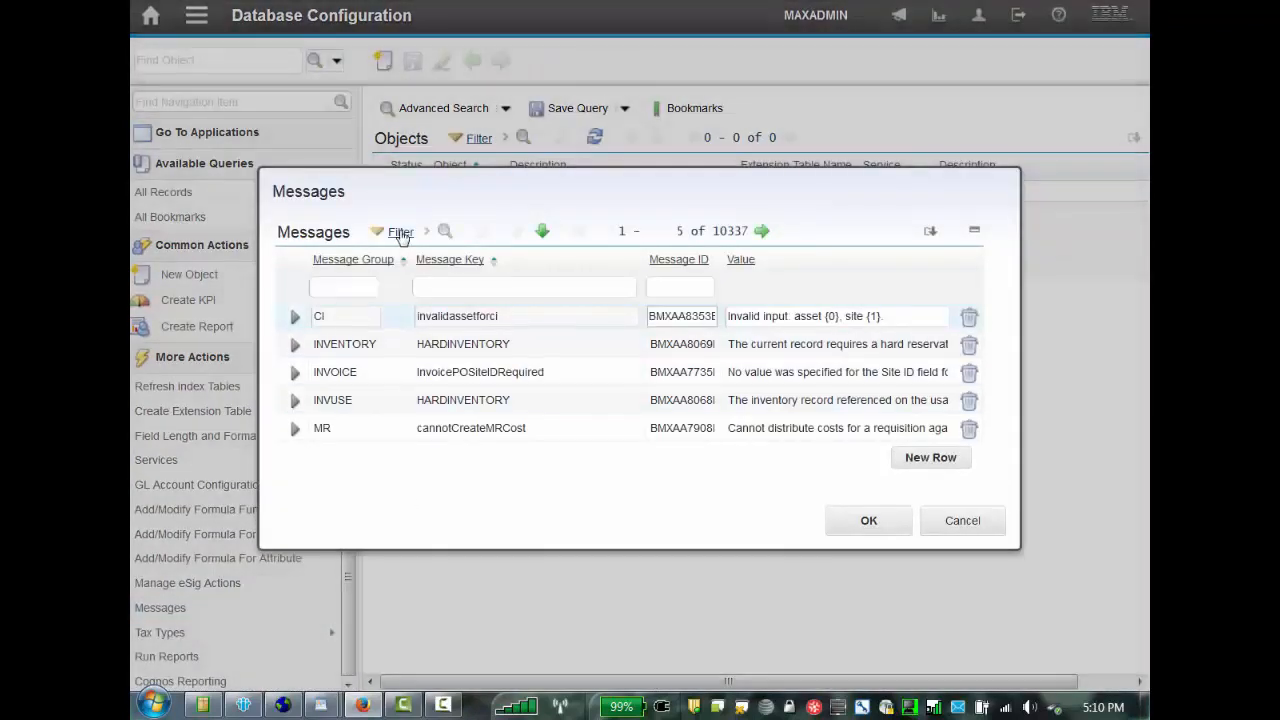
{"action": "left_click", "coordinate": [523, 287]}
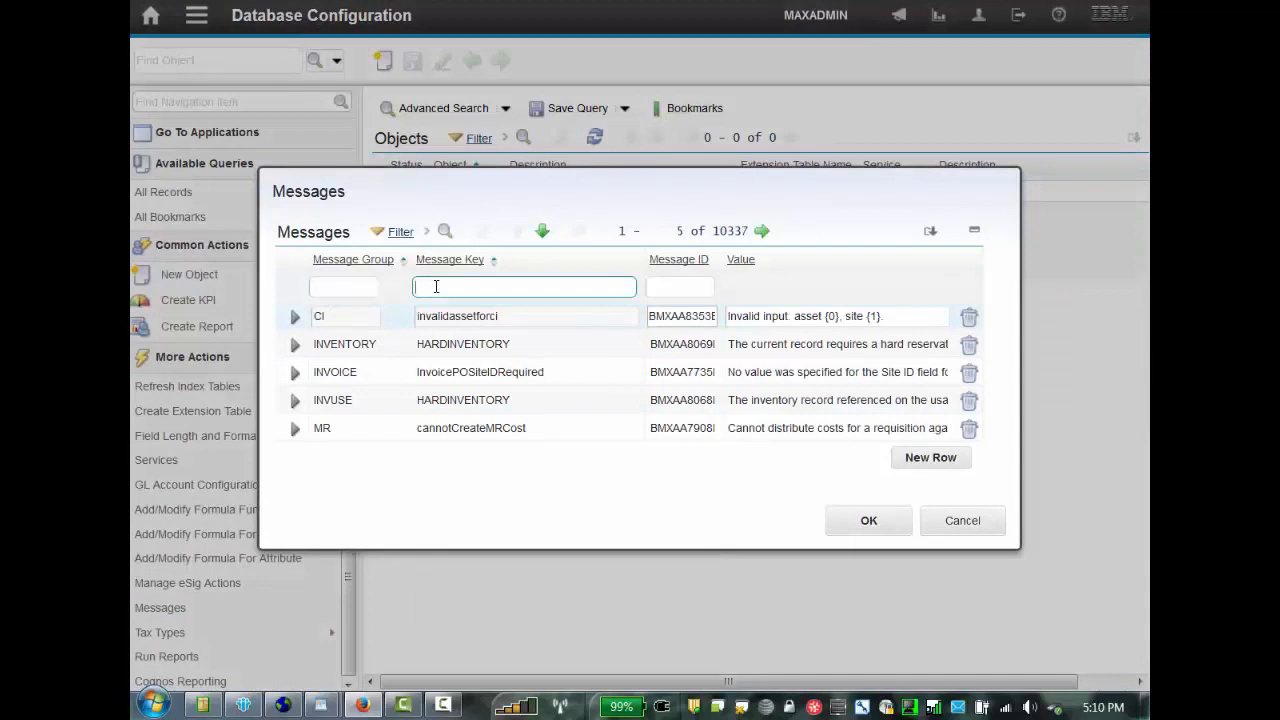
{"action": "type", "text": "welcom"}
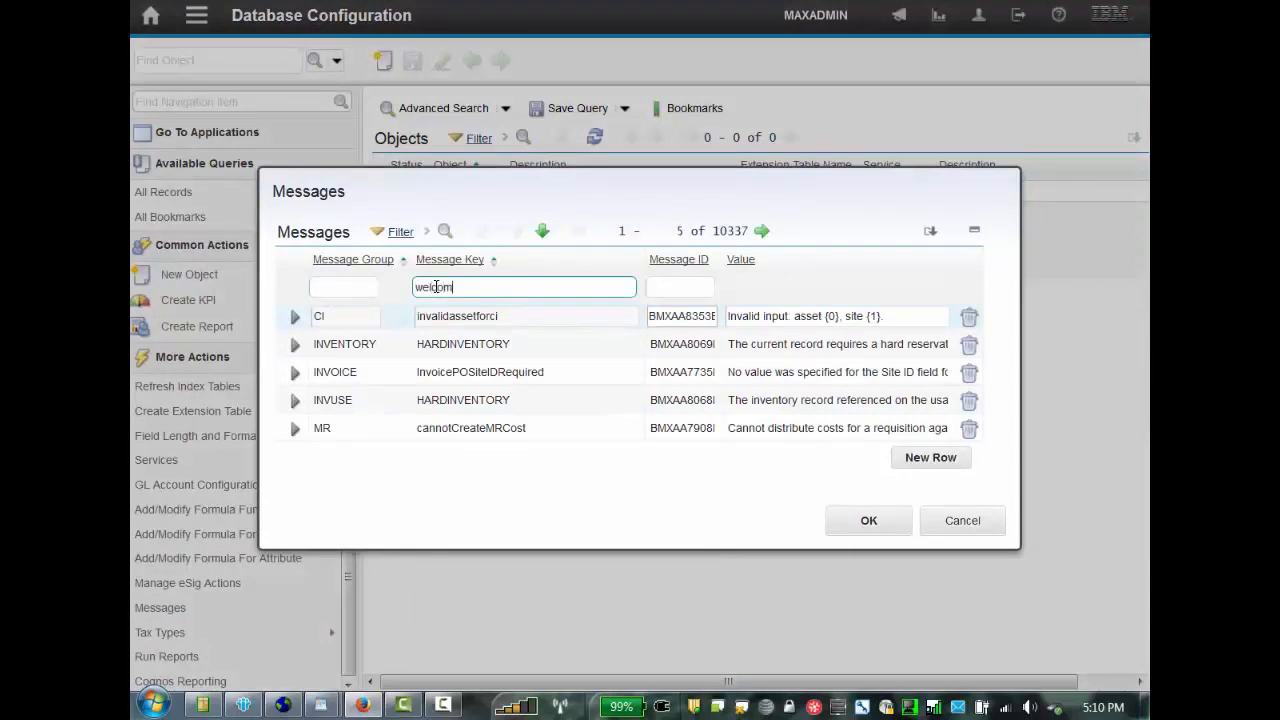
{"action": "key", "text": "Enter"}
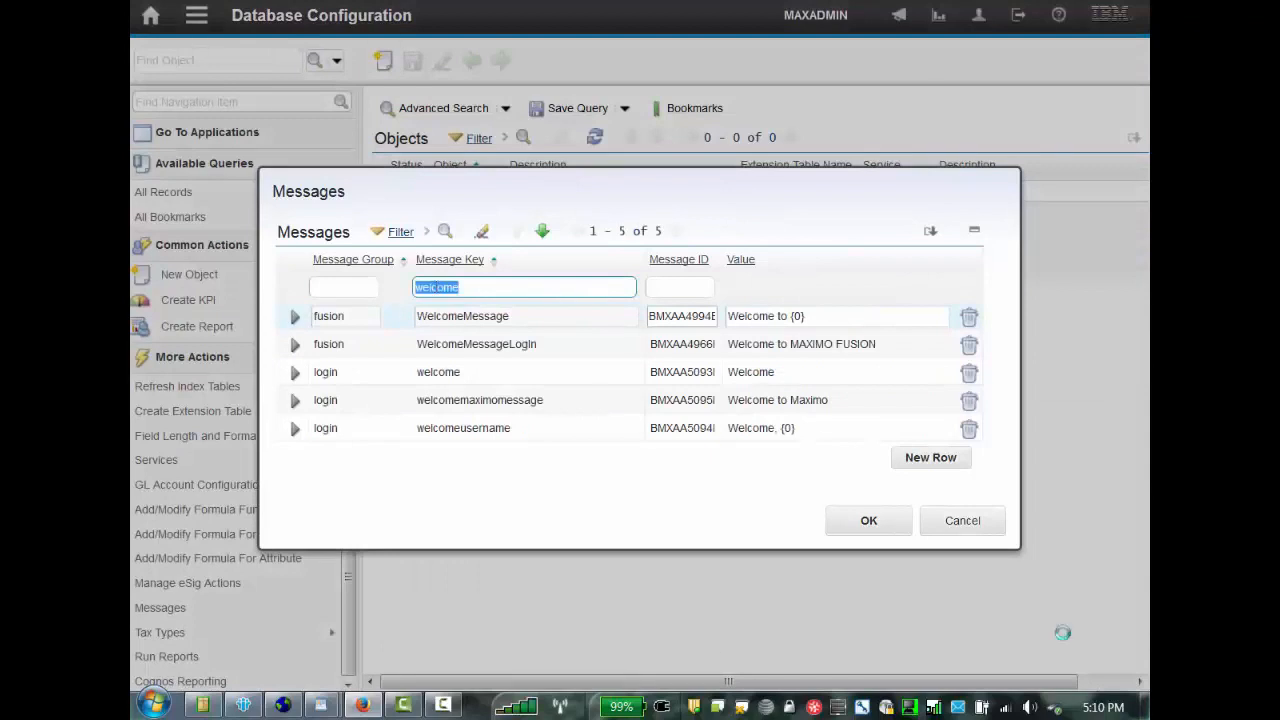
{"action": "left_click", "coordinate": [463, 428]}
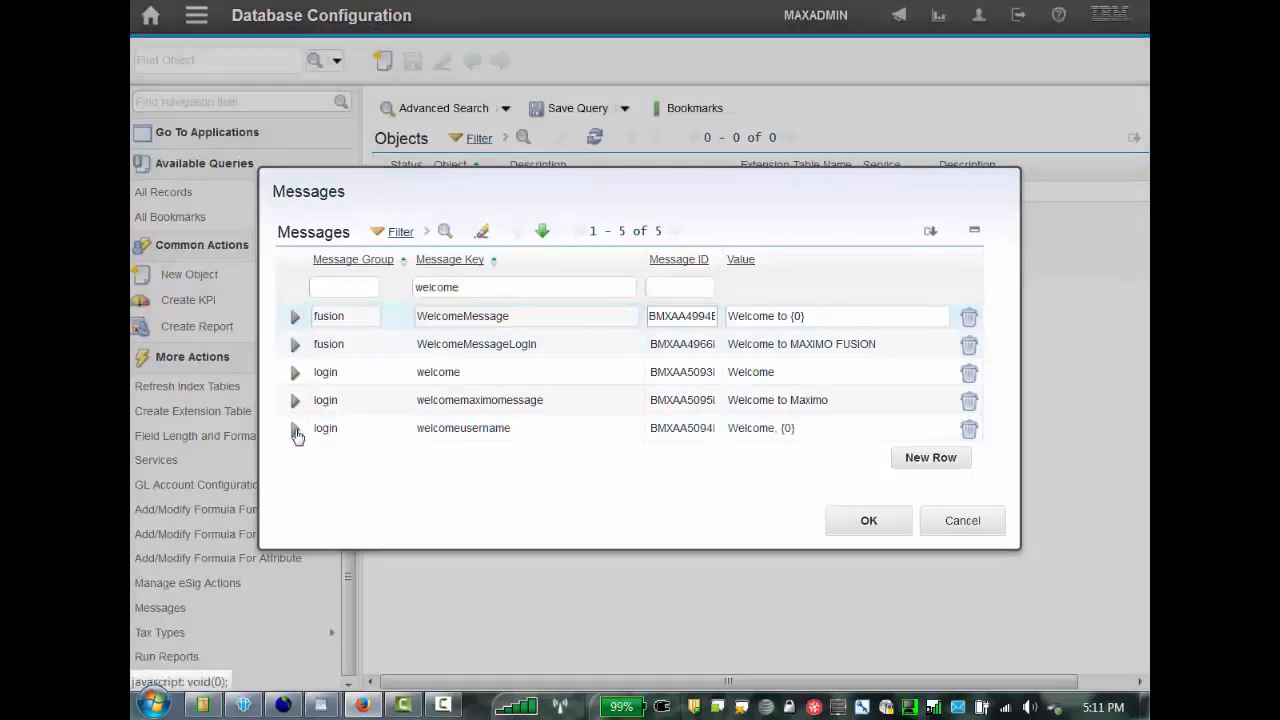
Step: Change the welcomeusername value to 'Welcome to the test environment, {0}' and confirm with OK
{"action": "left_click", "coordinate": [296, 429]}
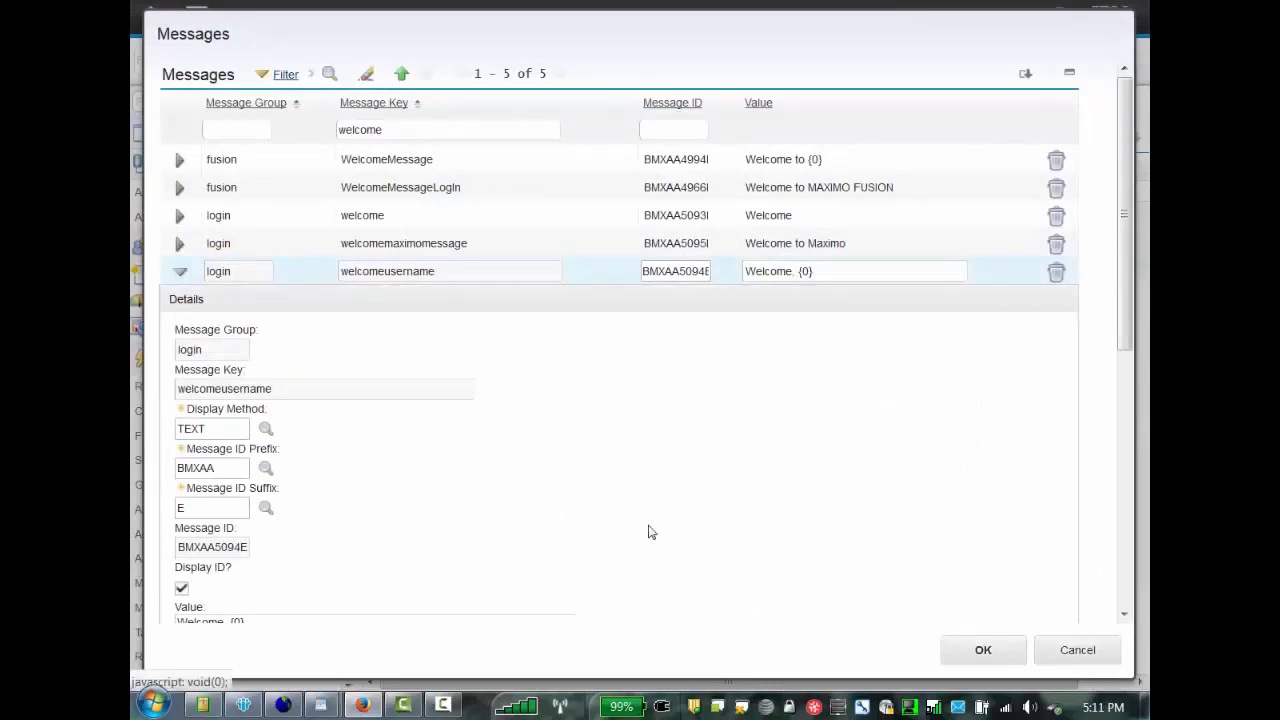
{"action": "scroll", "scroll_direction": "down", "scroll_amount": 3}
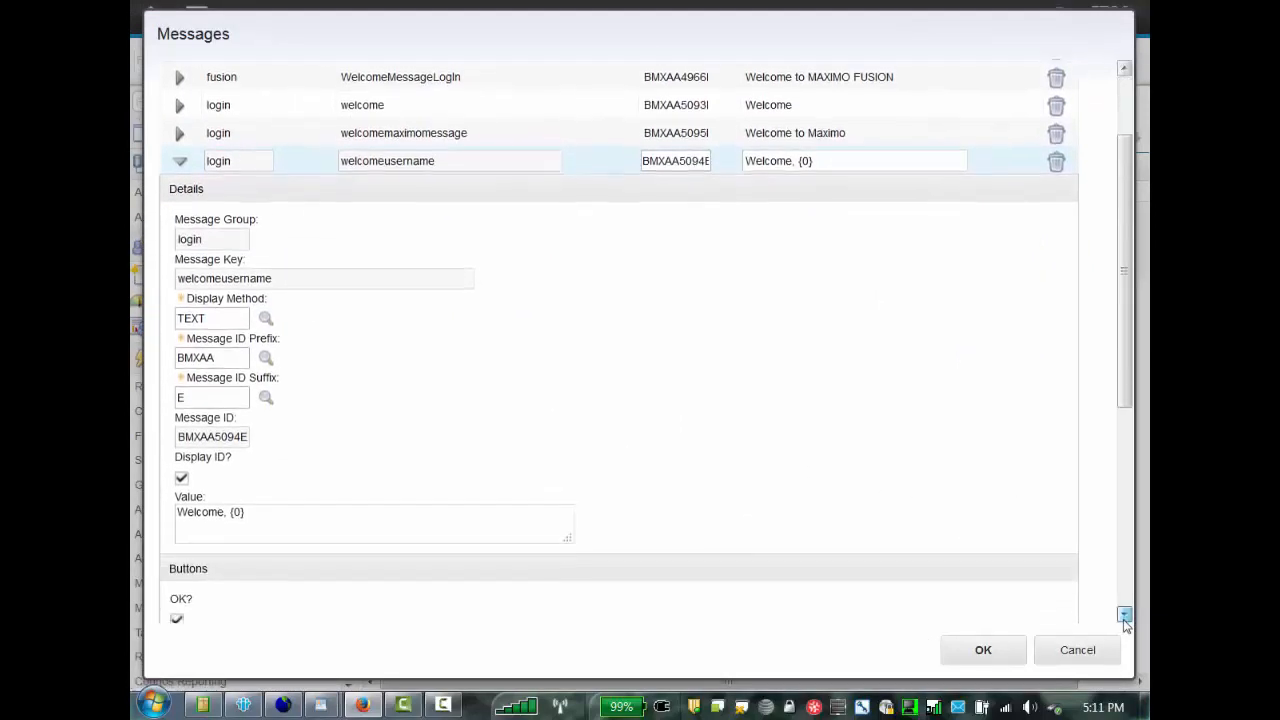
{"action": "scroll", "scroll_direction": "down", "scroll_amount": 3}
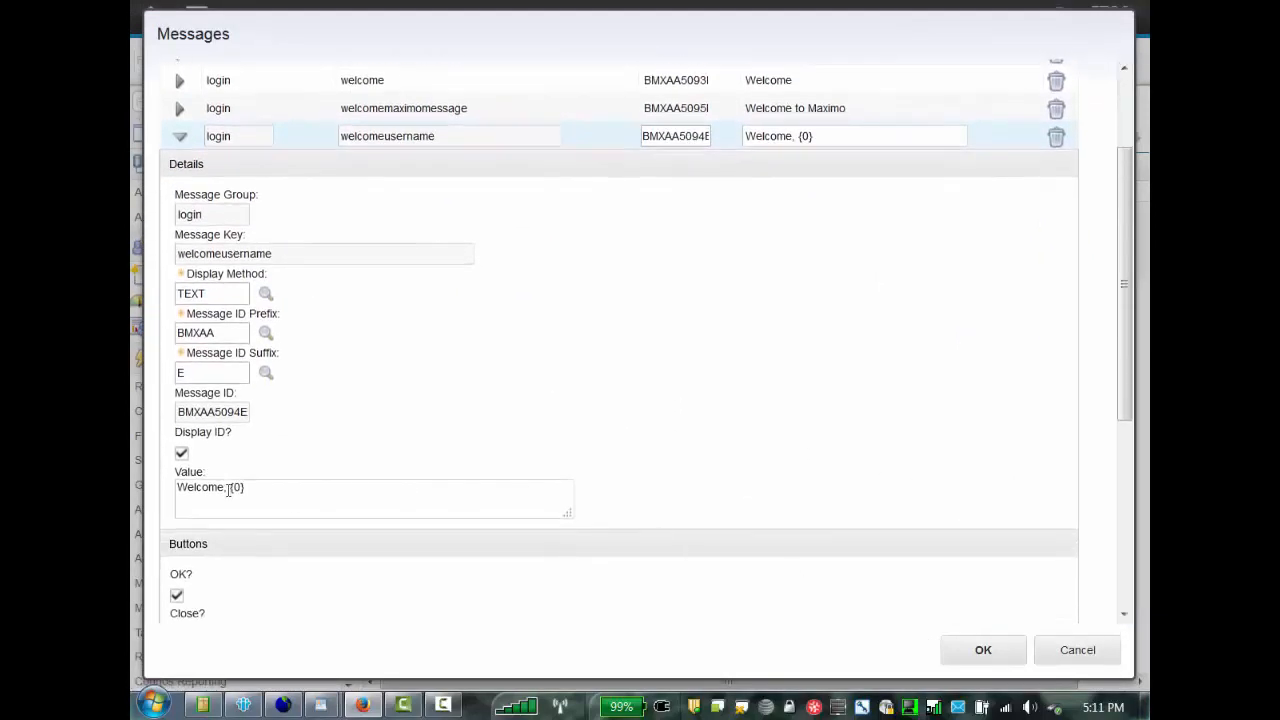
{"action": "left_click", "coordinate": [224, 495]}
{"action": "type", "text": " to the "}
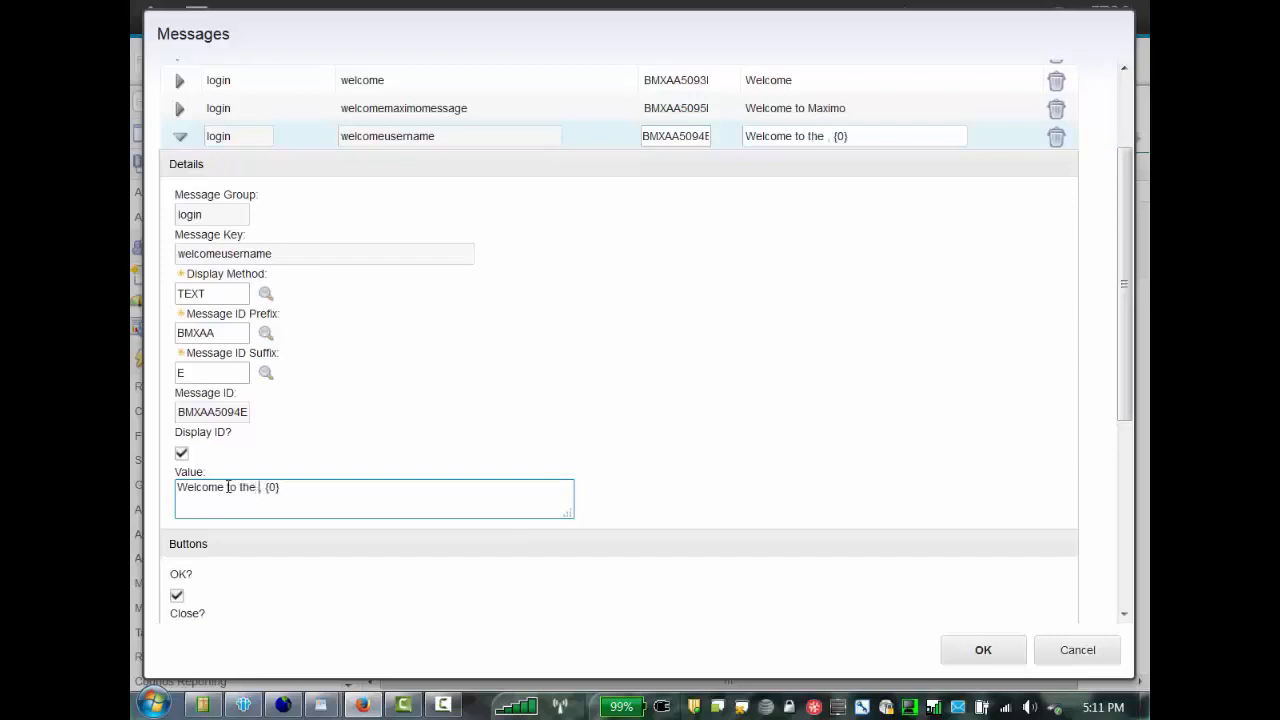
{"action": "type", "text": "test environment"}
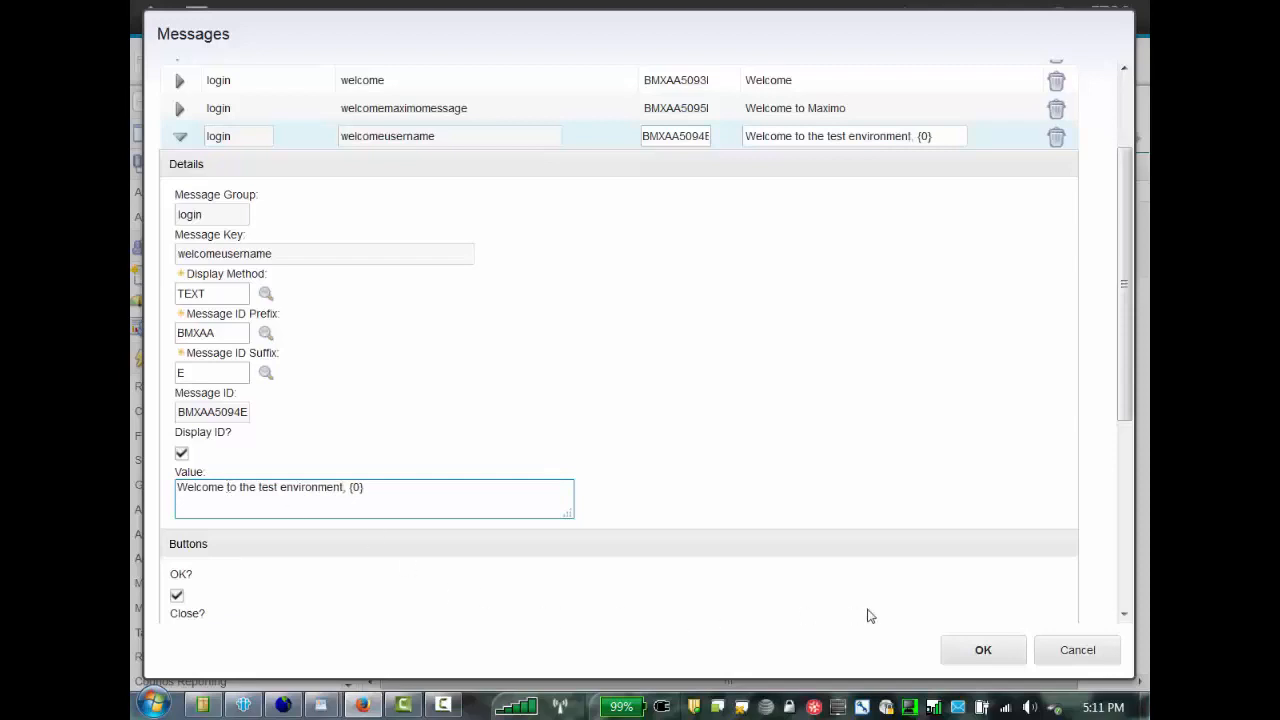
{"action": "left_click", "coordinate": [982, 650]}
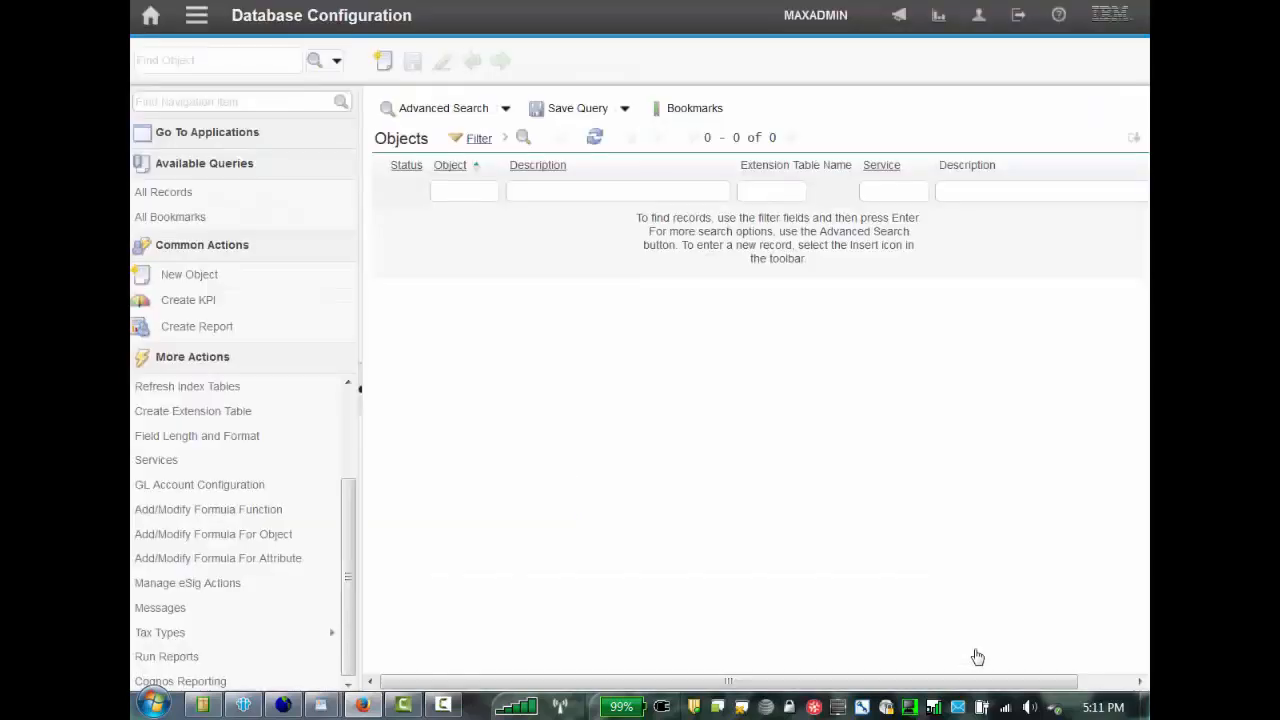
Step: Reopen Messages filtered by 'welcom' and expand the welcomemaximomessage row showing 'Welcome to Maximo'
{"action": "left_click", "coordinate": [463, 191]}
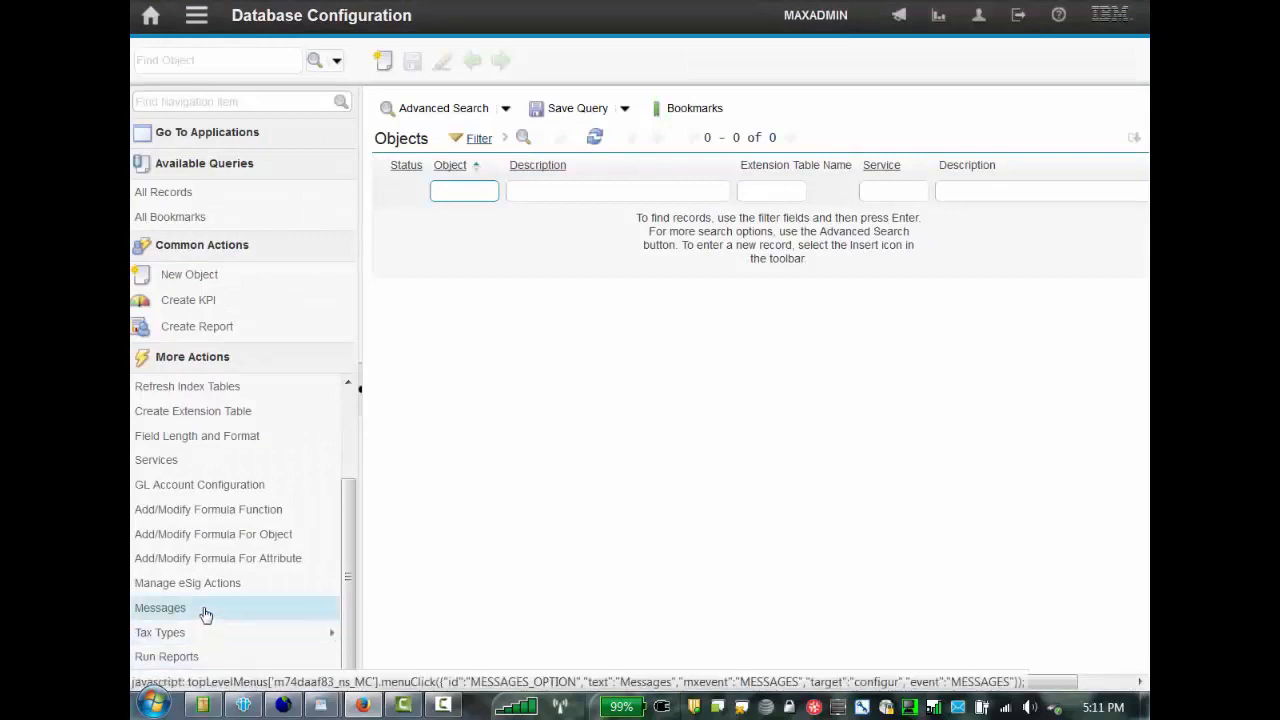
{"action": "left_click", "coordinate": [160, 608]}
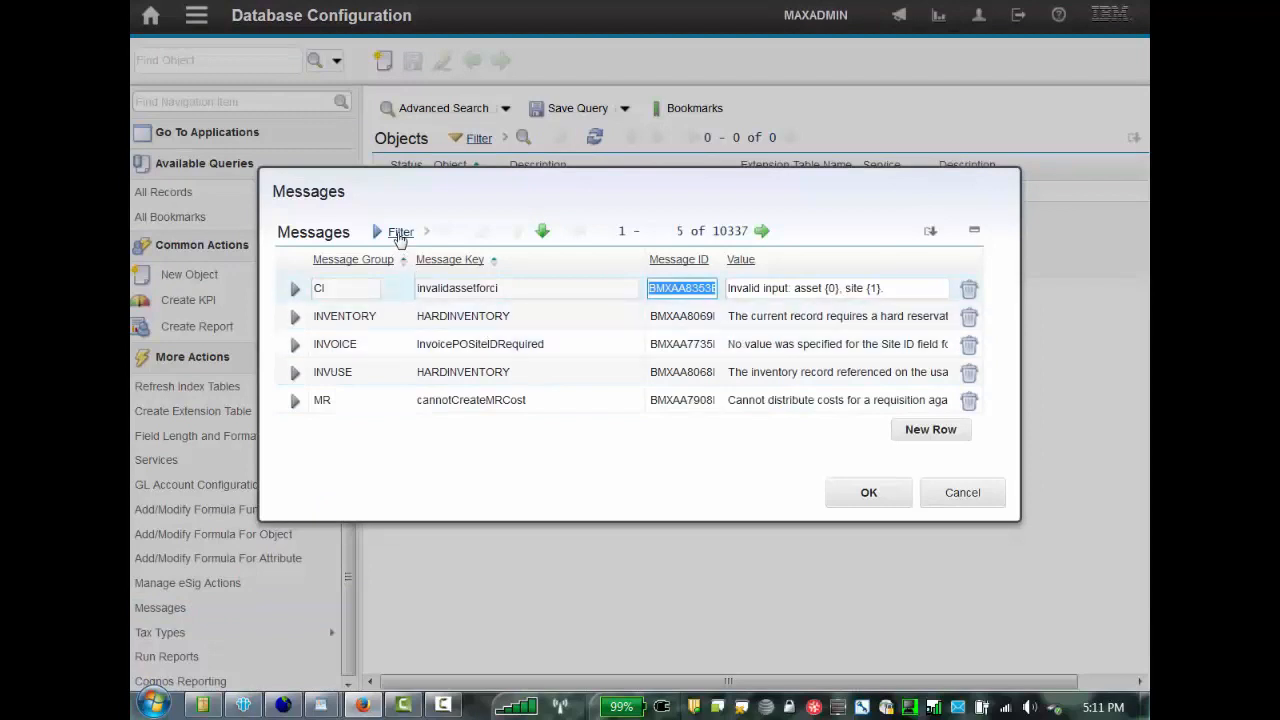
{"action": "left_click", "coordinate": [397, 231]}
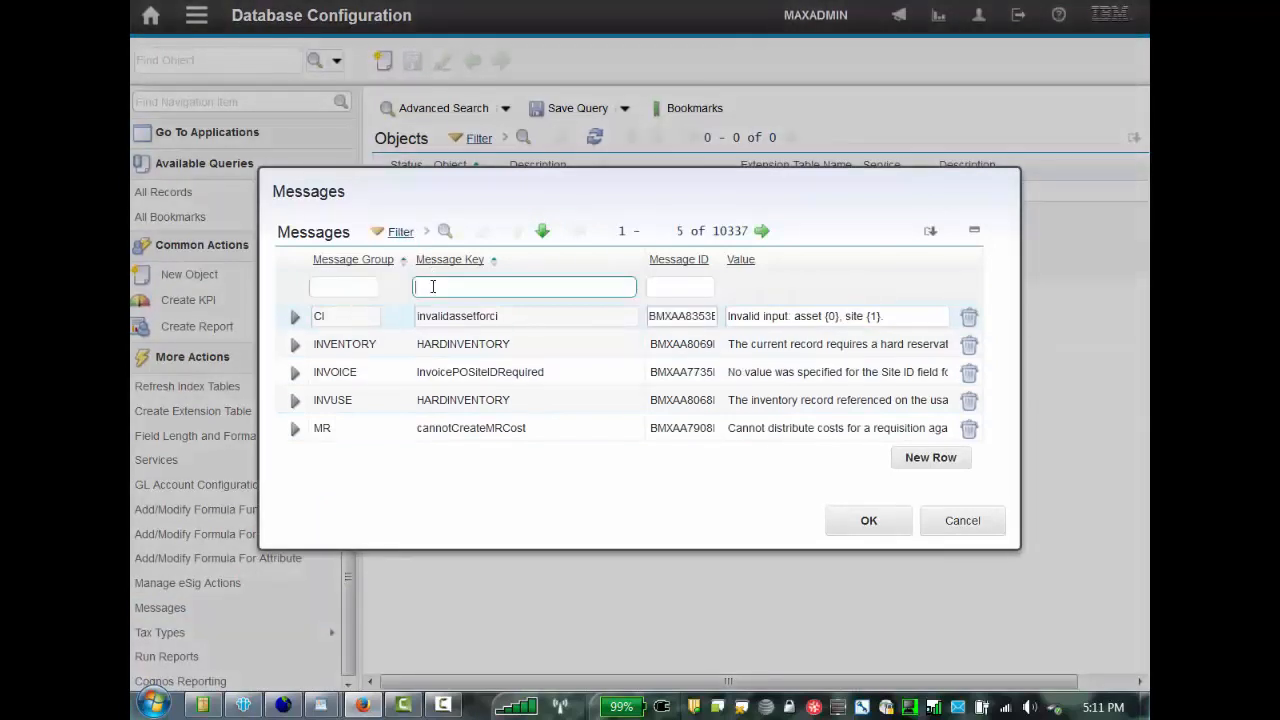
{"action": "type", "text": "welcome"}
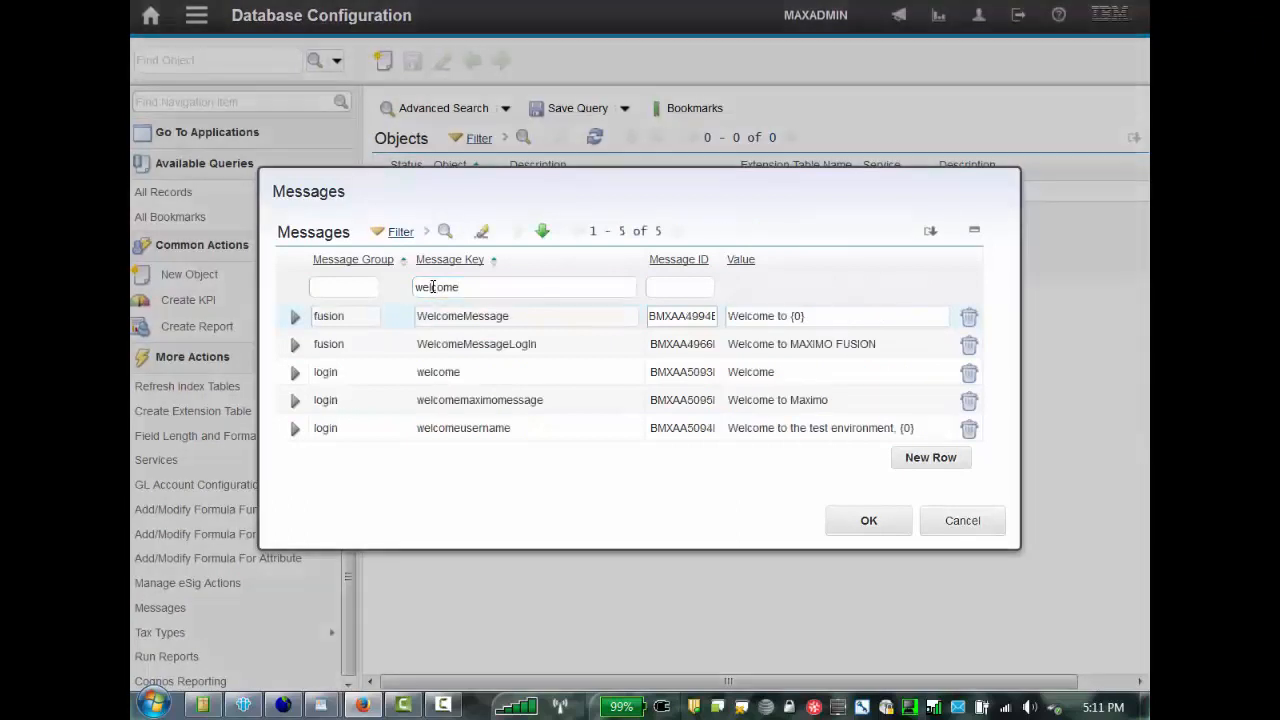
{"action": "double_click", "coordinate": [435, 287]}
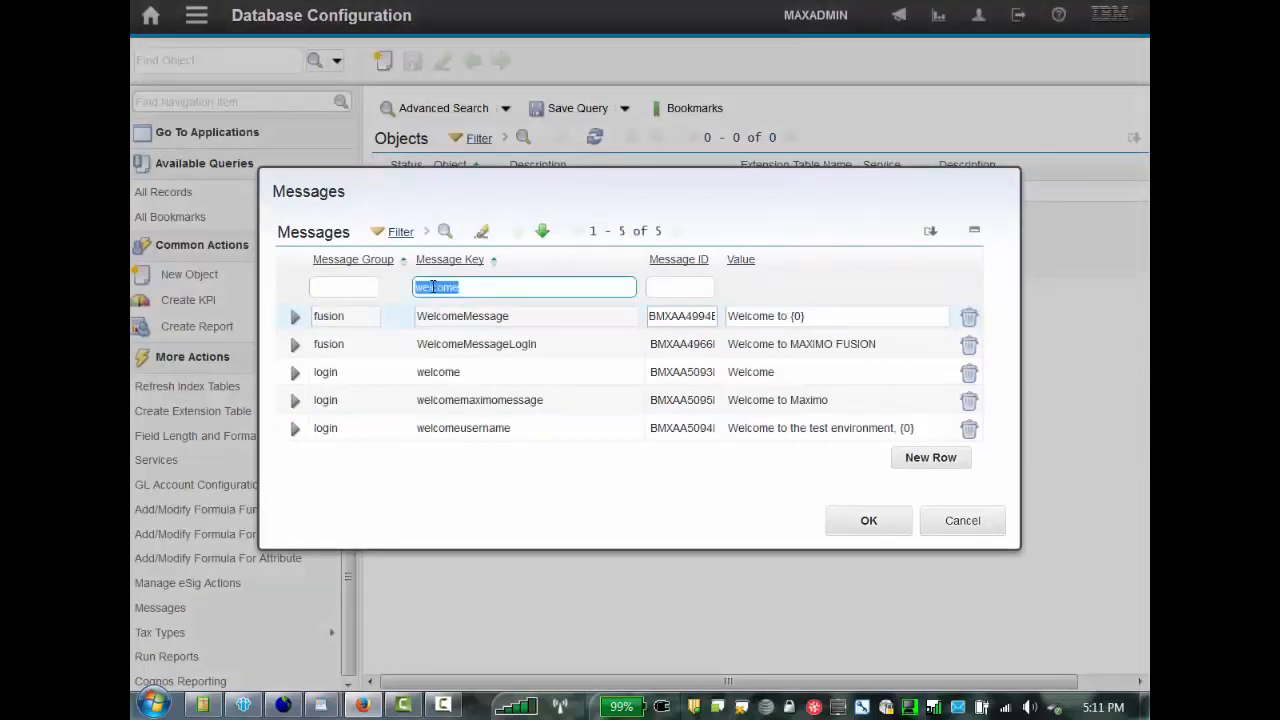
{"action": "left_click", "coordinate": [296, 400]}
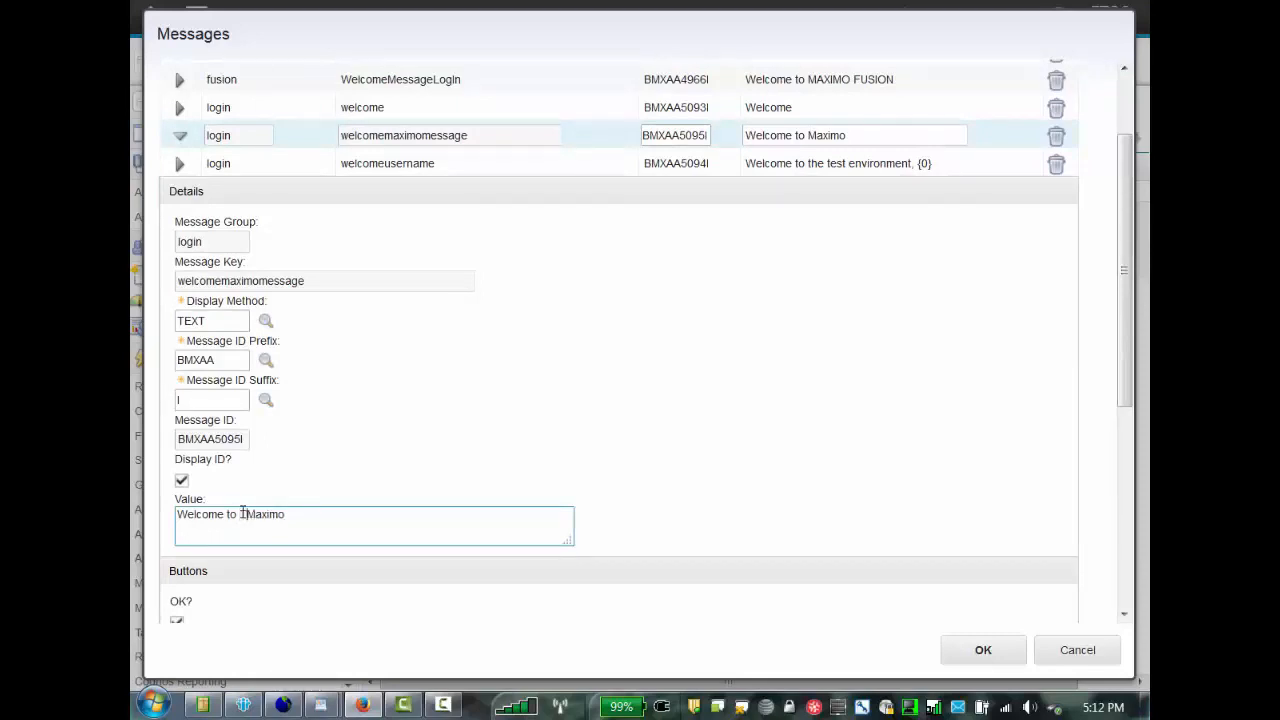
Step: Insert 'Test' so welcomemaximomessage reads 'Welcome to Test Maximo', then confirm with OK
{"action": "type", "text": "Test"}
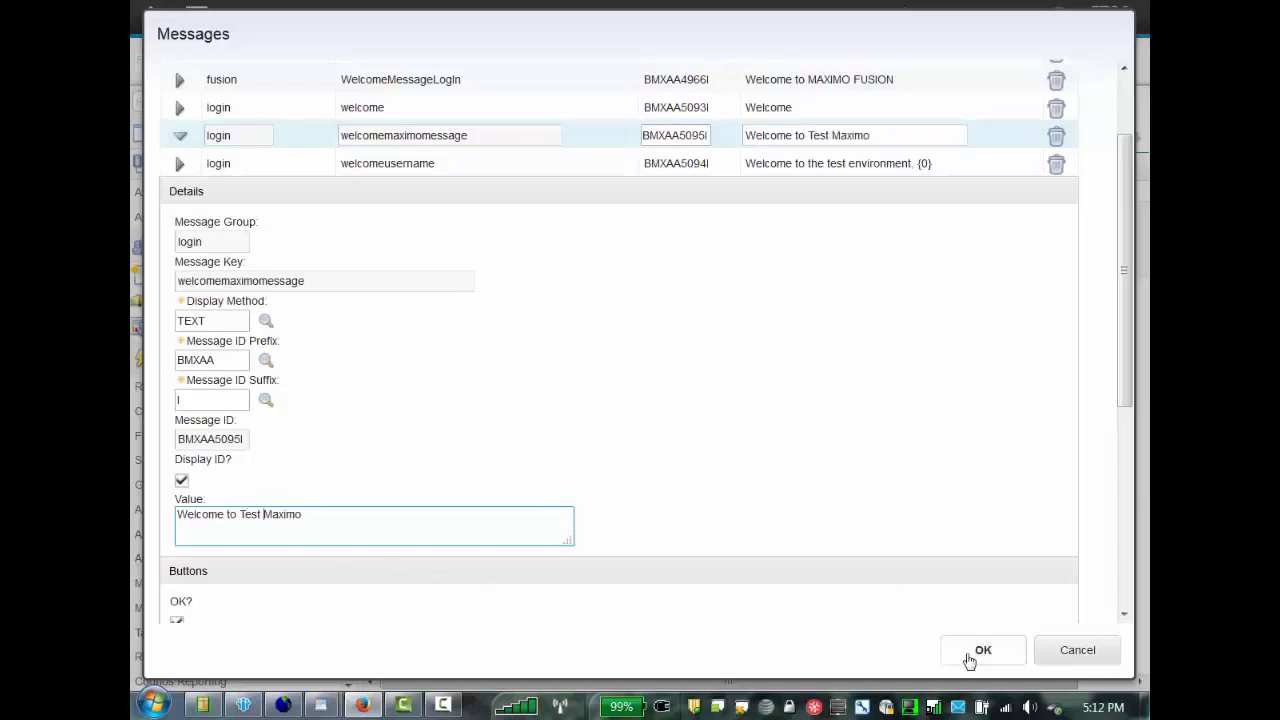
{"action": "left_click", "coordinate": [982, 650]}
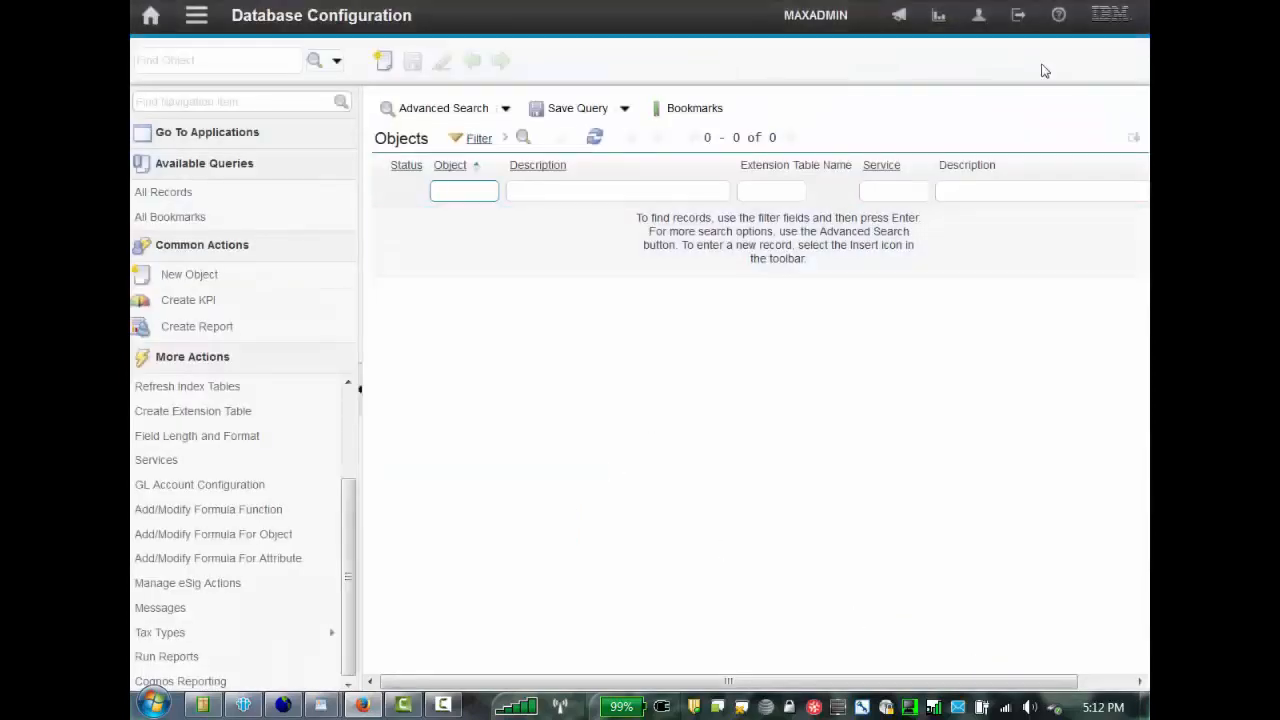
{"action": "mouse_move", "coordinate": [1017, 22]}
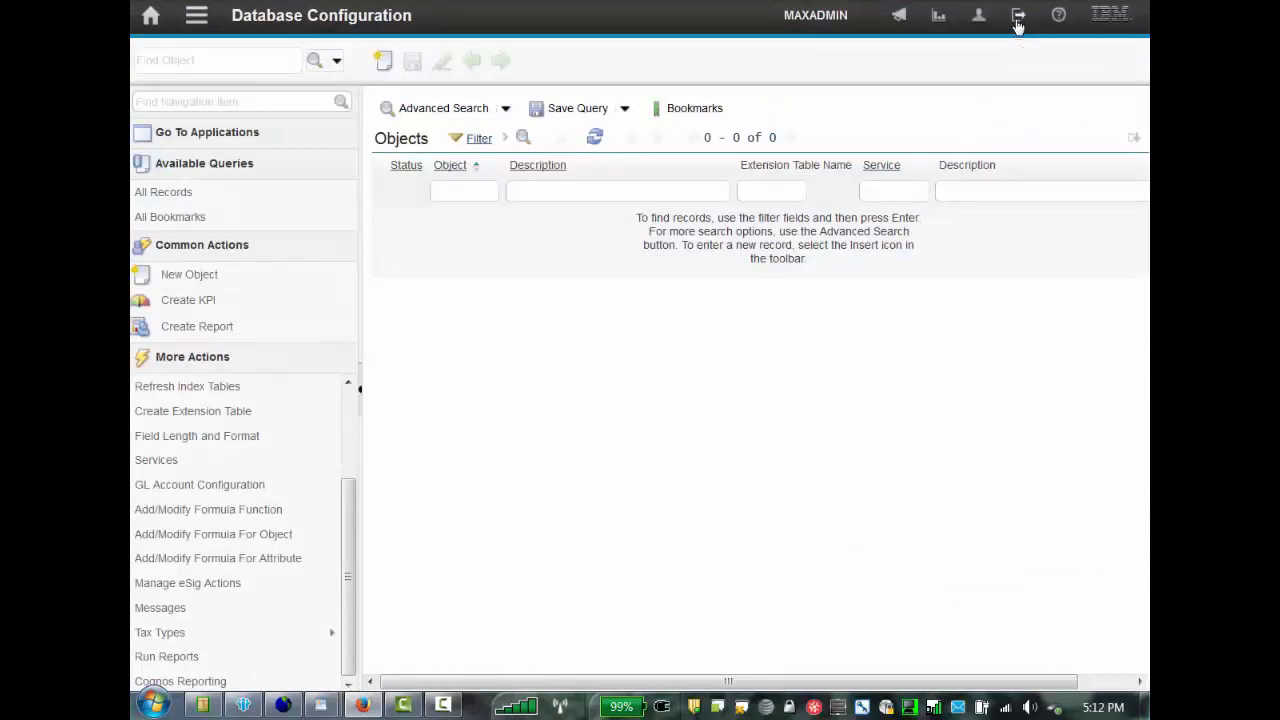
Step: Sign out, then sign back in as maxadmin to see both new welcome texts
{"action": "left_click", "coordinate": [1016, 17]}
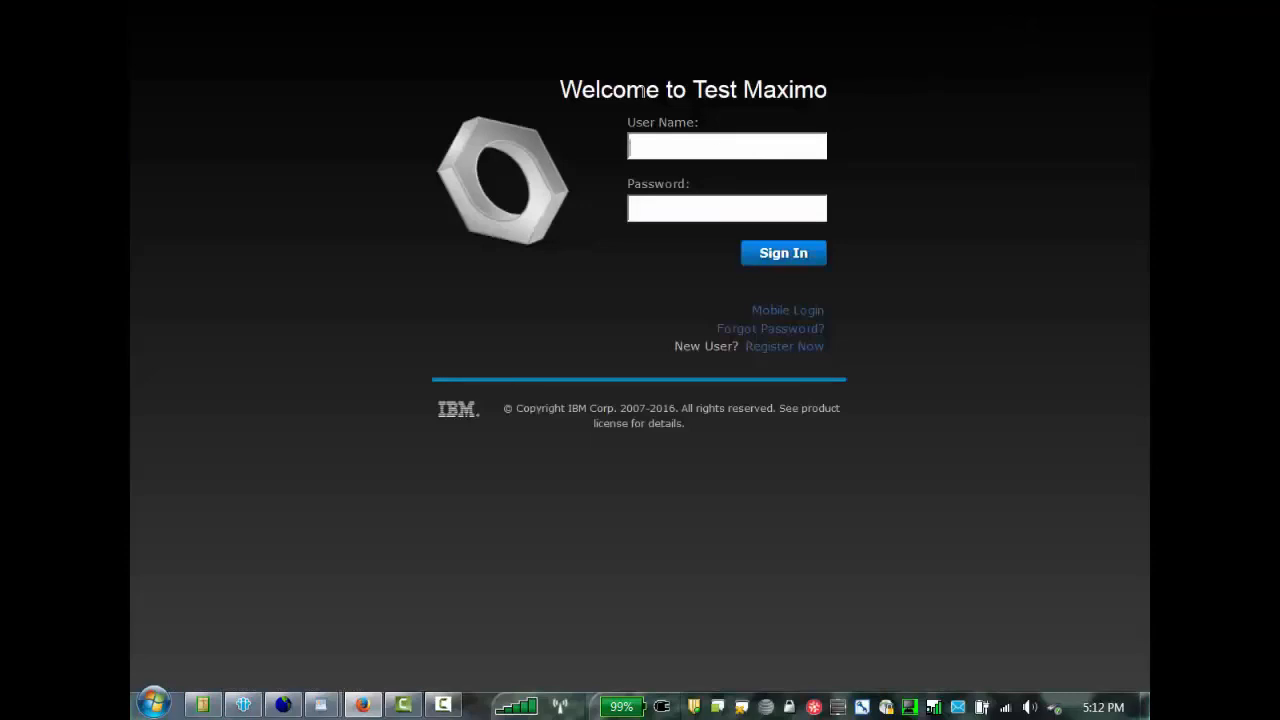
{"action": "left_click", "coordinate": [726, 145]}
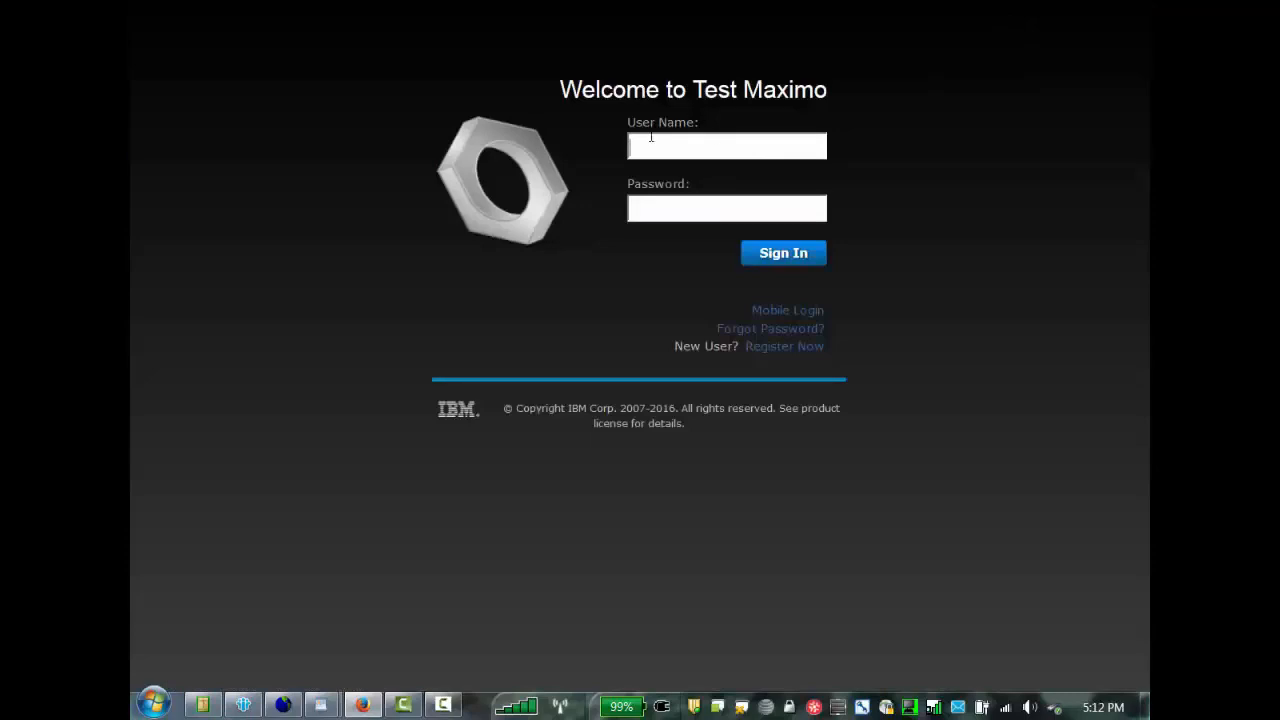
{"action": "type", "text": "m"}
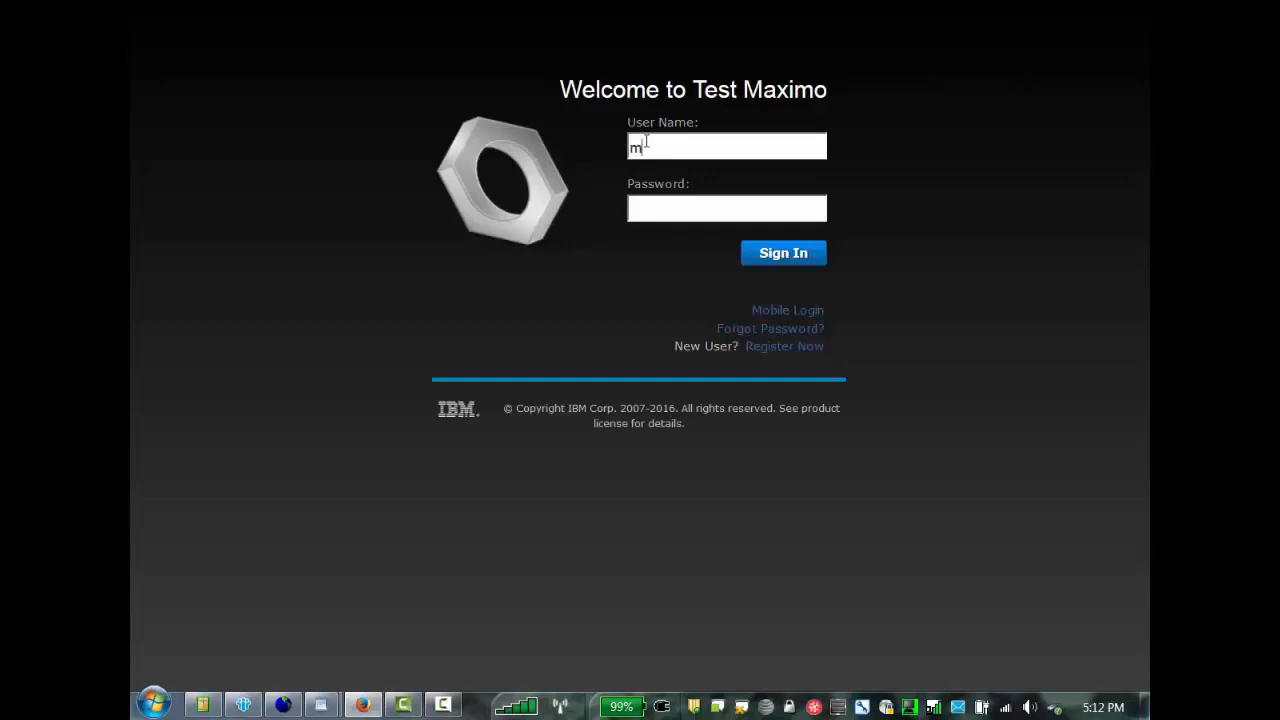
{"action": "type", "text": "axadmin"}
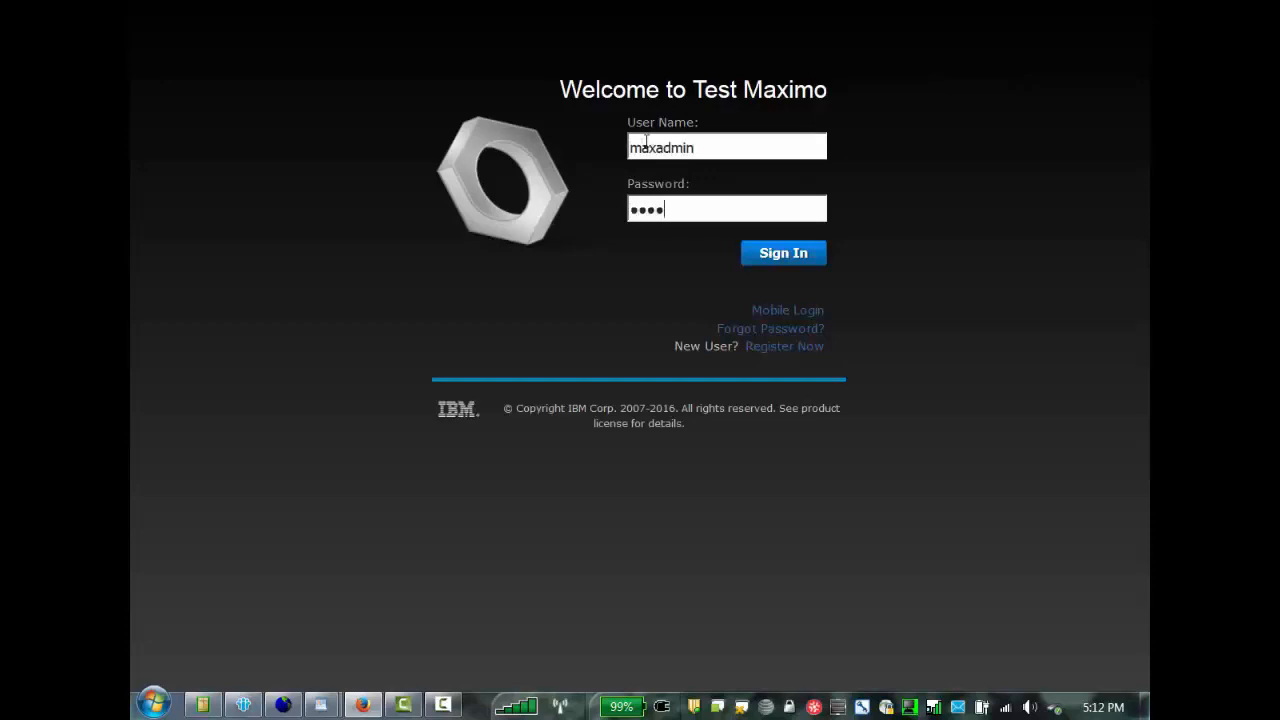
{"action": "left_click", "coordinate": [783, 252]}
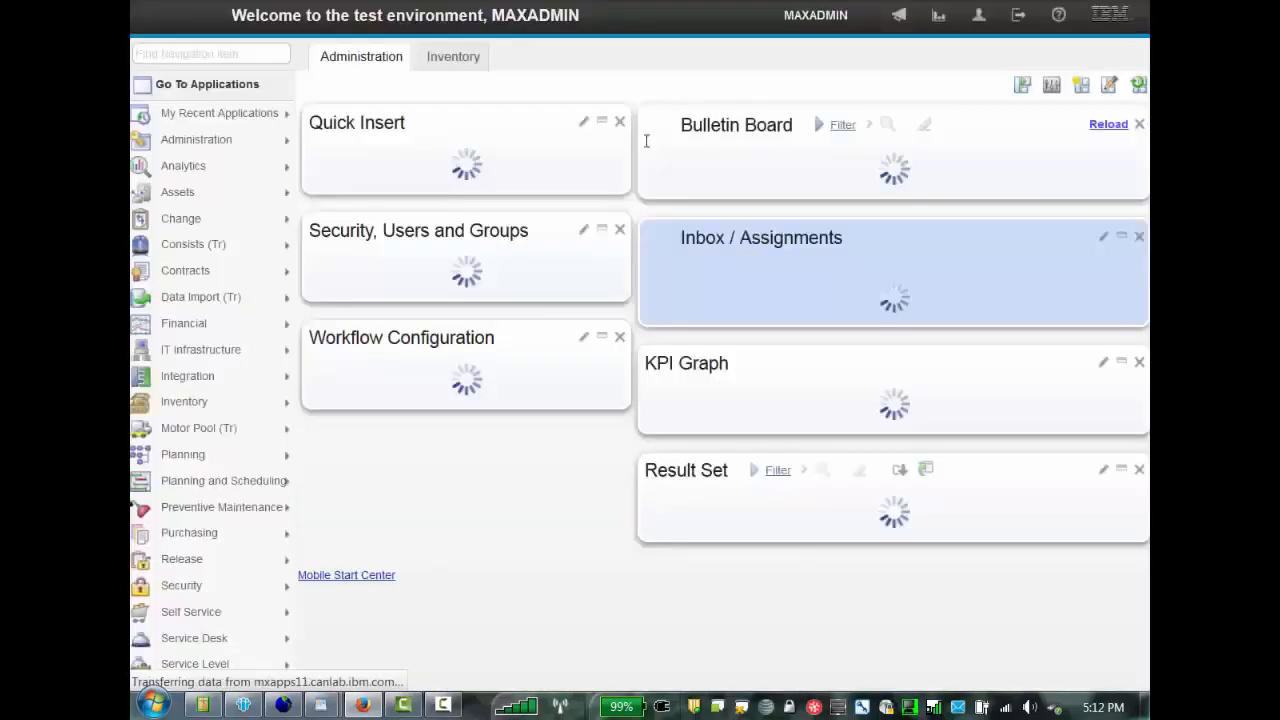